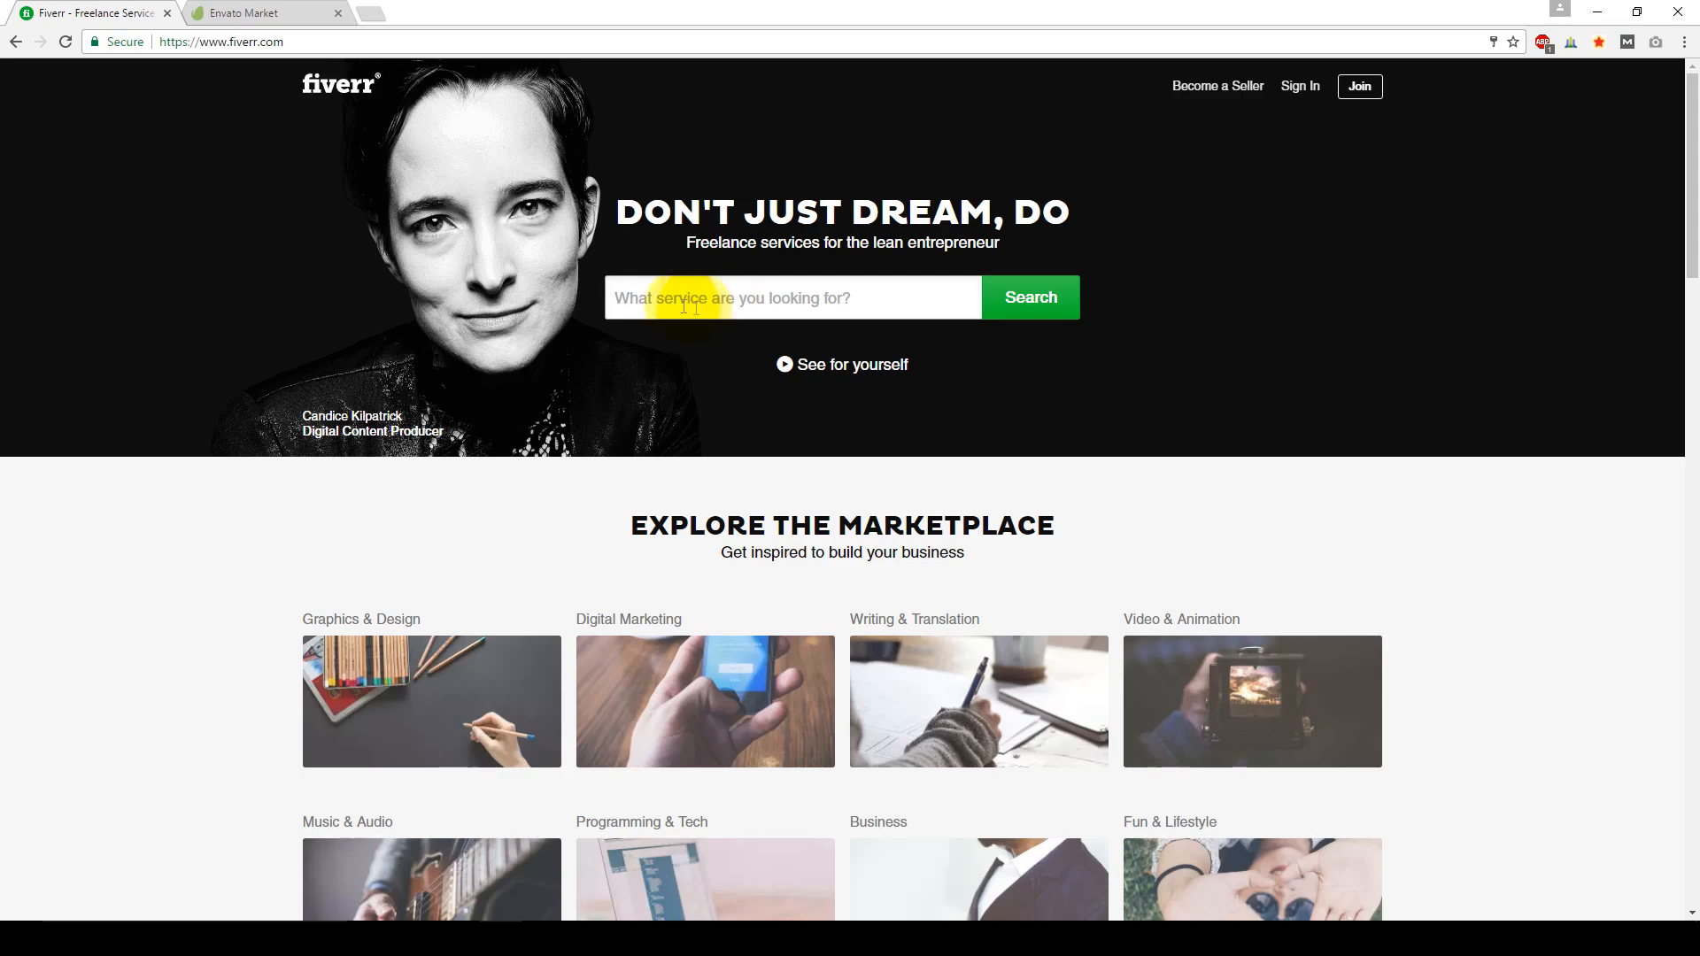
Step: Search Fiverr for 'video intro' and browse the gig listings starting at $5
text(video intro)
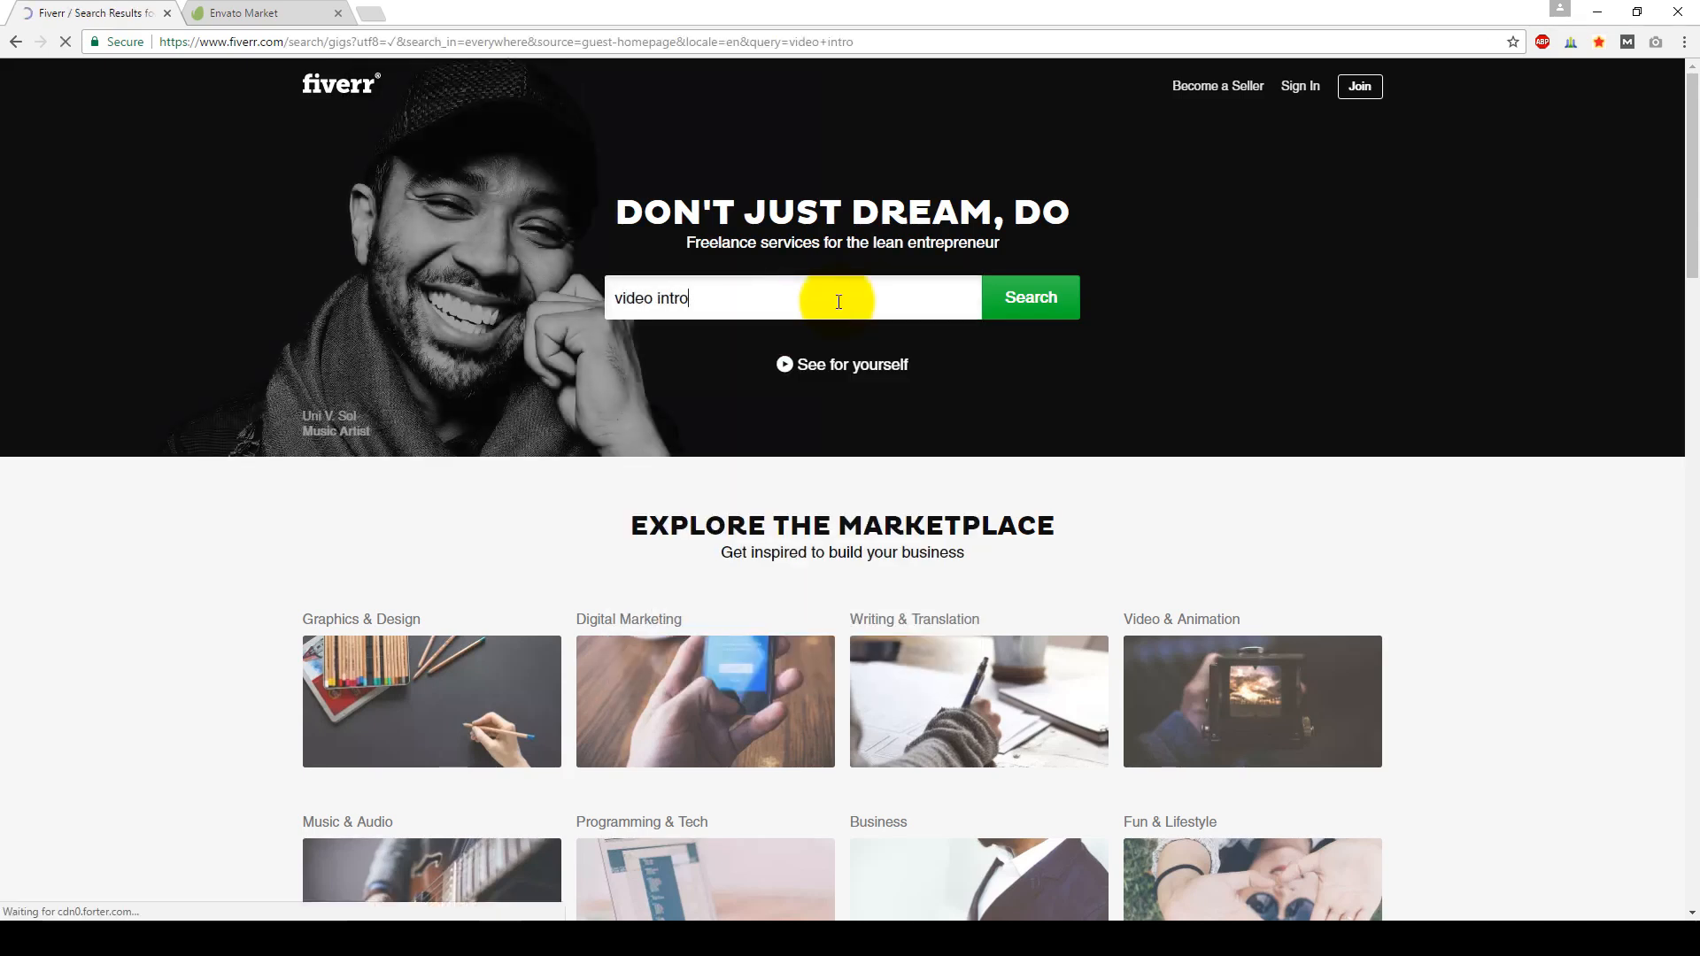
click(1027, 298)
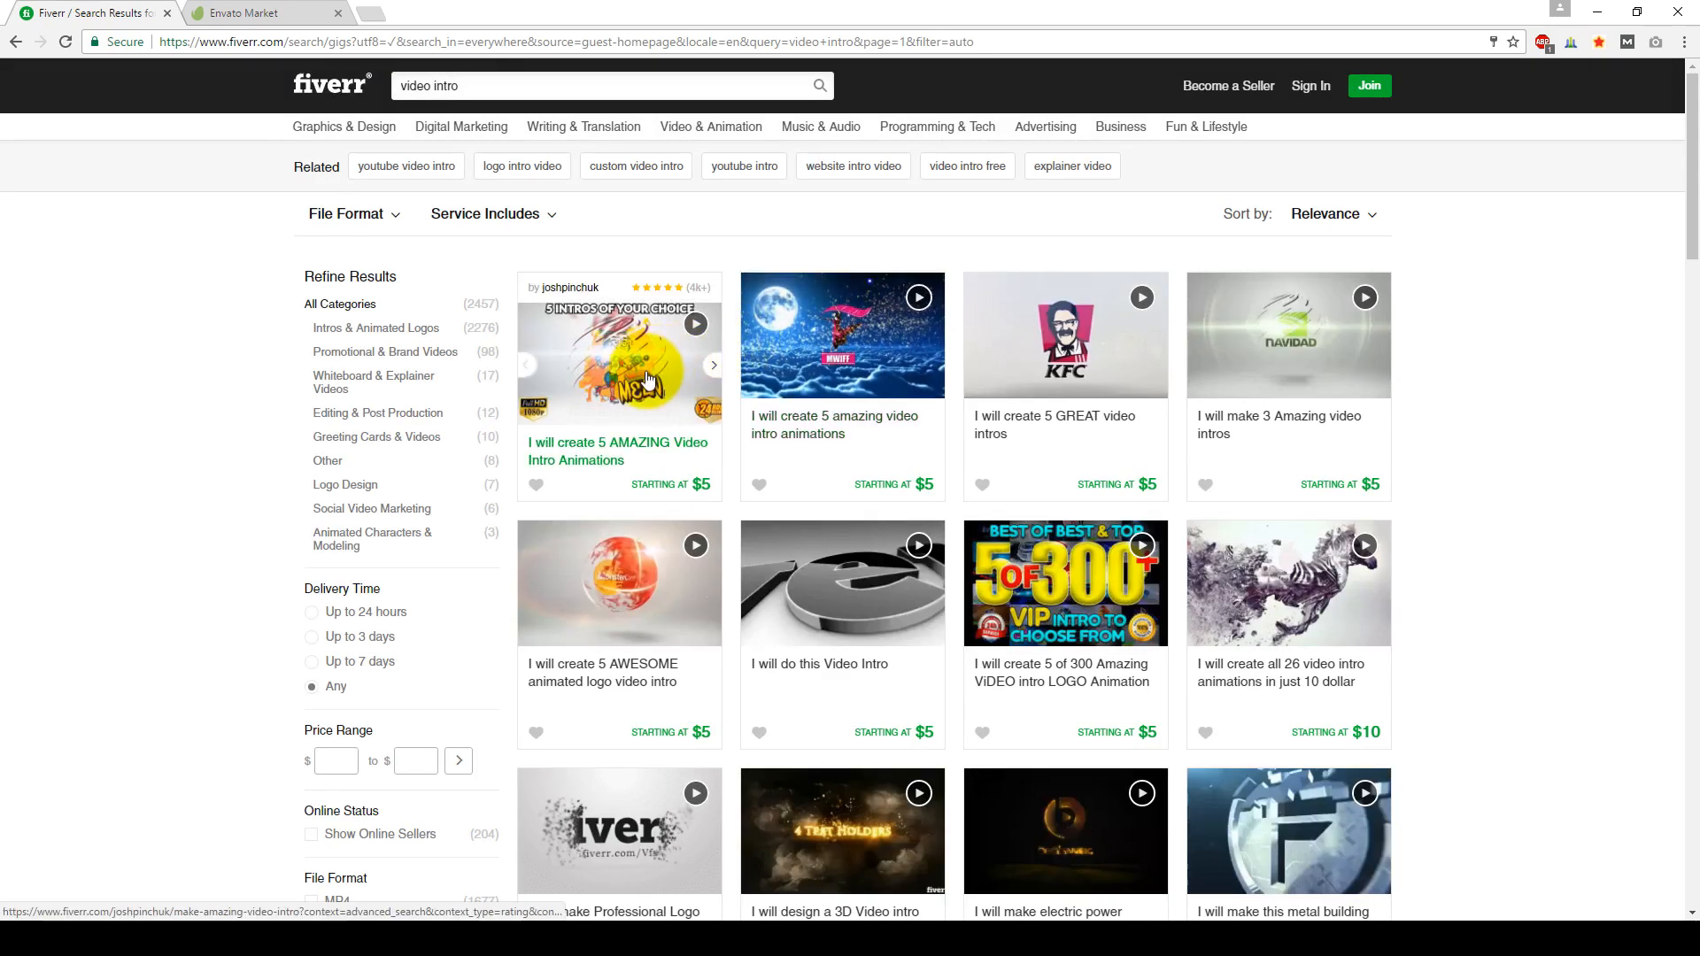
scroll(down, 3)
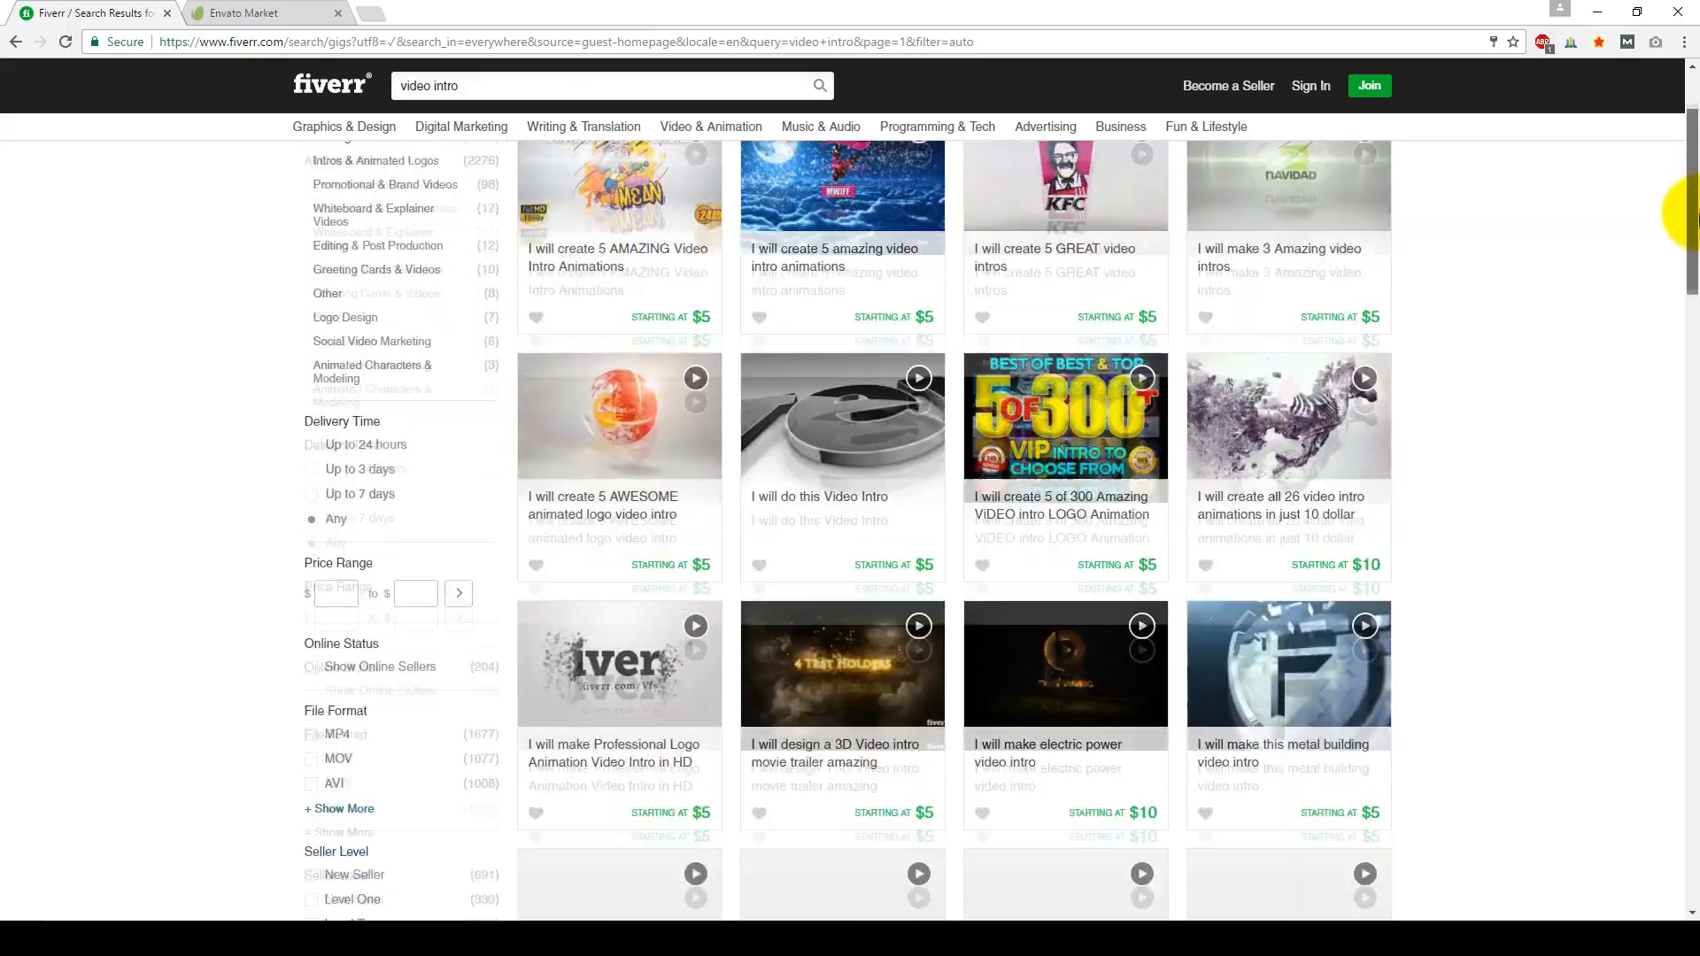
scroll(down, 3)
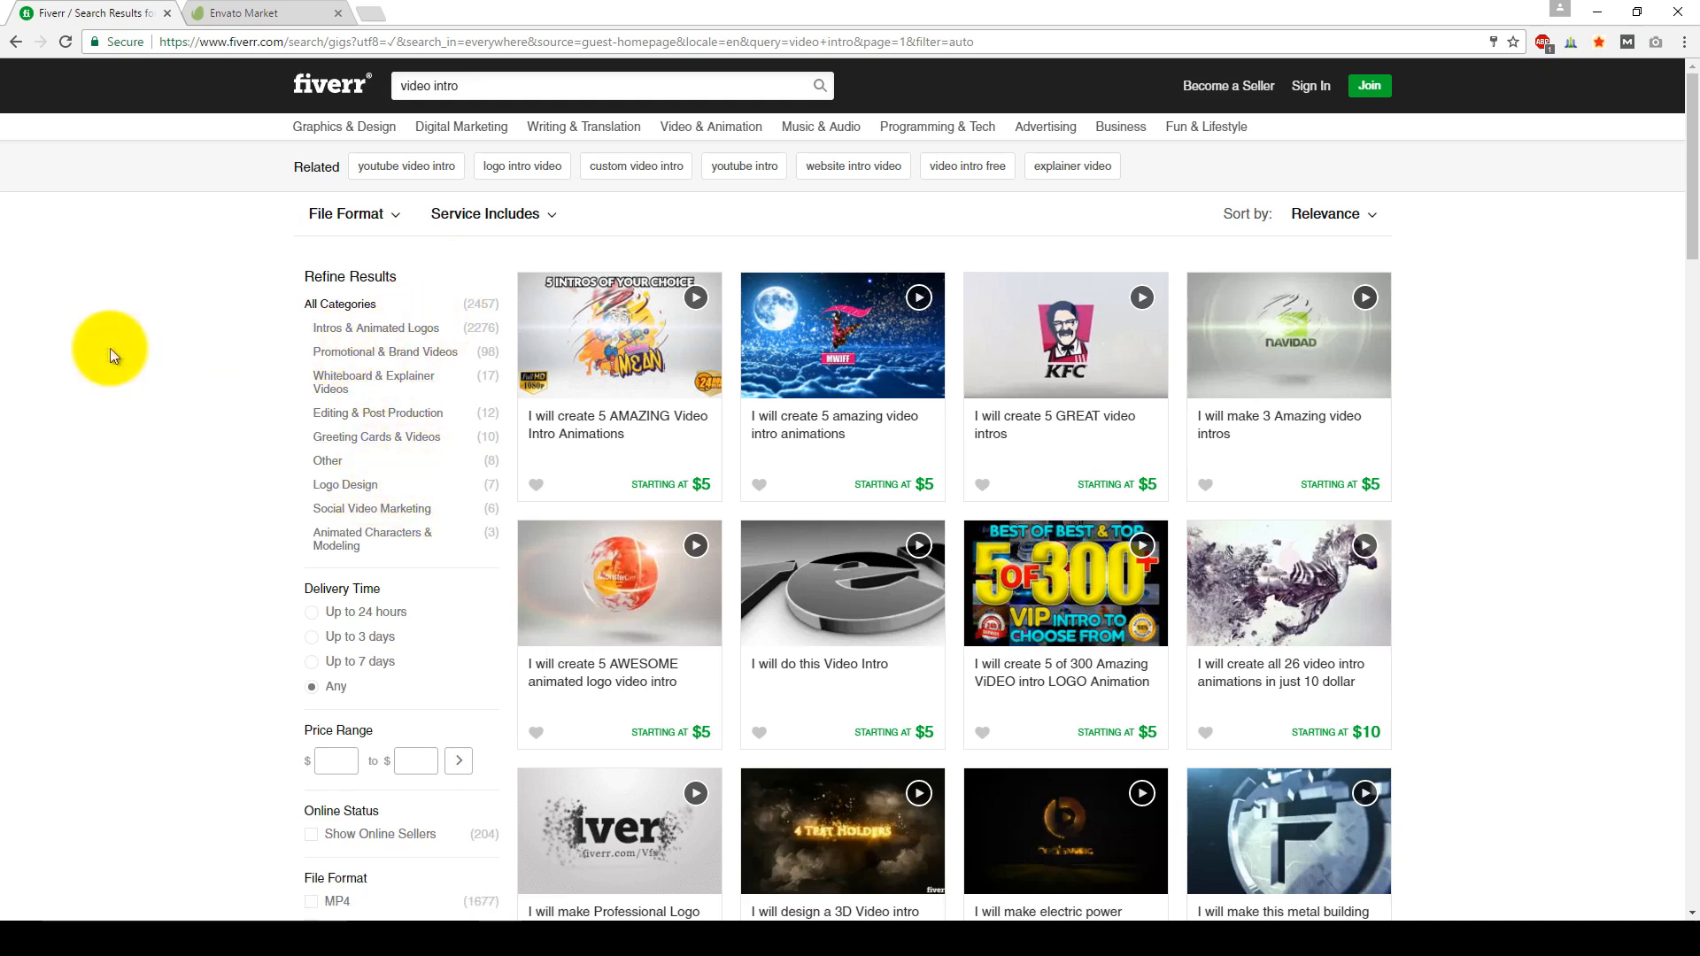
scroll(down, 3)
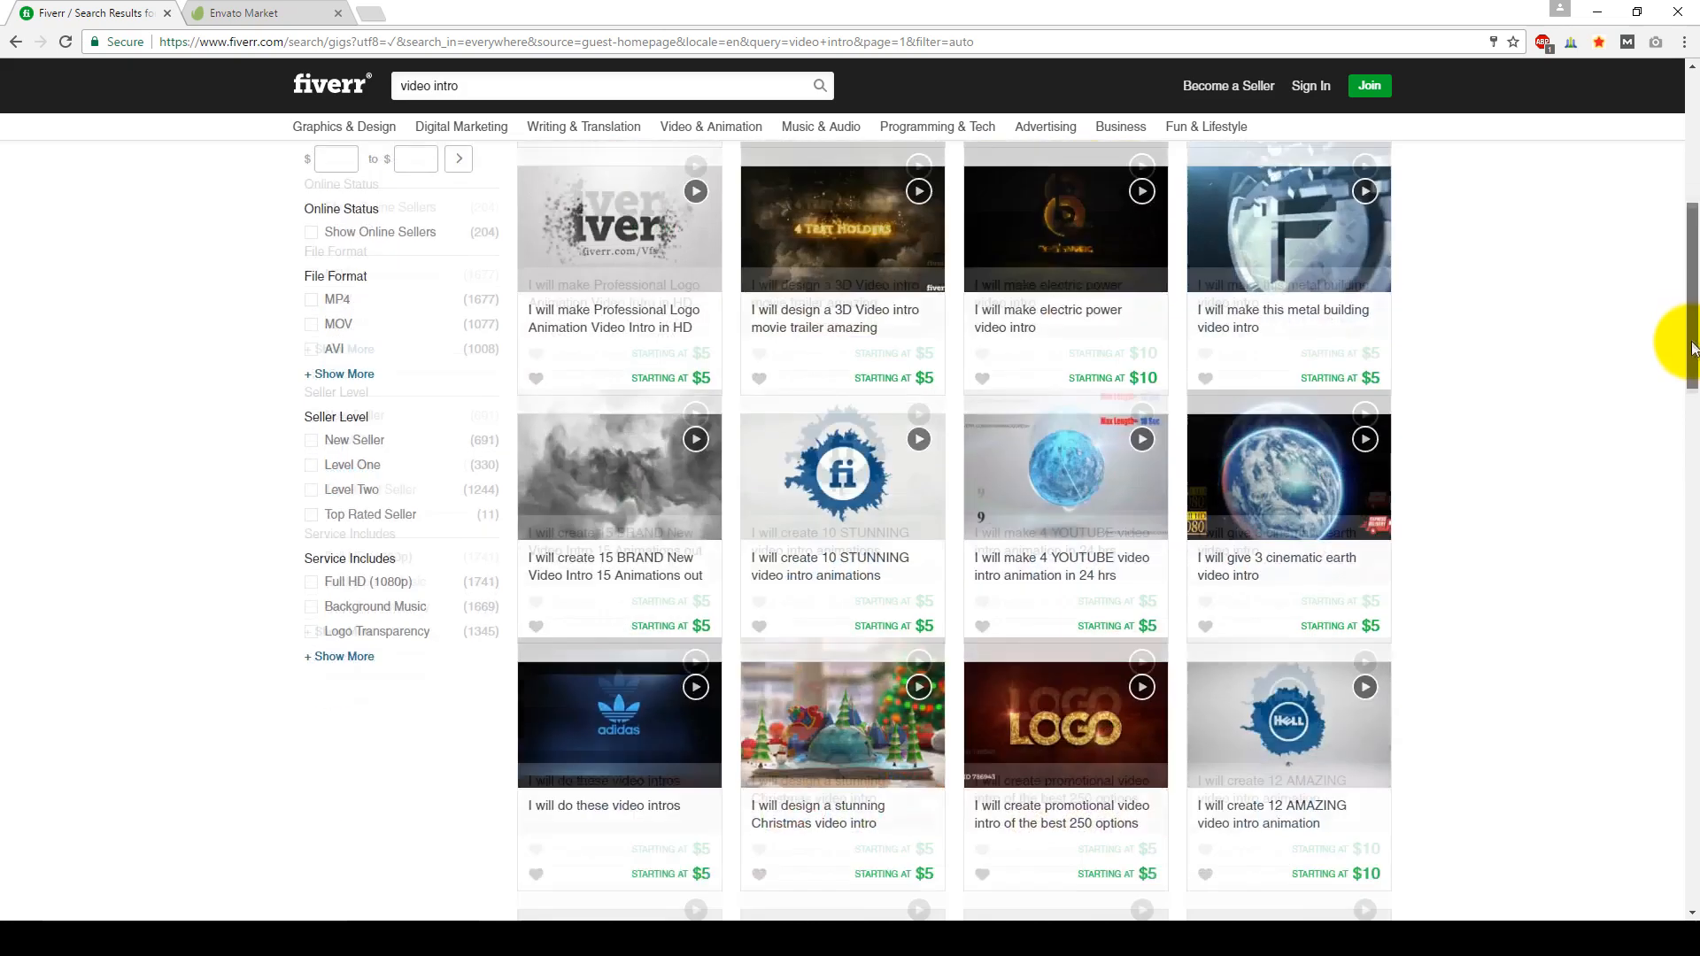
scroll(down, 3)
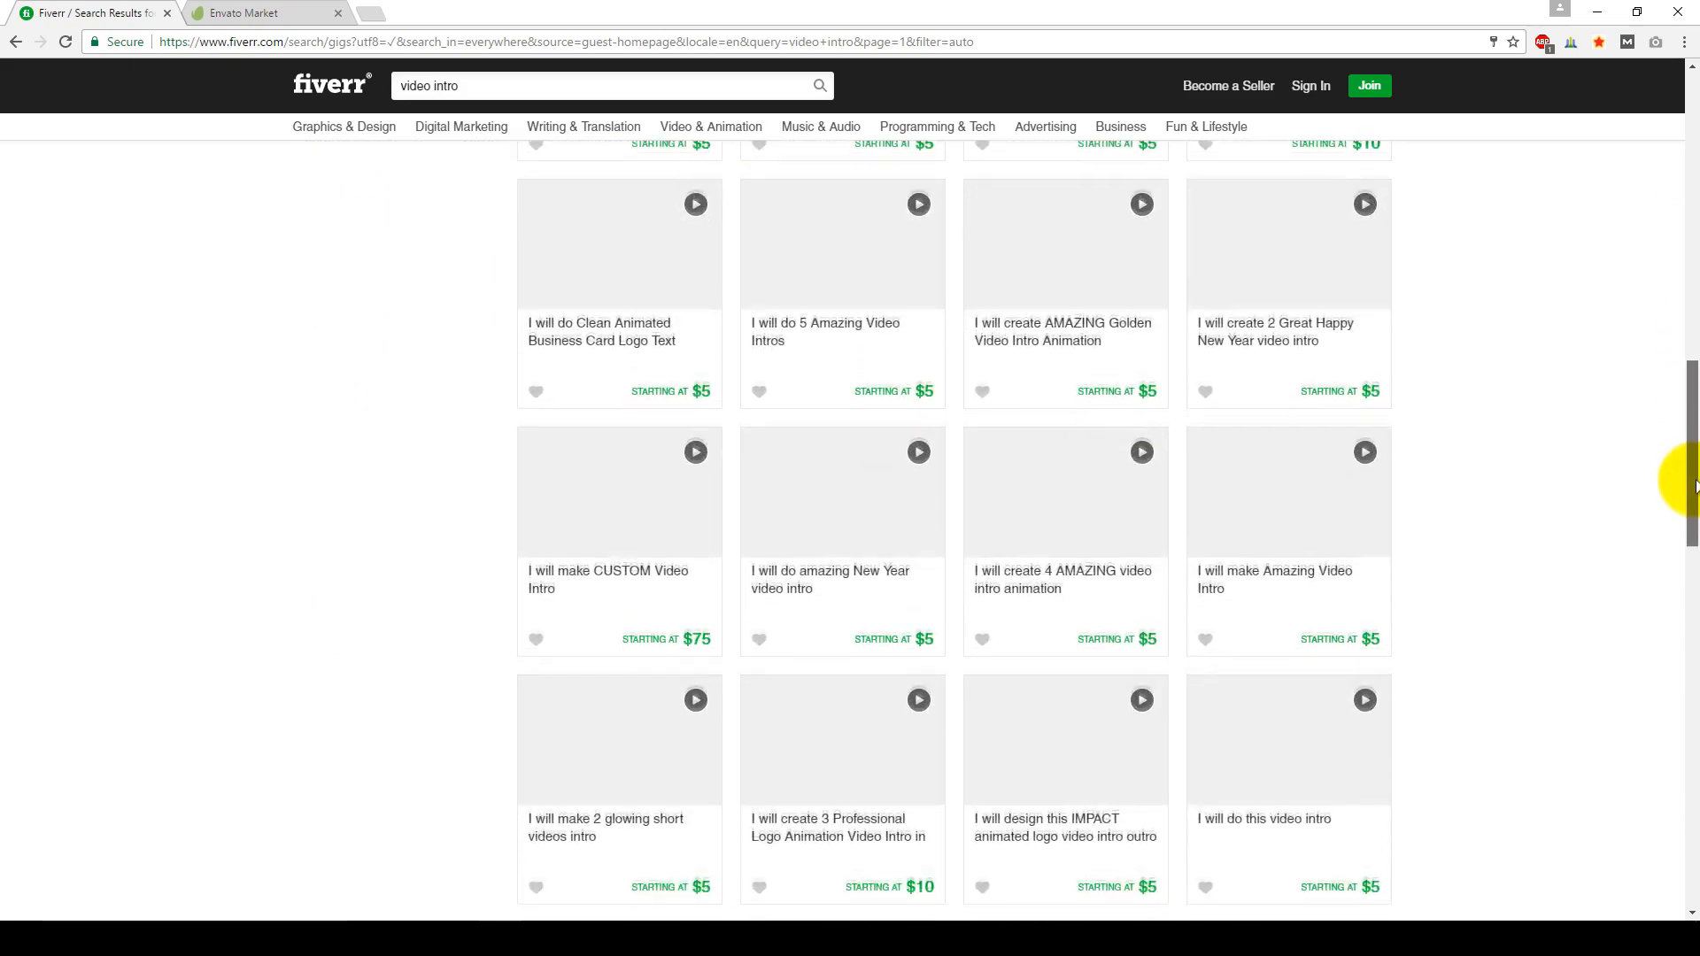
scroll(down, 3)
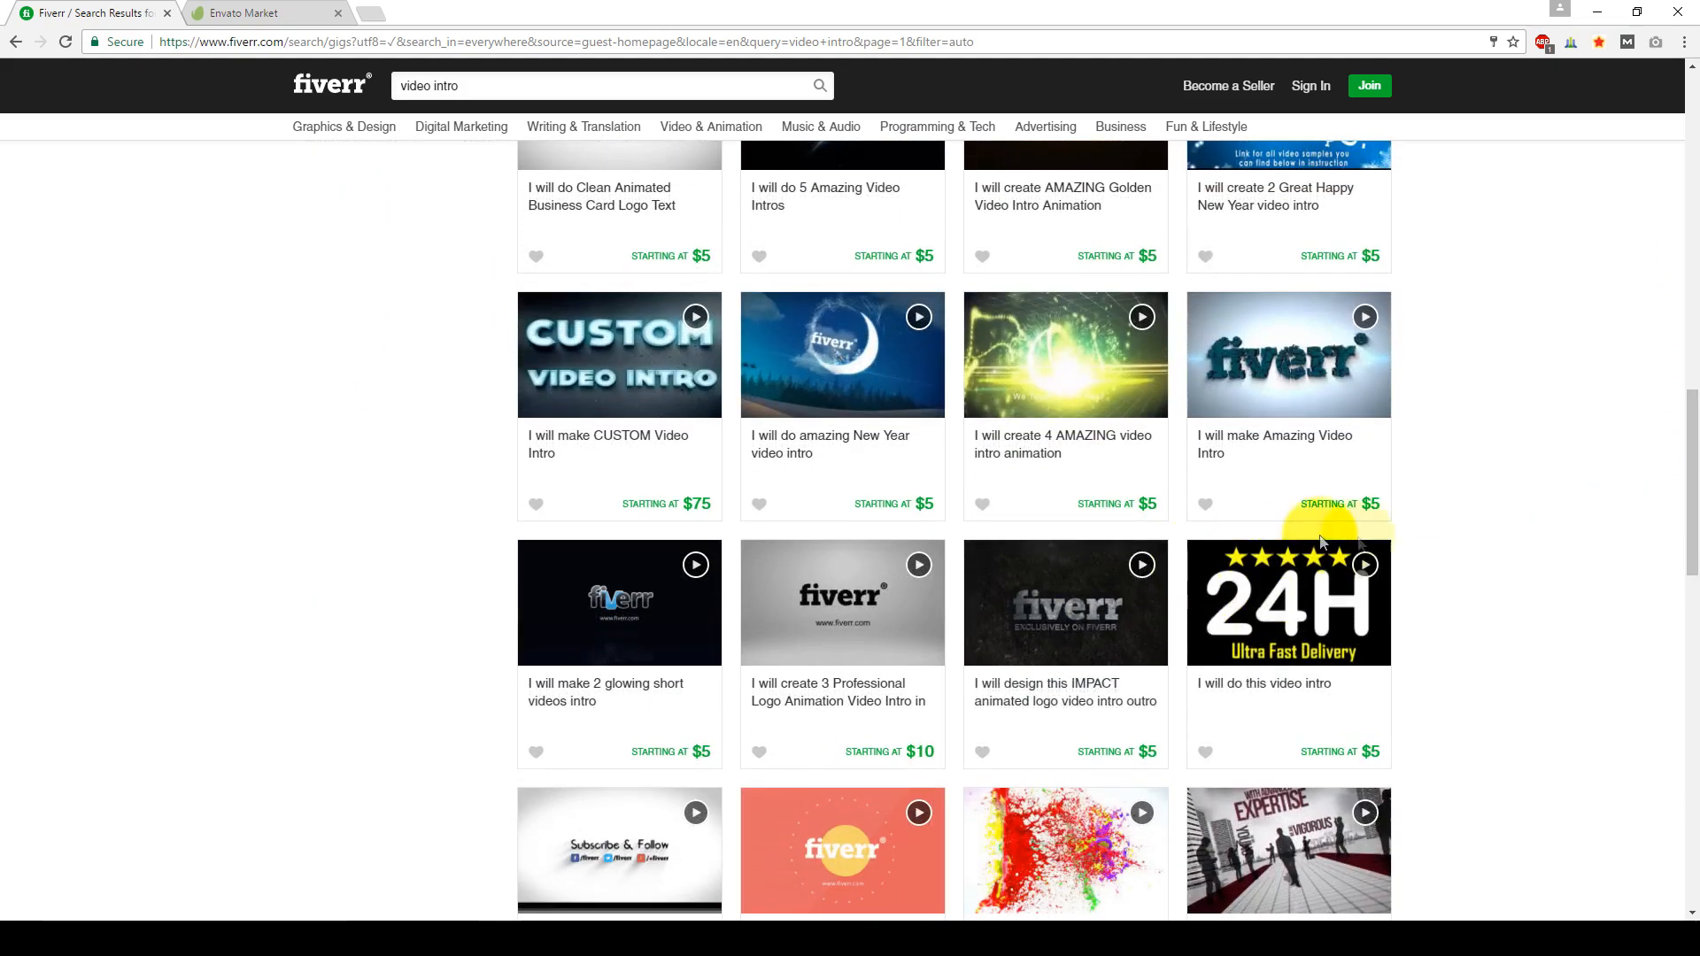
scroll(up, 3)
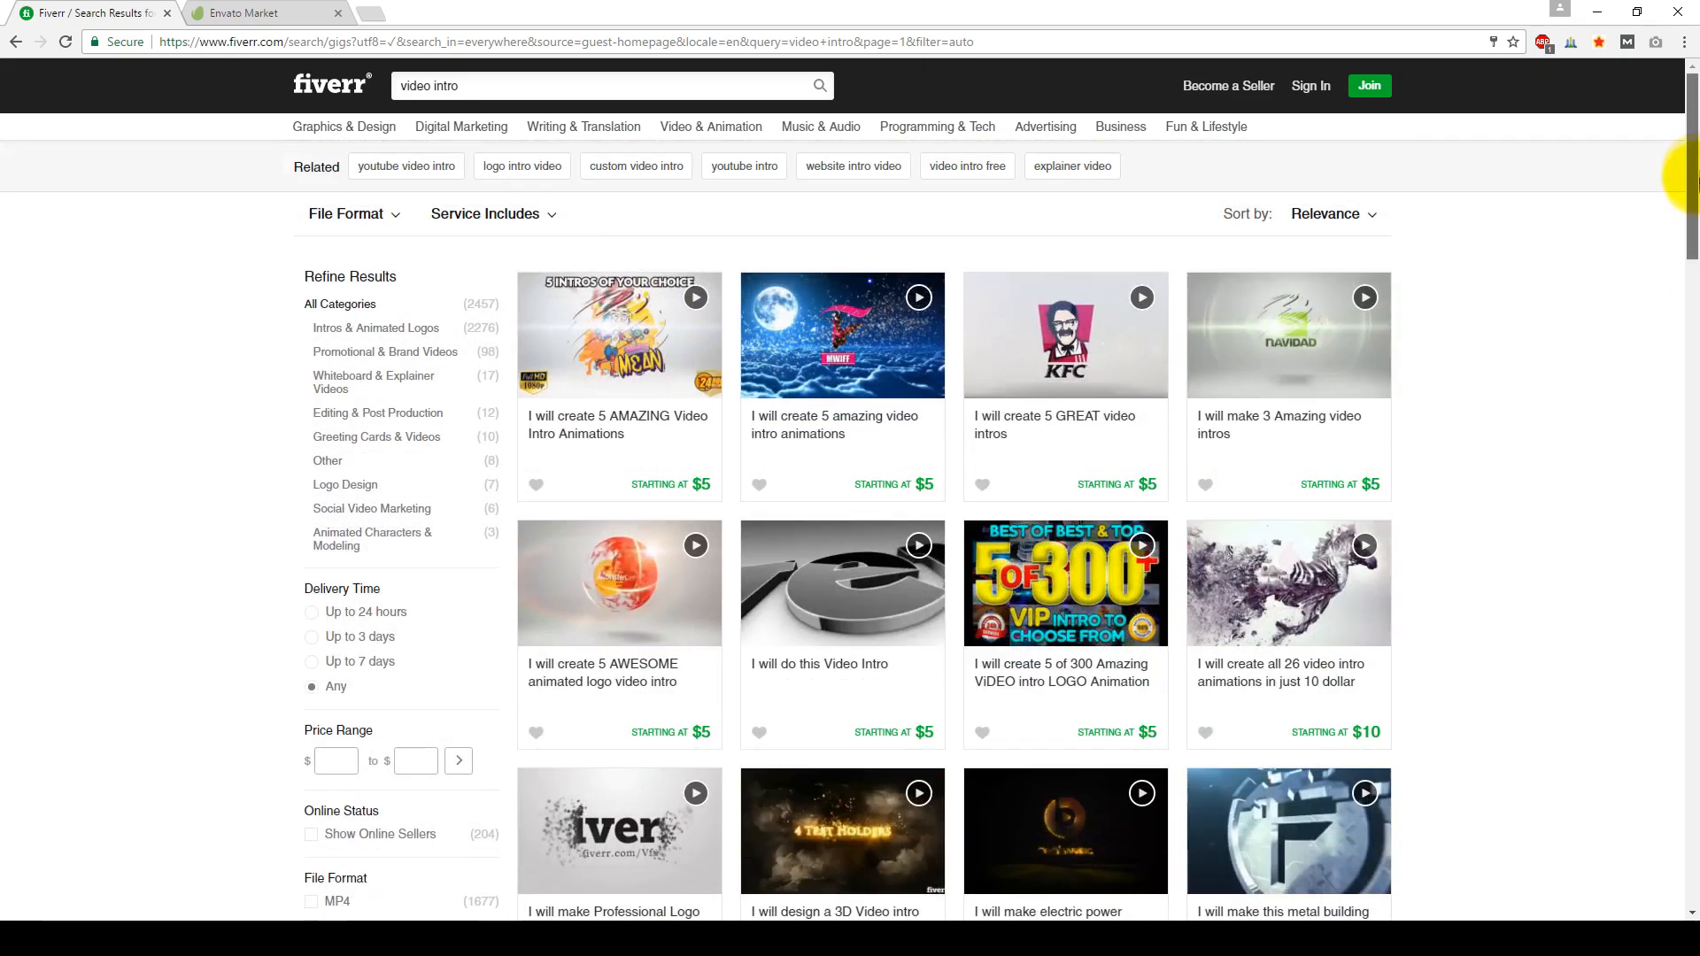
mouse_move(618, 563)
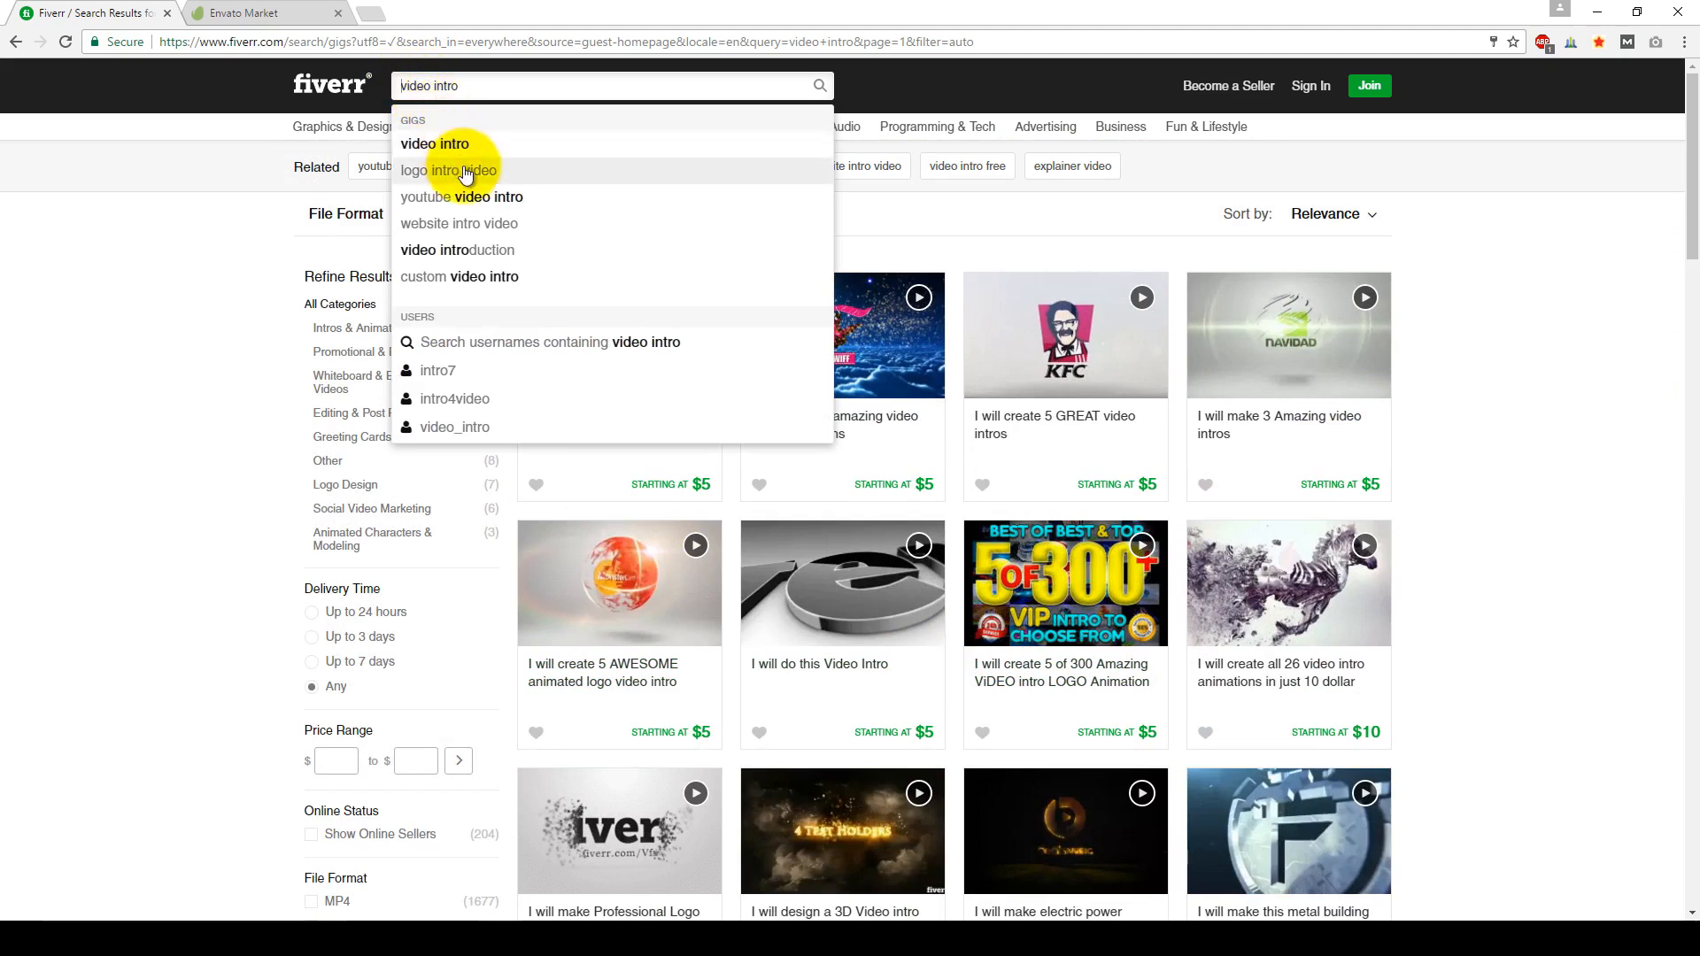
Step: Switch the search to the 'logo intro video' suggestion and browse its $5-$10 gigs
click(446, 170)
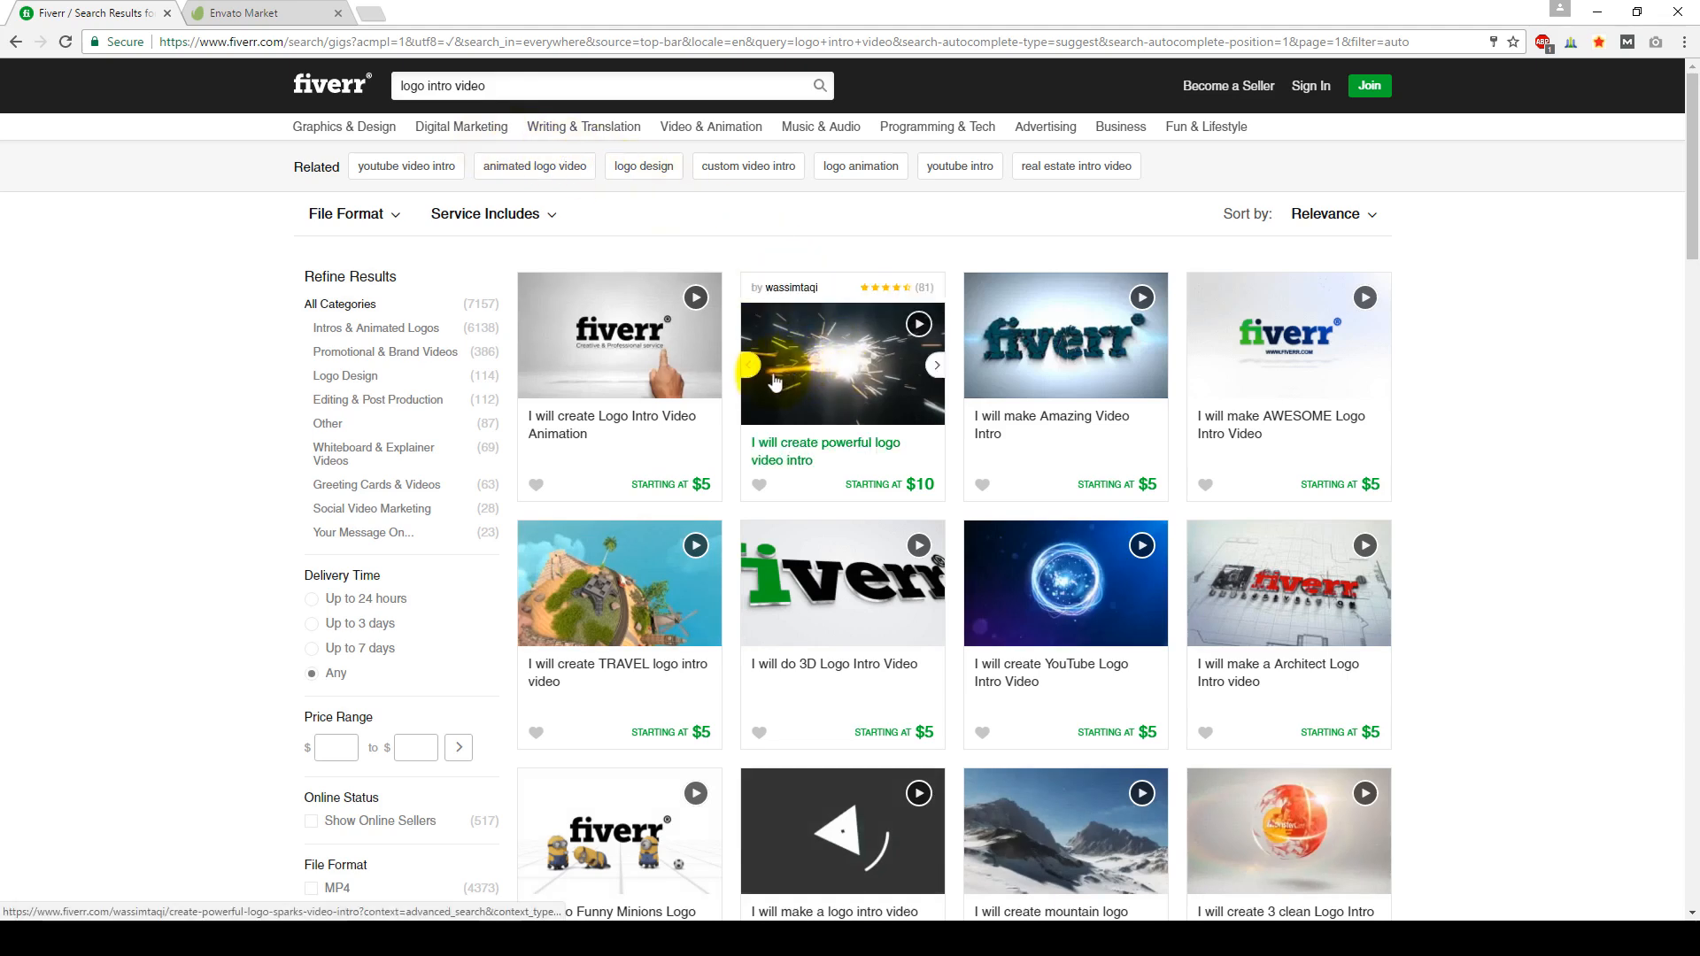
mouse_move(1541, 423)
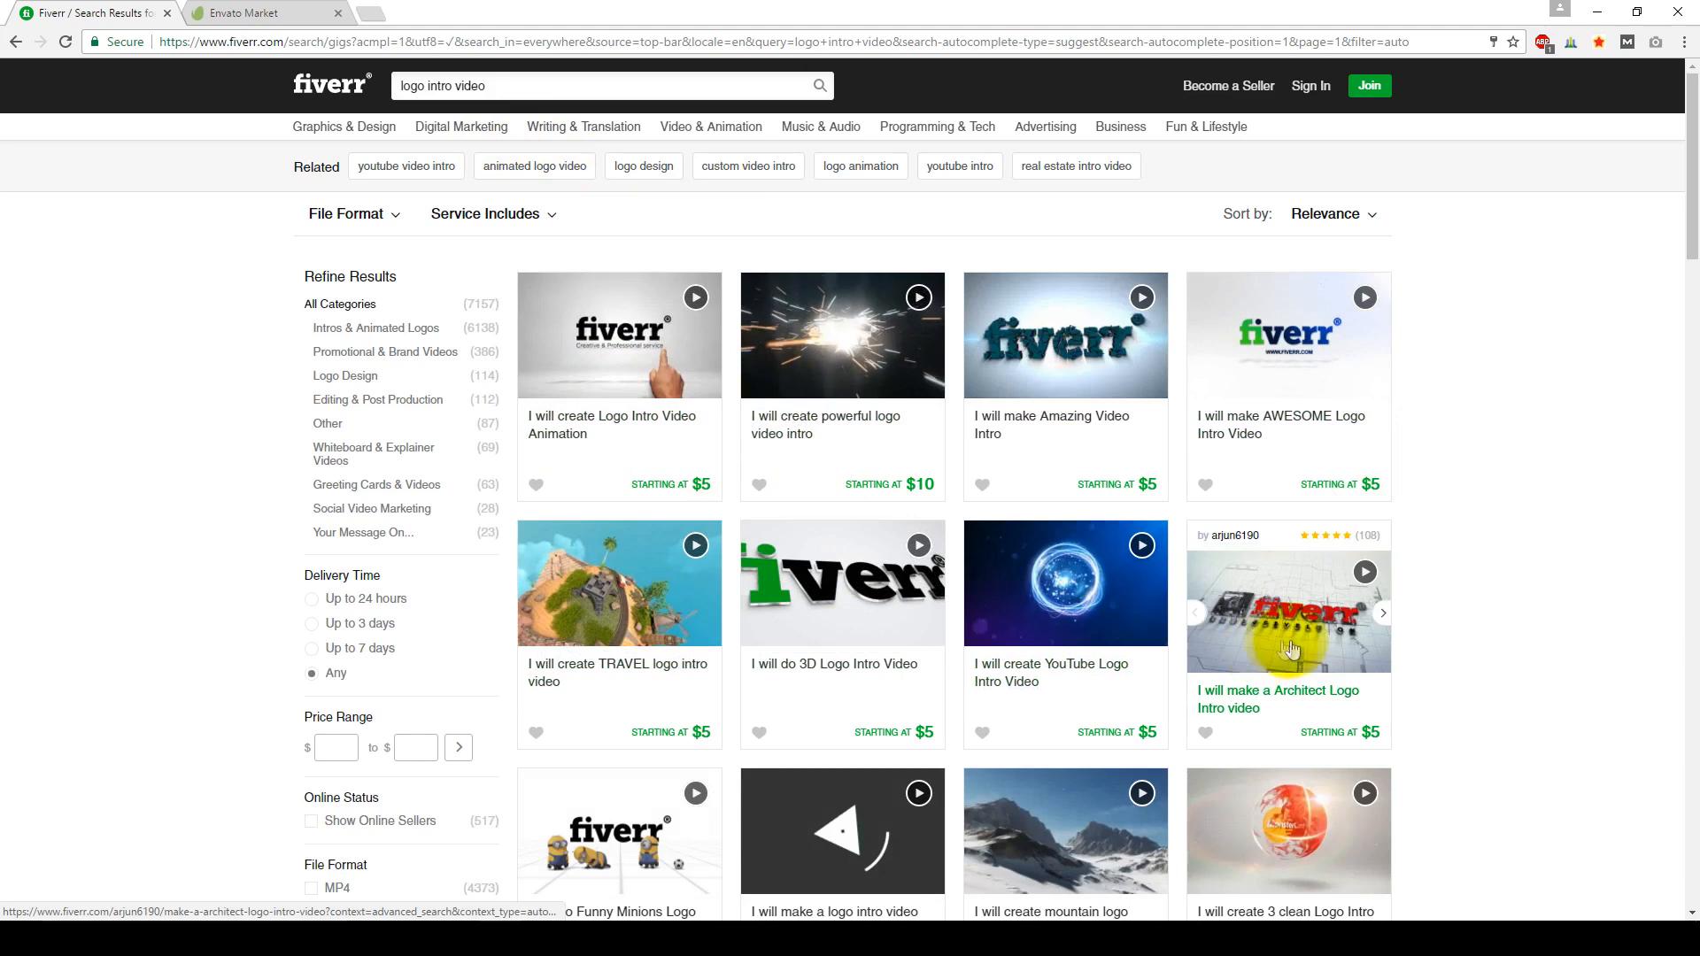
scroll(down, 3)
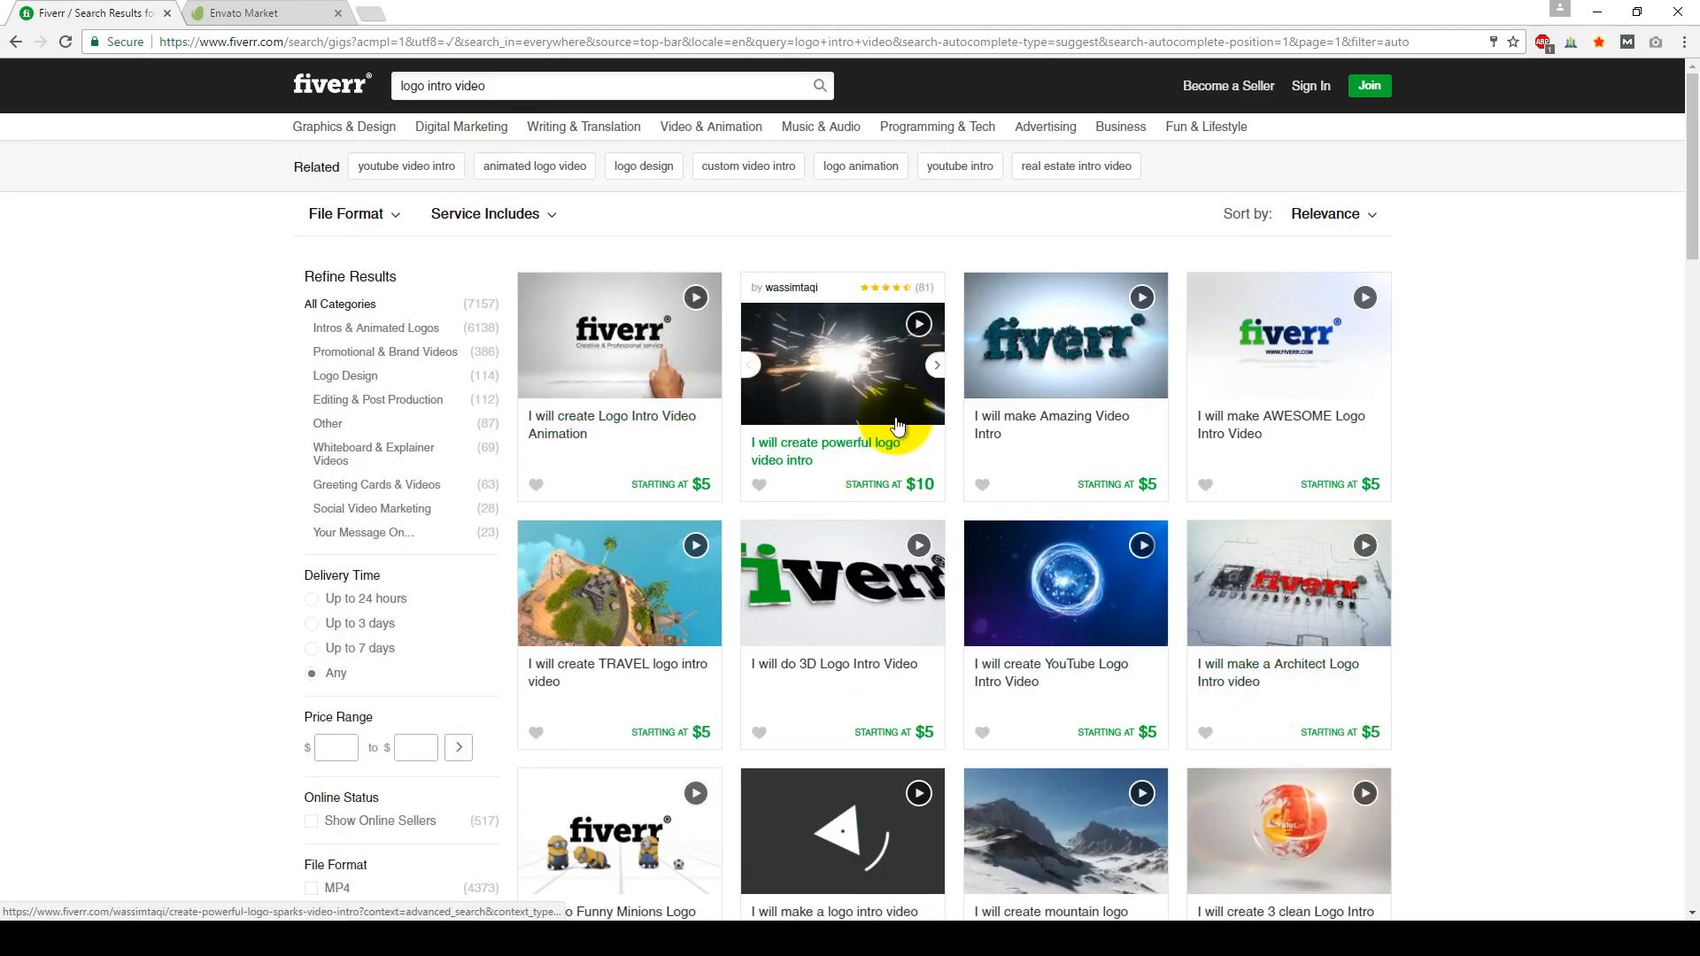
mouse_move(566, 457)
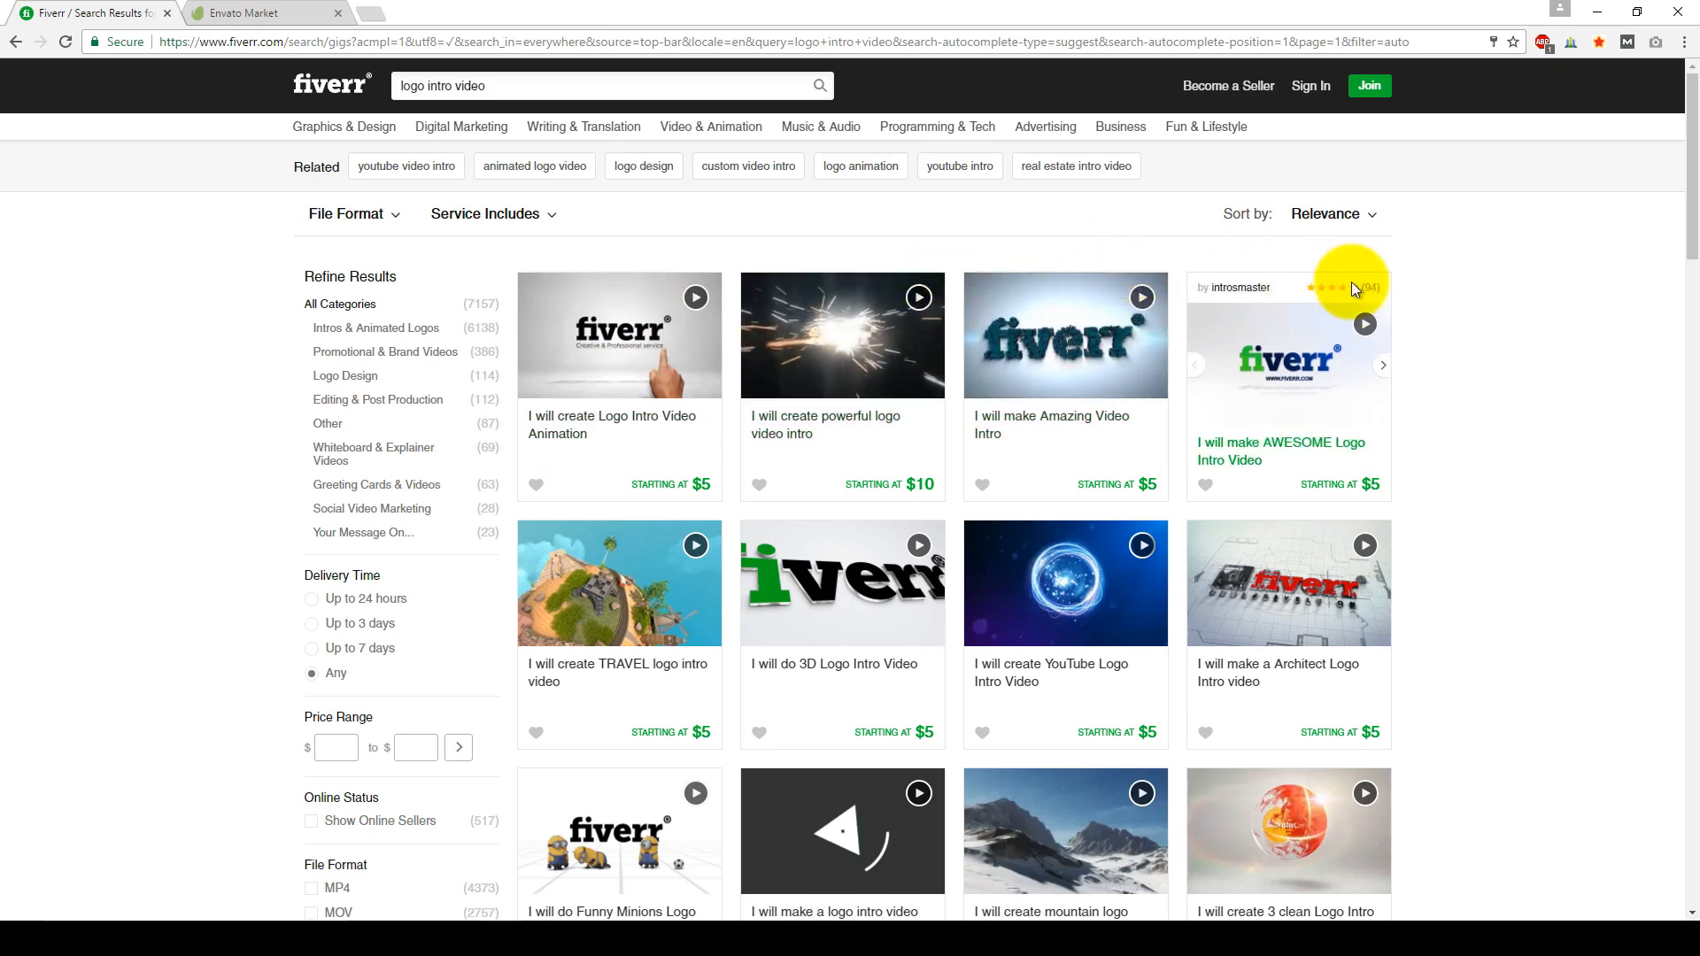
scroll(down, 3)
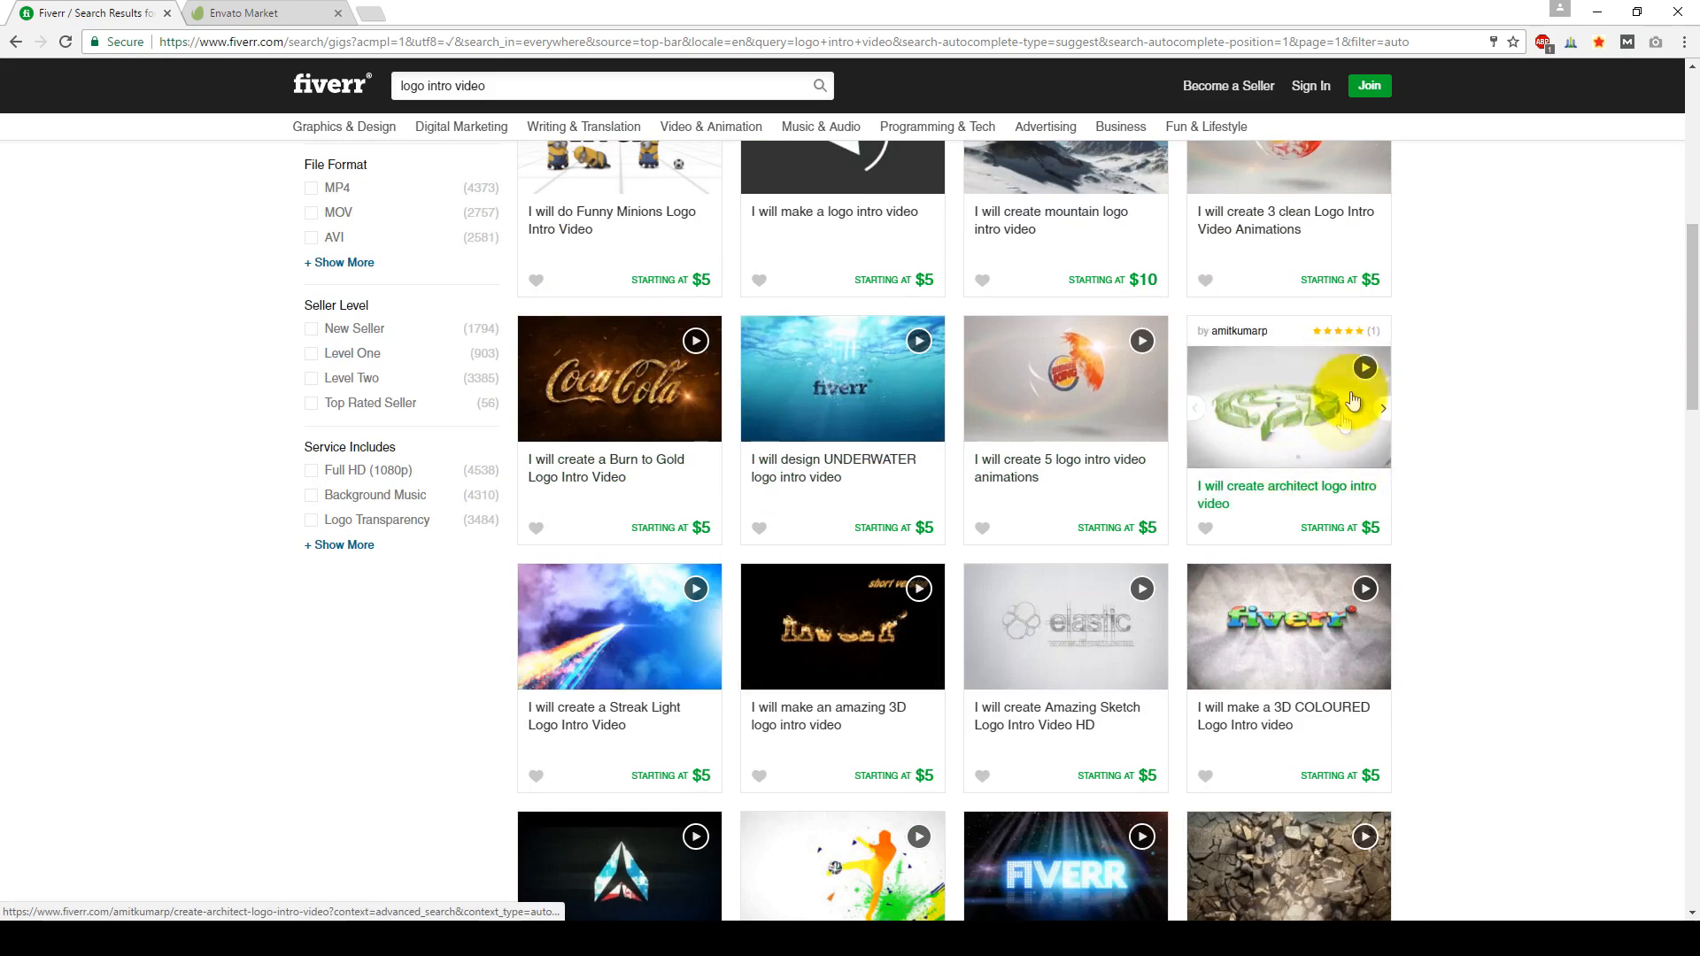
mouse_move(1360, 342)
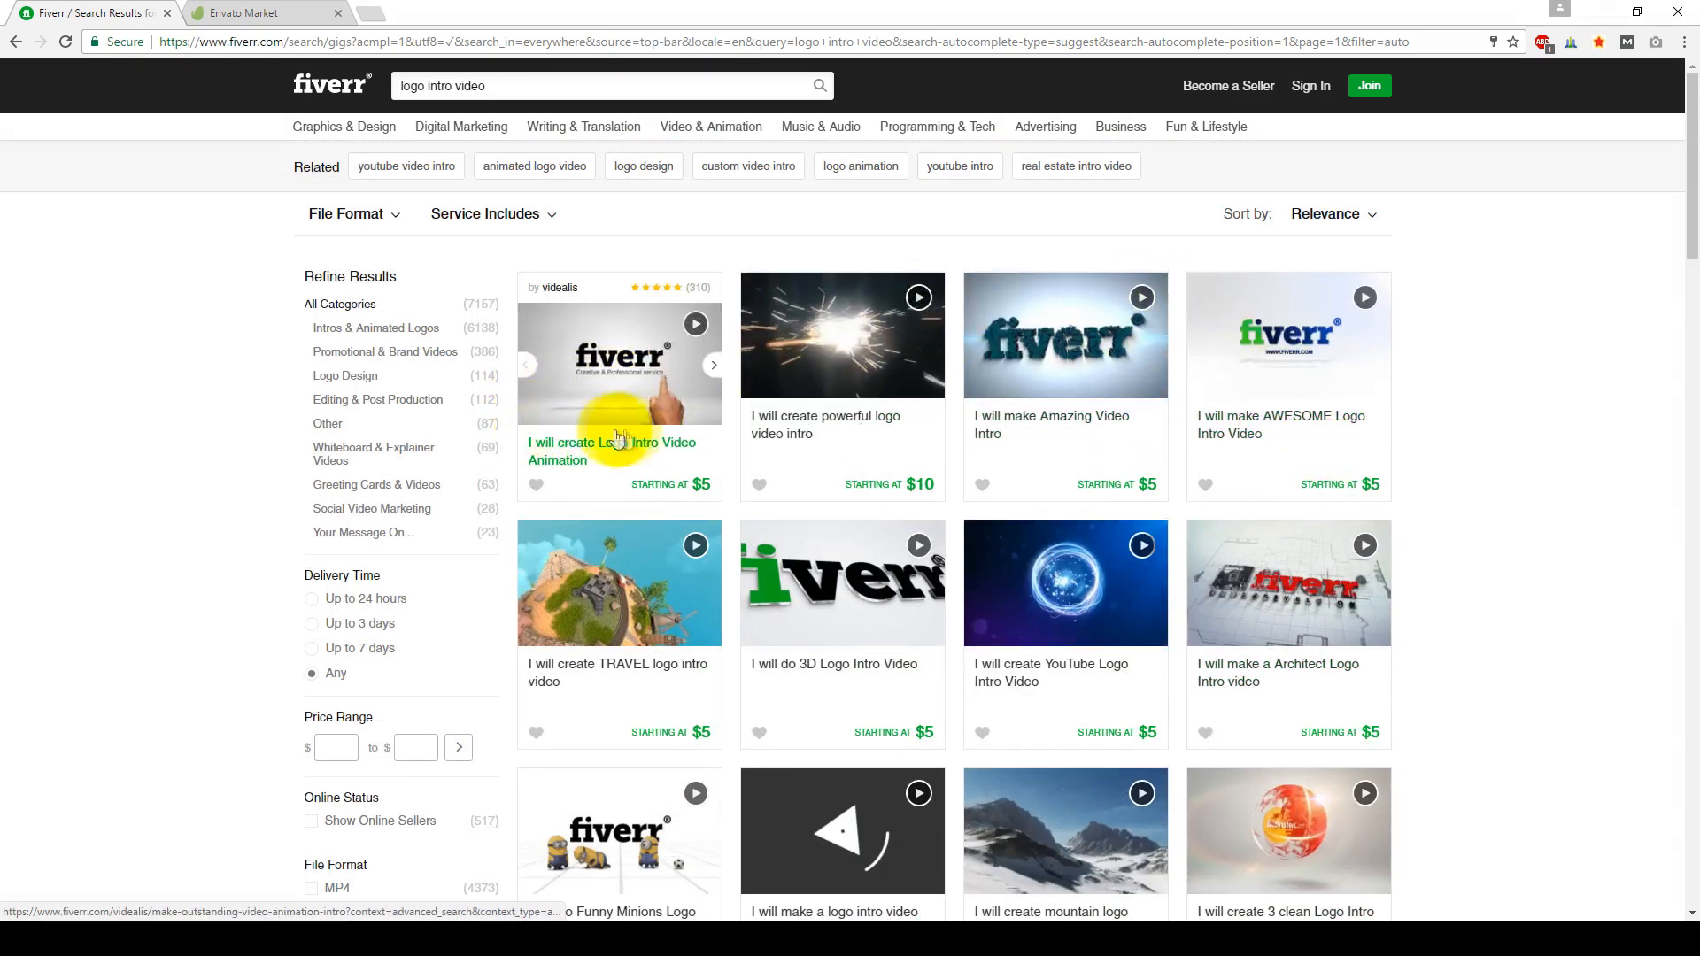
mouse_move(829, 452)
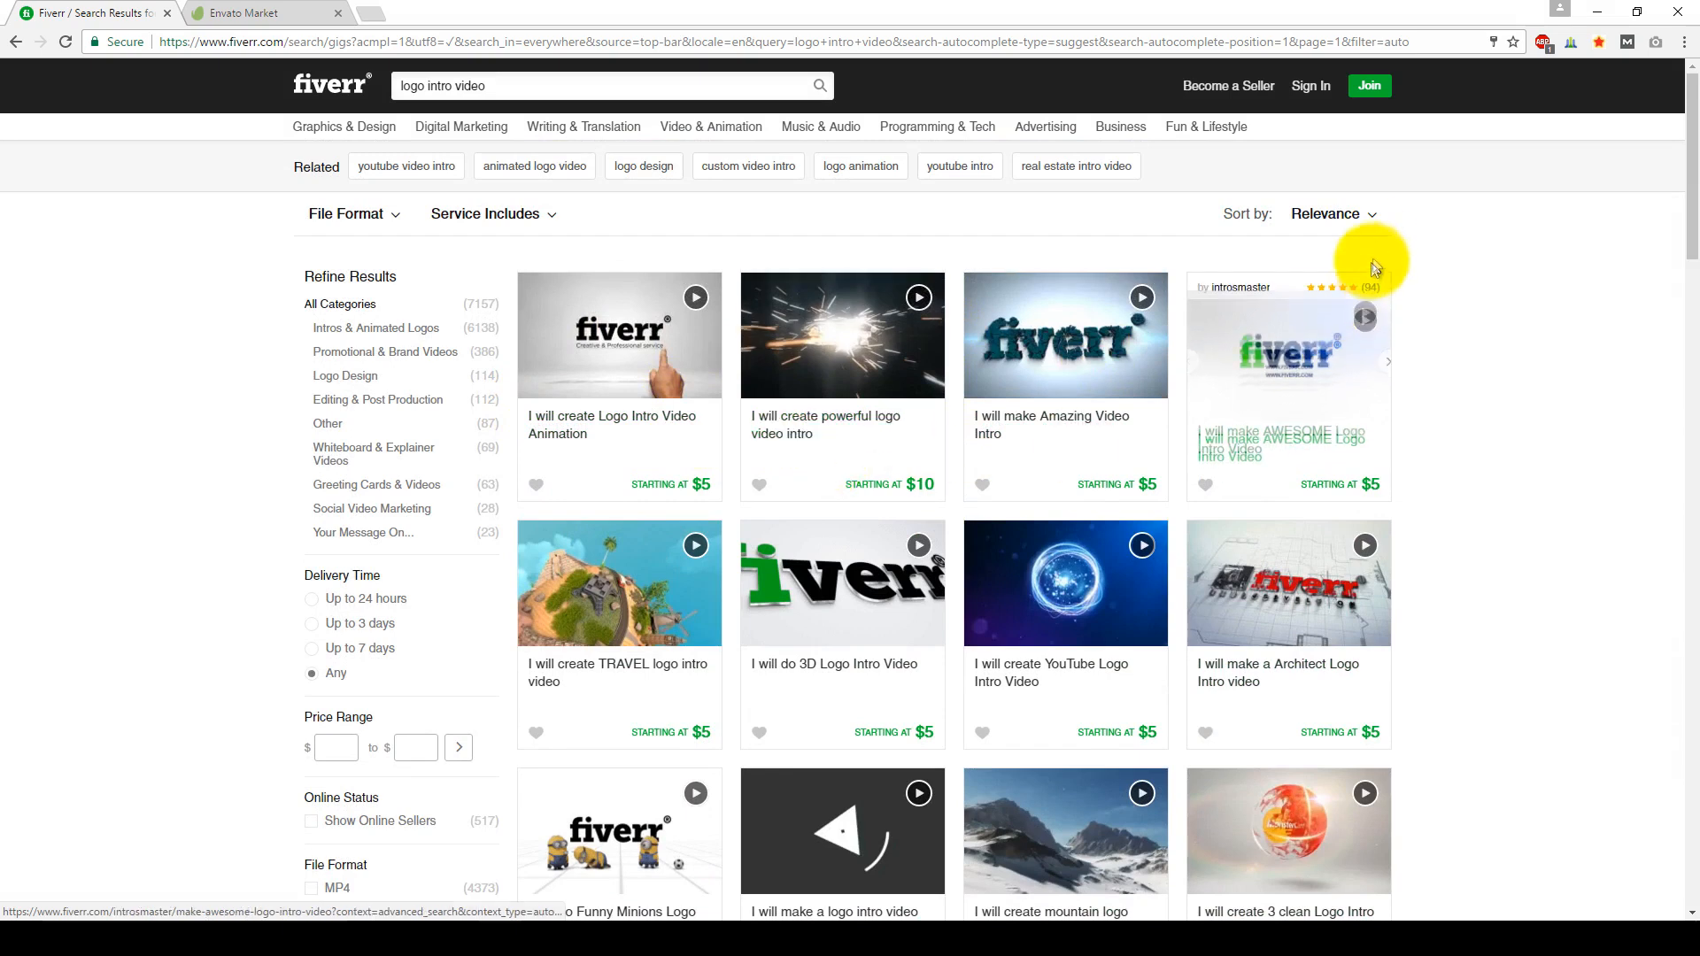
Step: Sort the logo intro video results by Avg. Customer Review and browse the top-rated gigs
click(1332, 214)
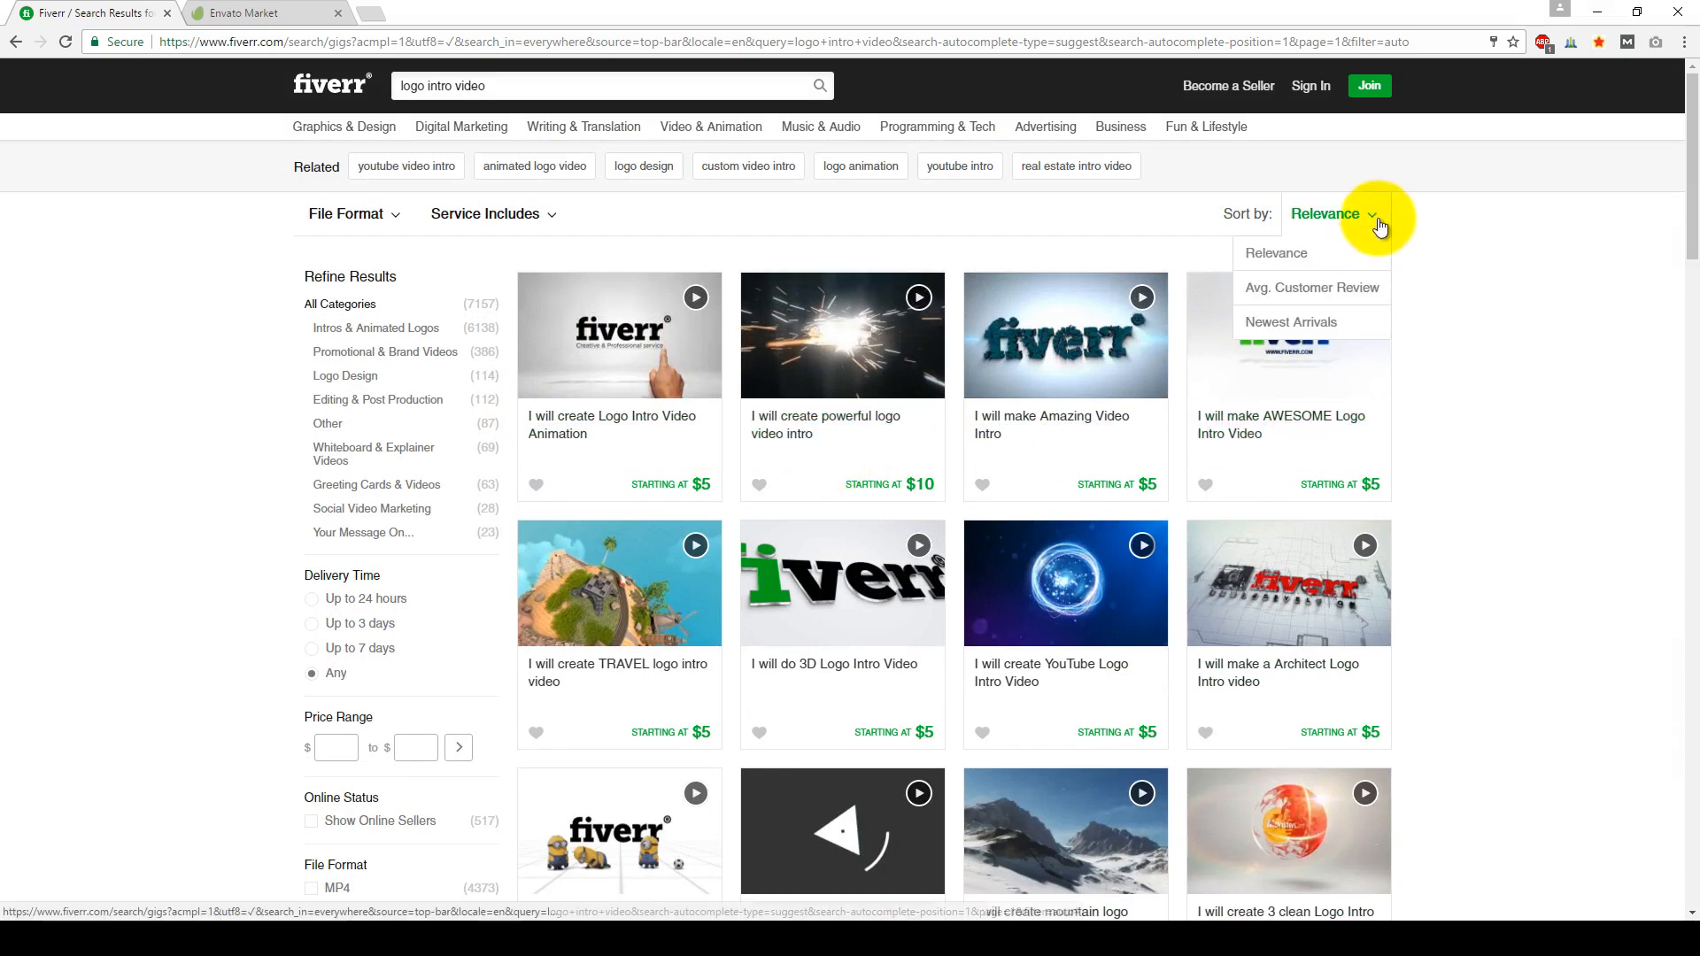
mouse_move(1311, 287)
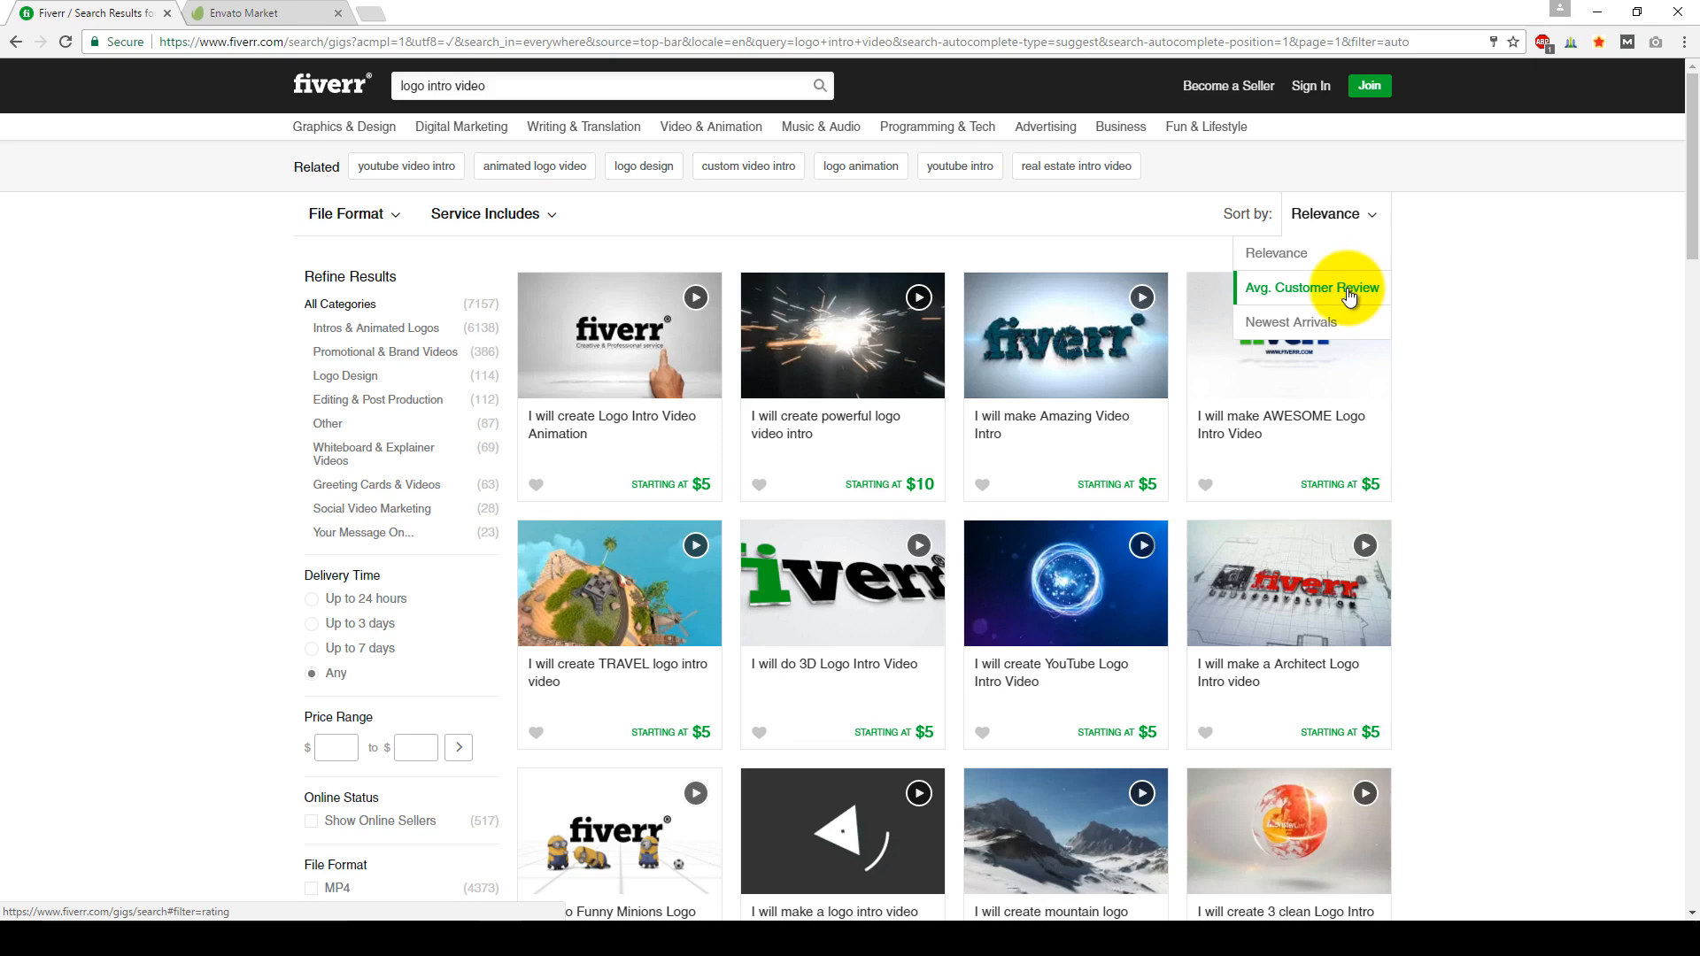
click(1311, 287)
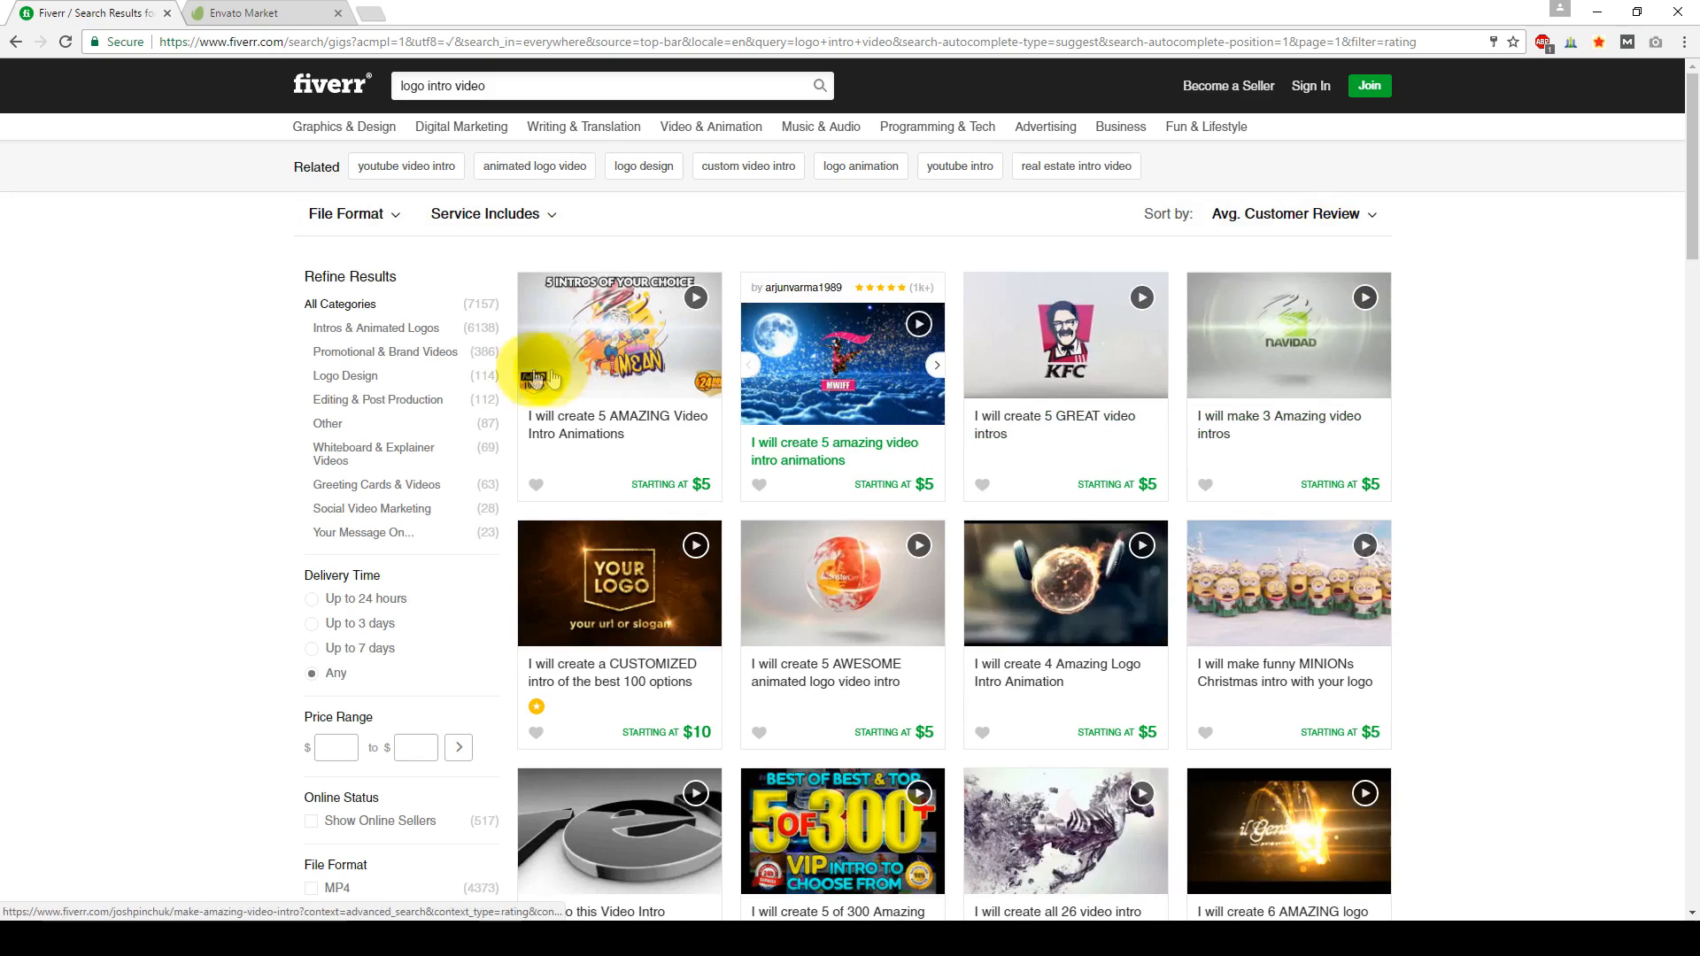
mouse_move(1040, 390)
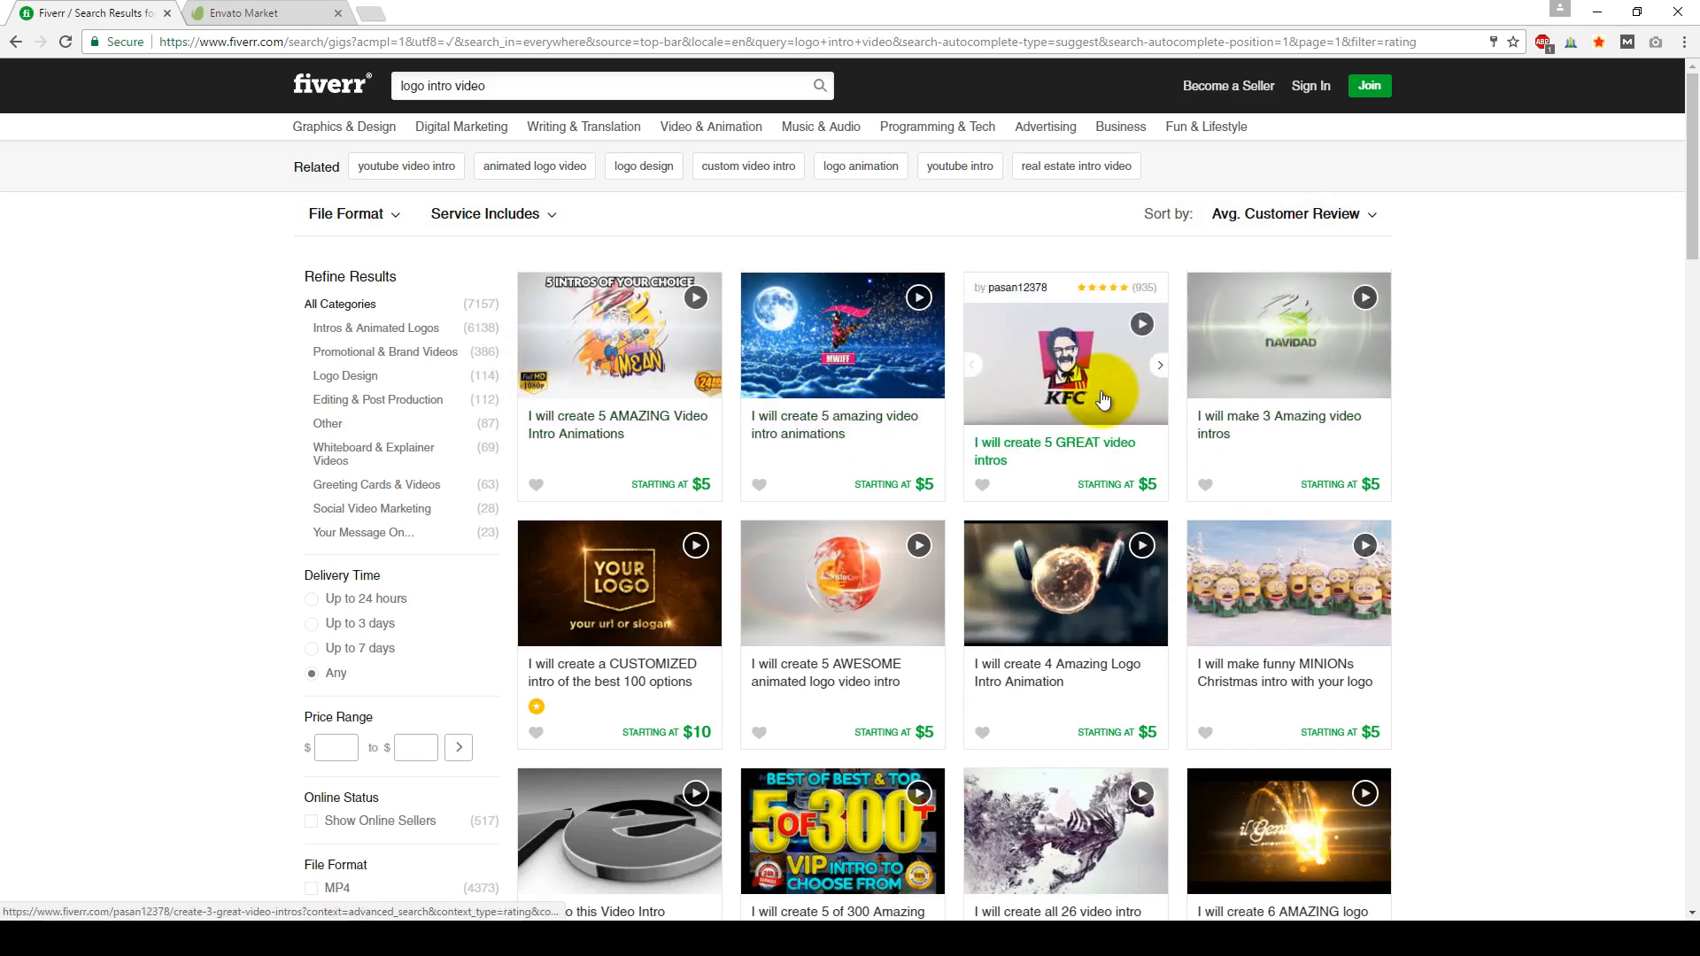
mouse_move(664, 413)
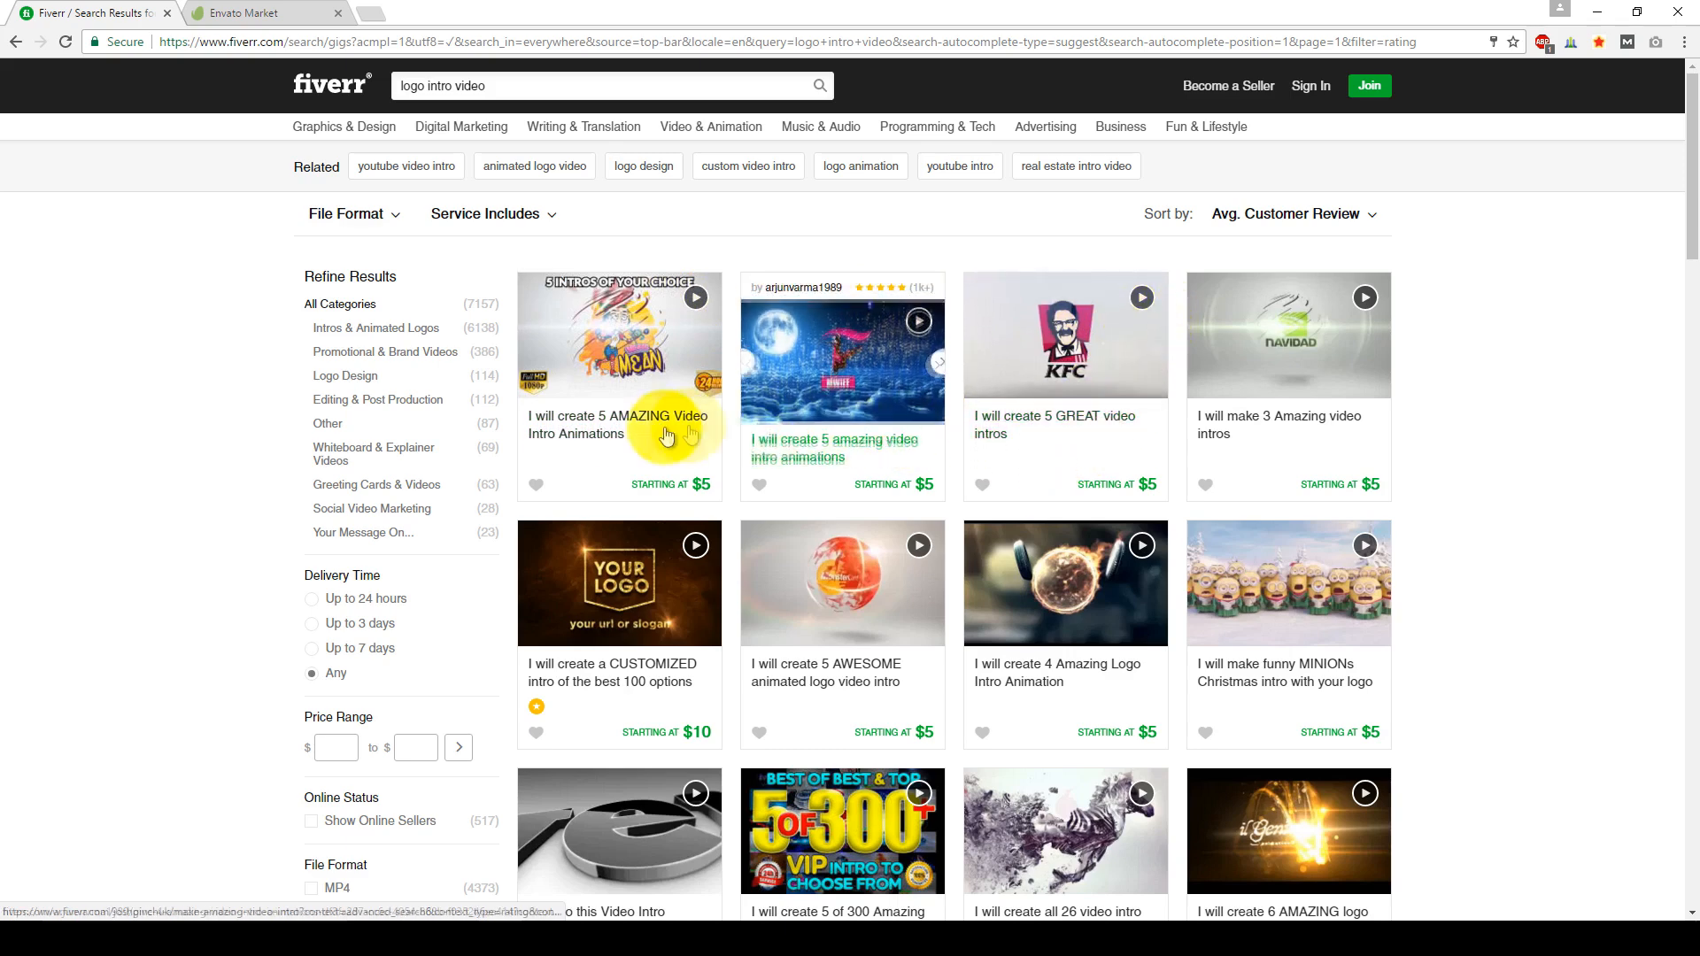
scroll(down, 3)
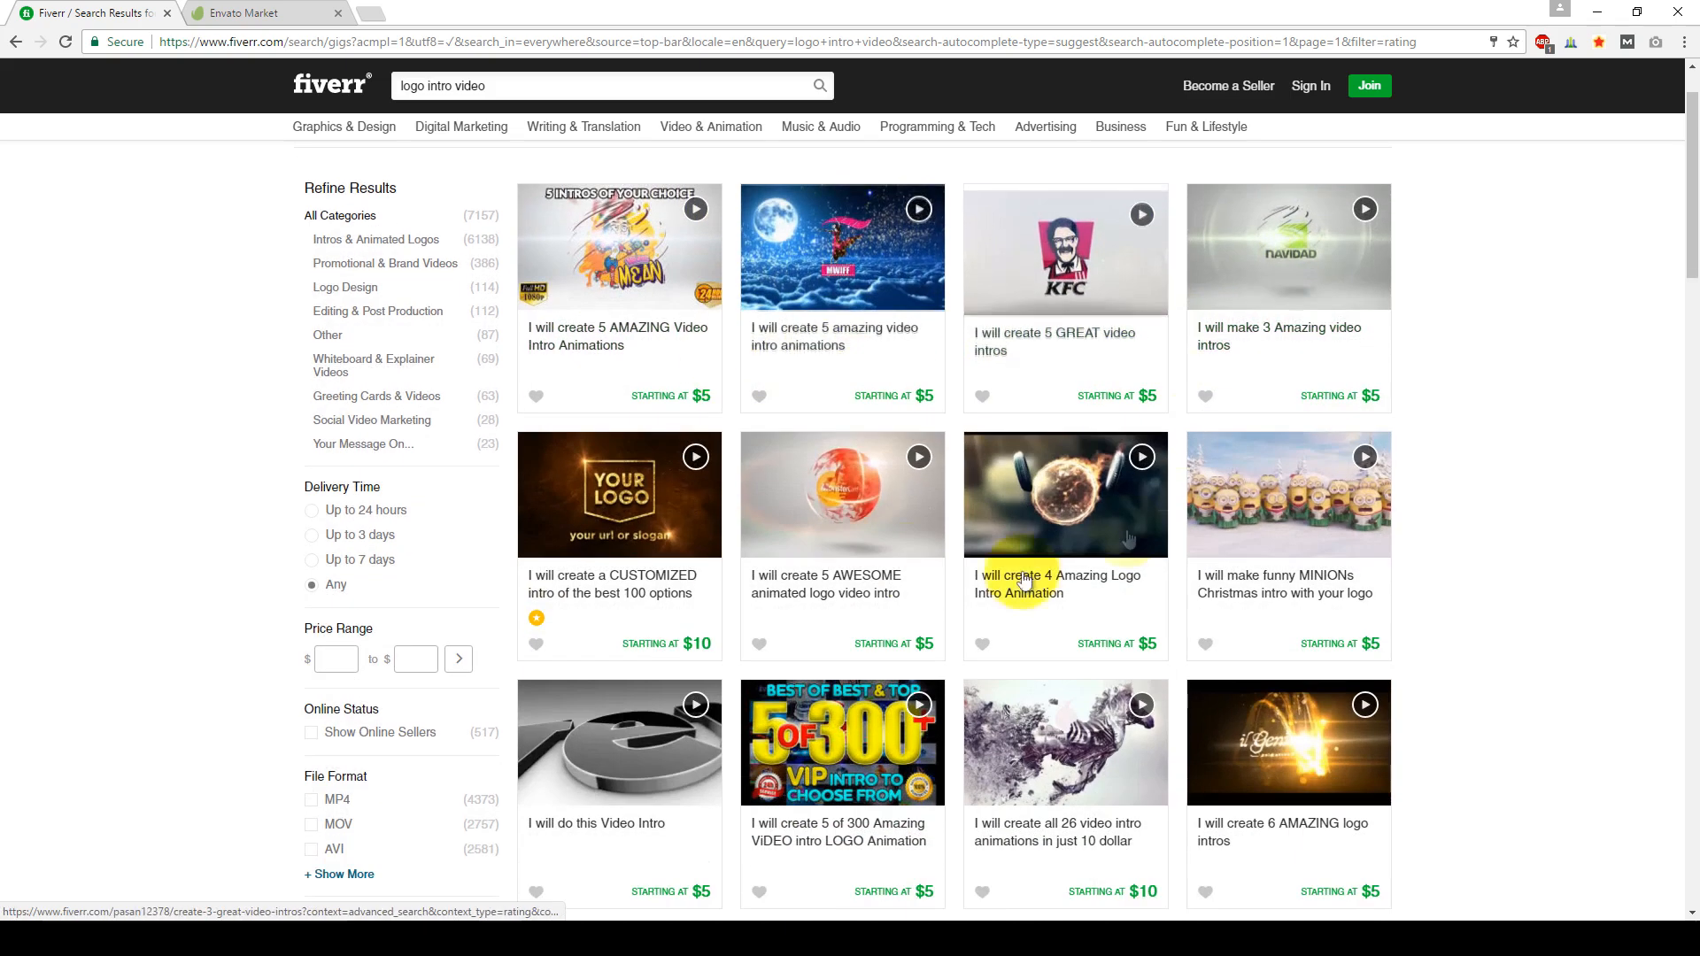
scroll(down, 3)
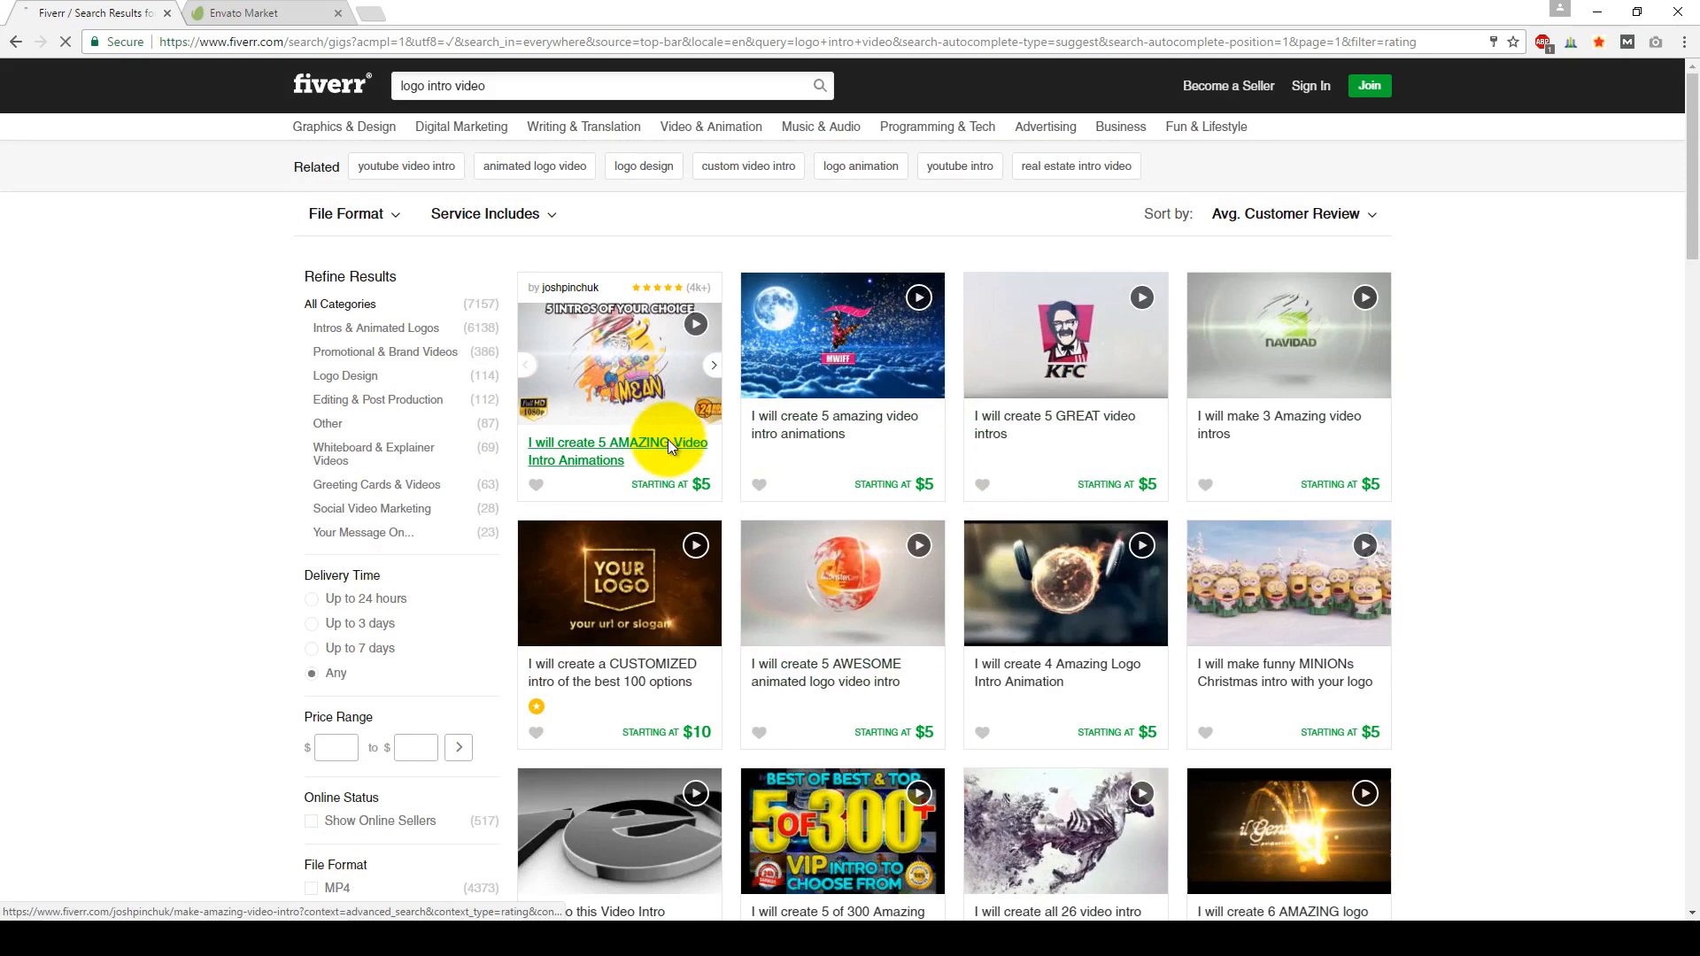
Step: View the 'I will create 5 AMAZING Video Intro Animations' gig with its $5, $15 and $25 packages
click(615, 449)
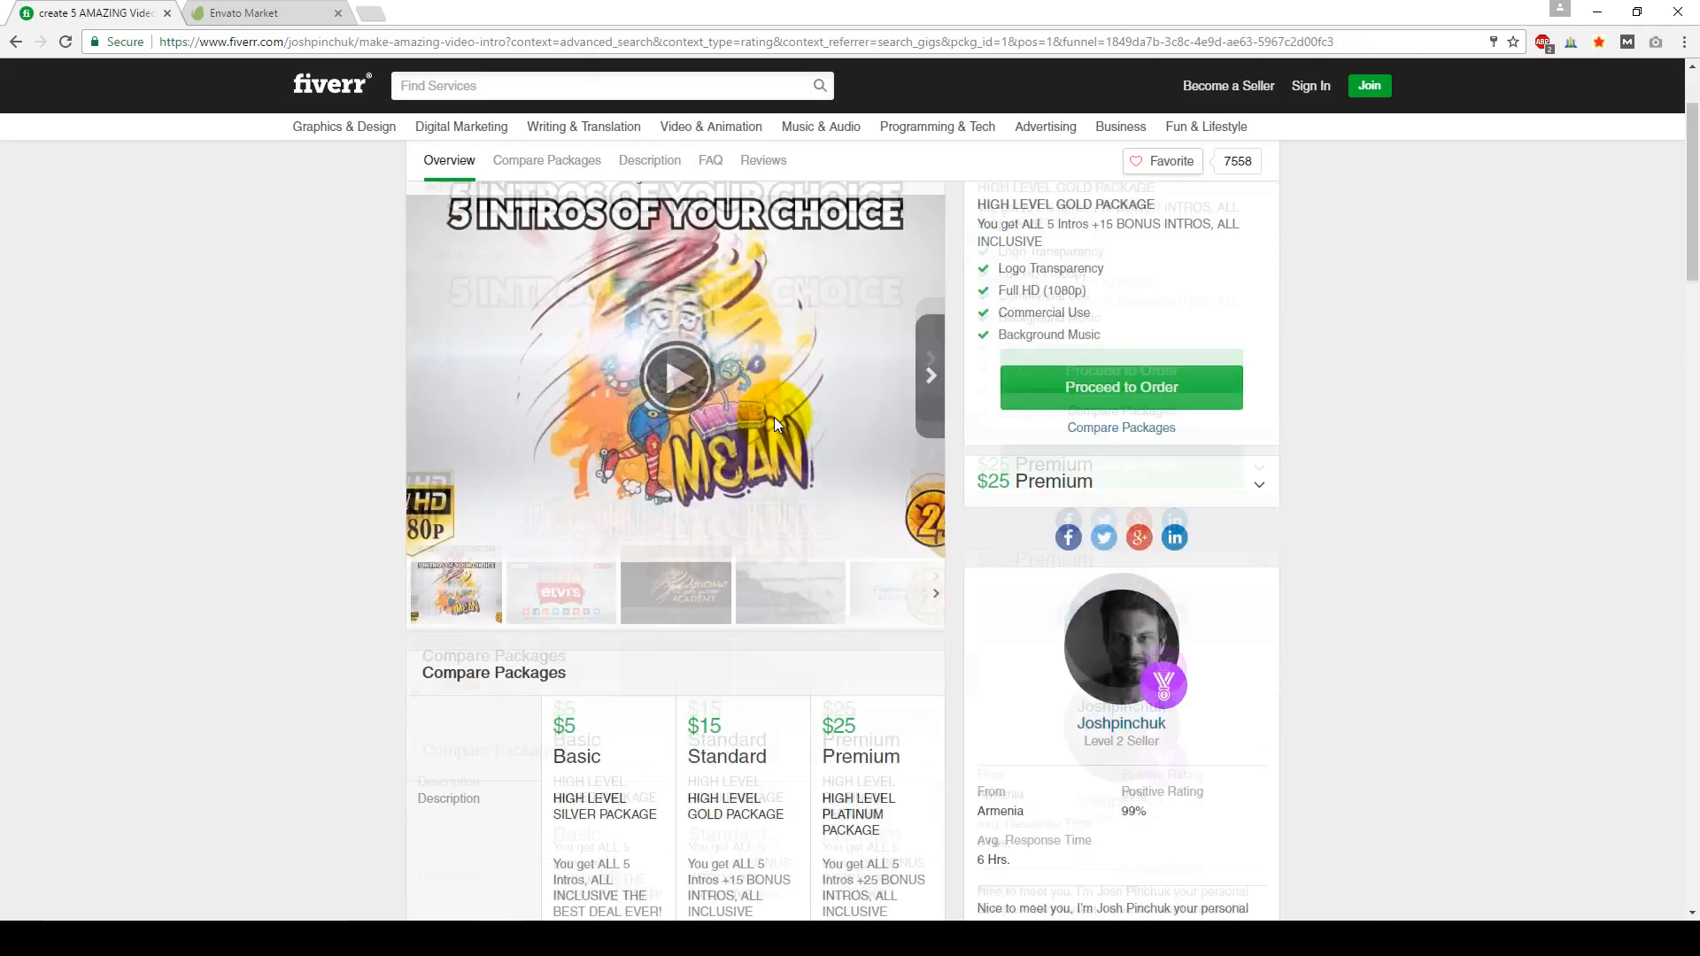
scroll(down, 3)
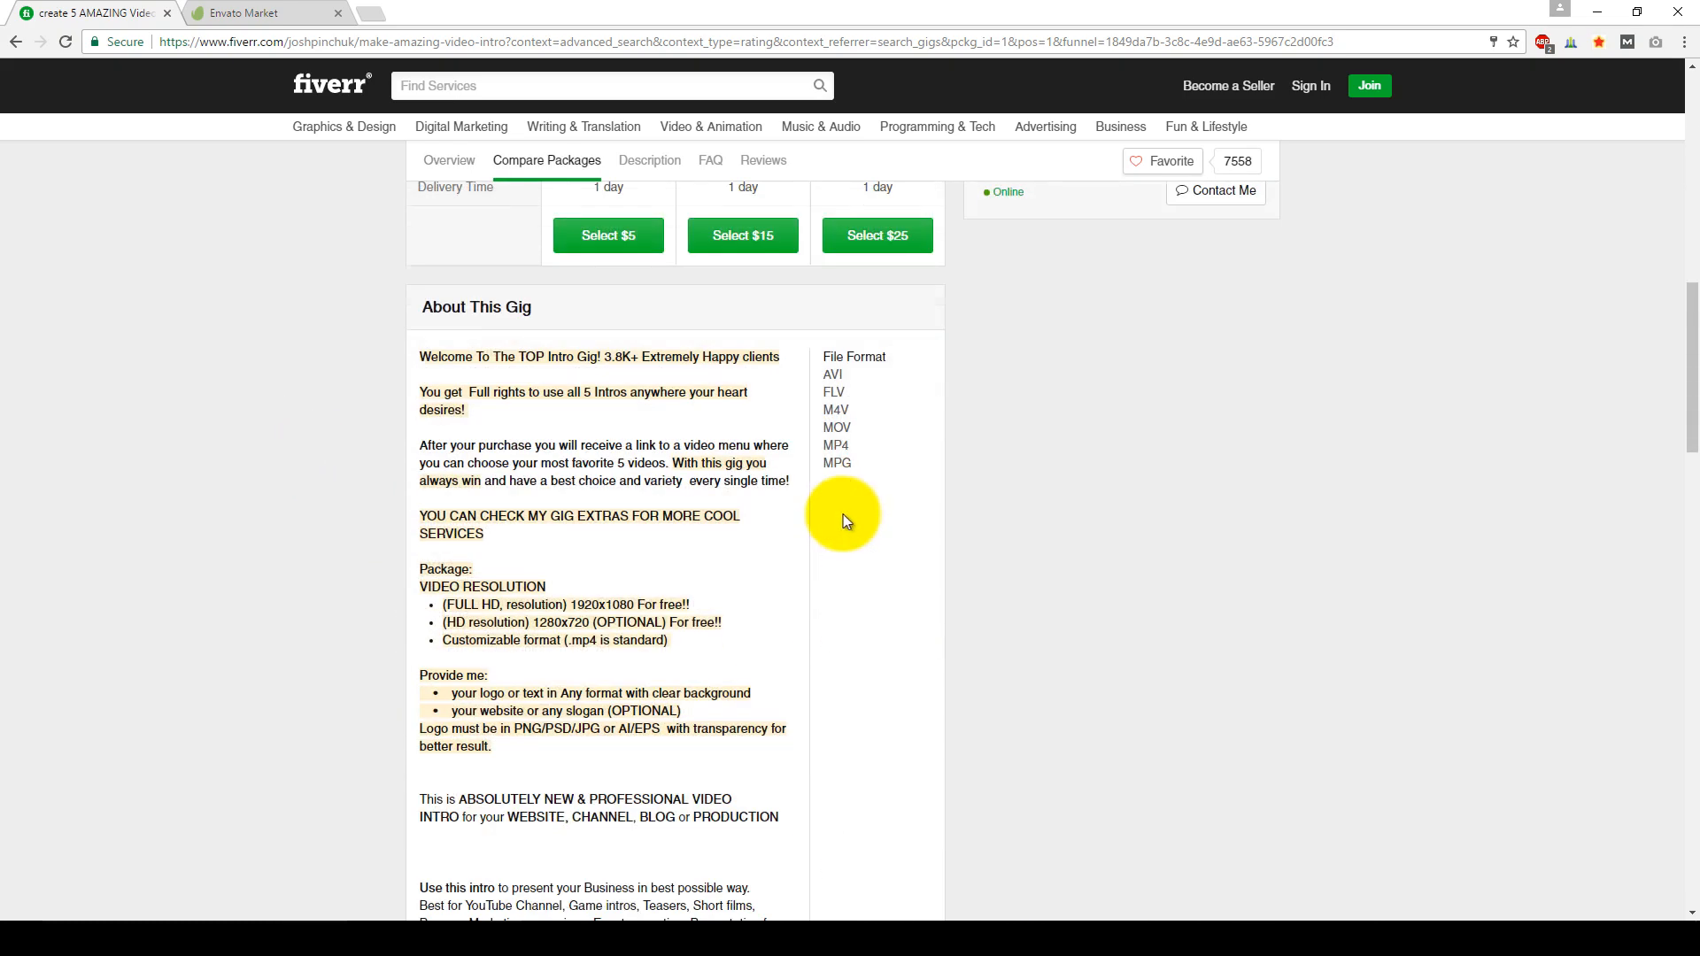
click(650, 159)
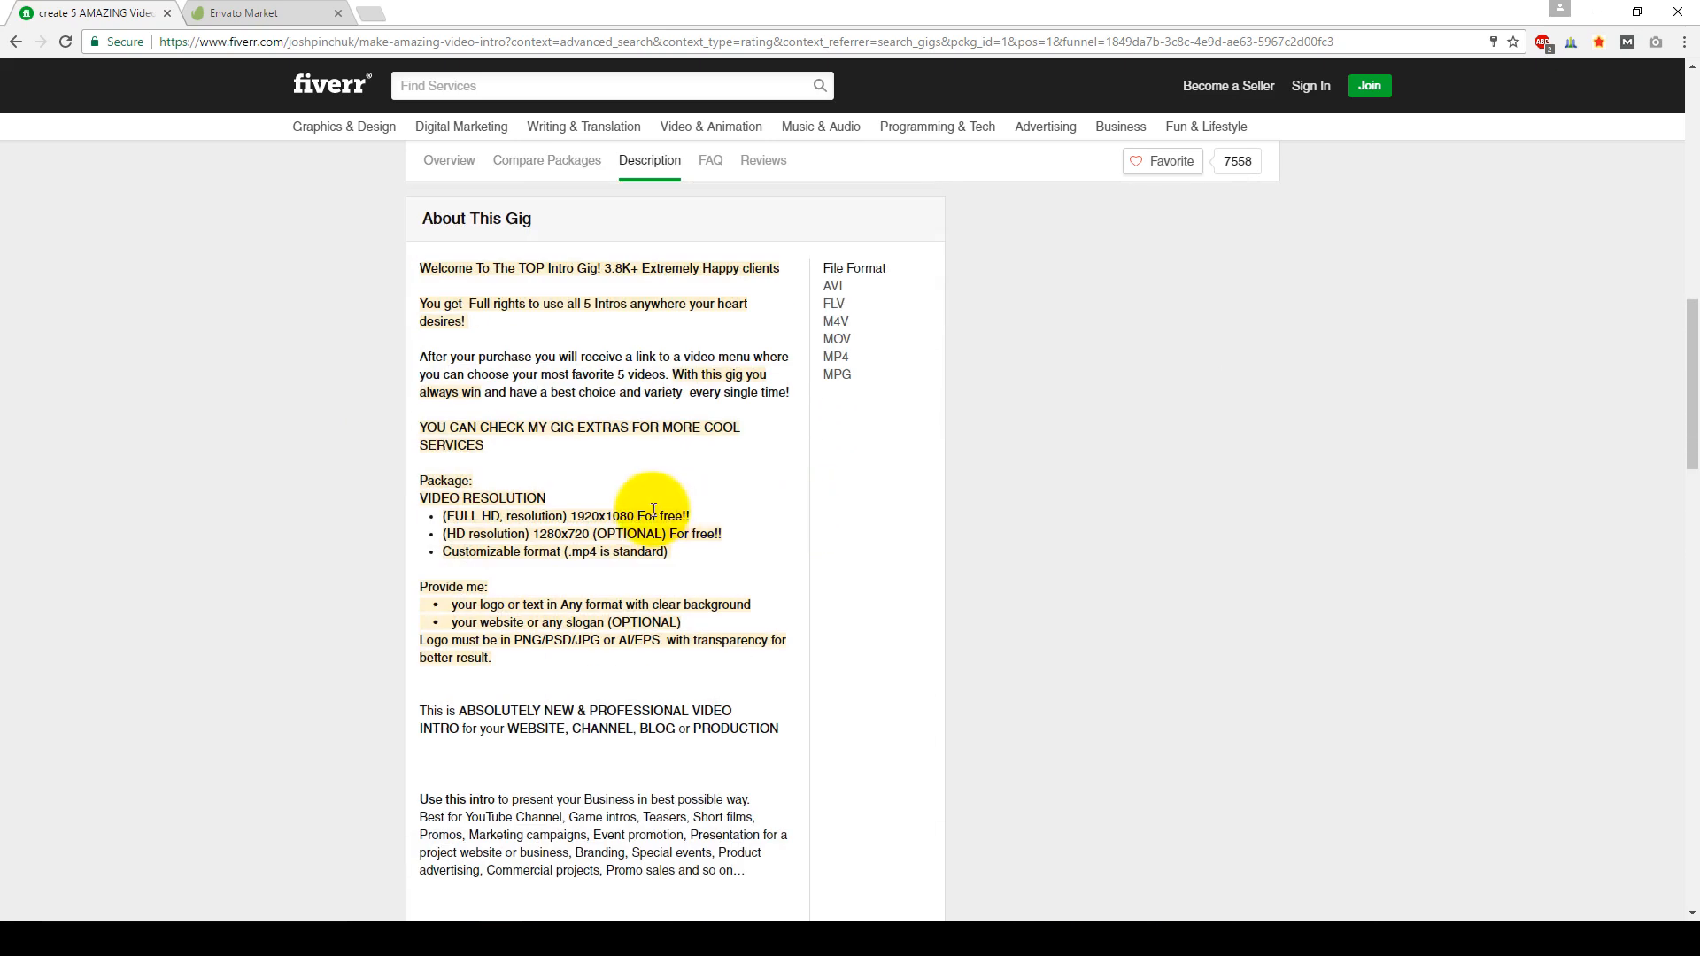
click(448, 162)
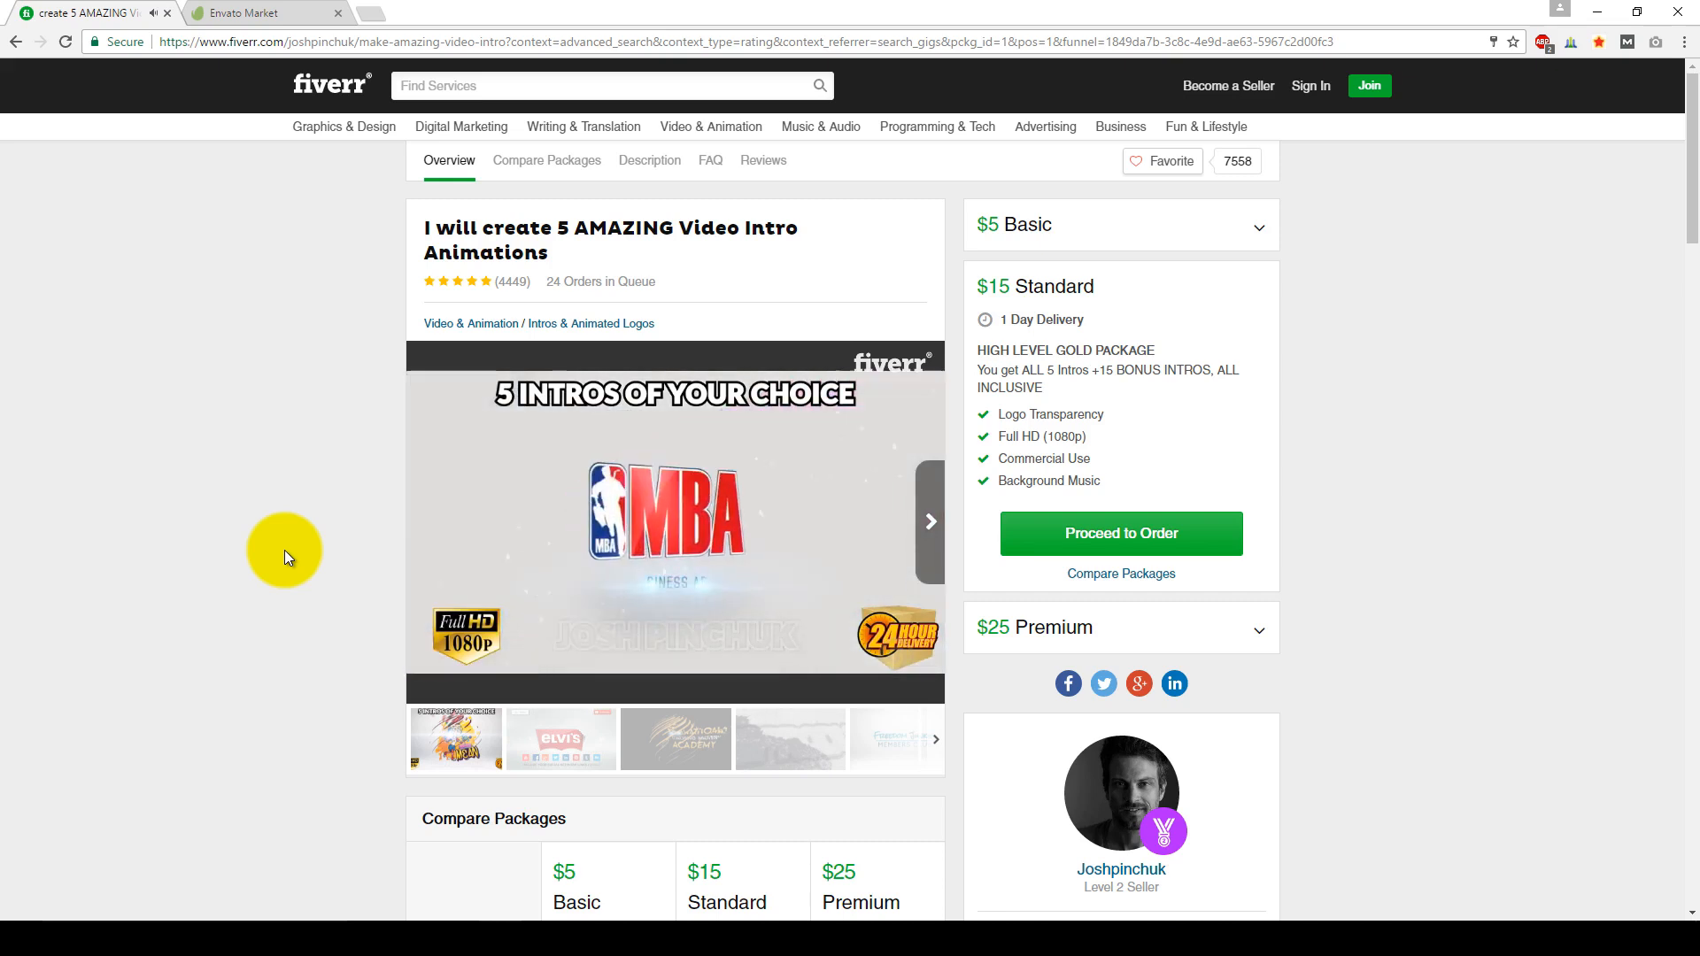
Step: Play the gig's intro preview video, then return to the Fiverr homepage
click(675, 521)
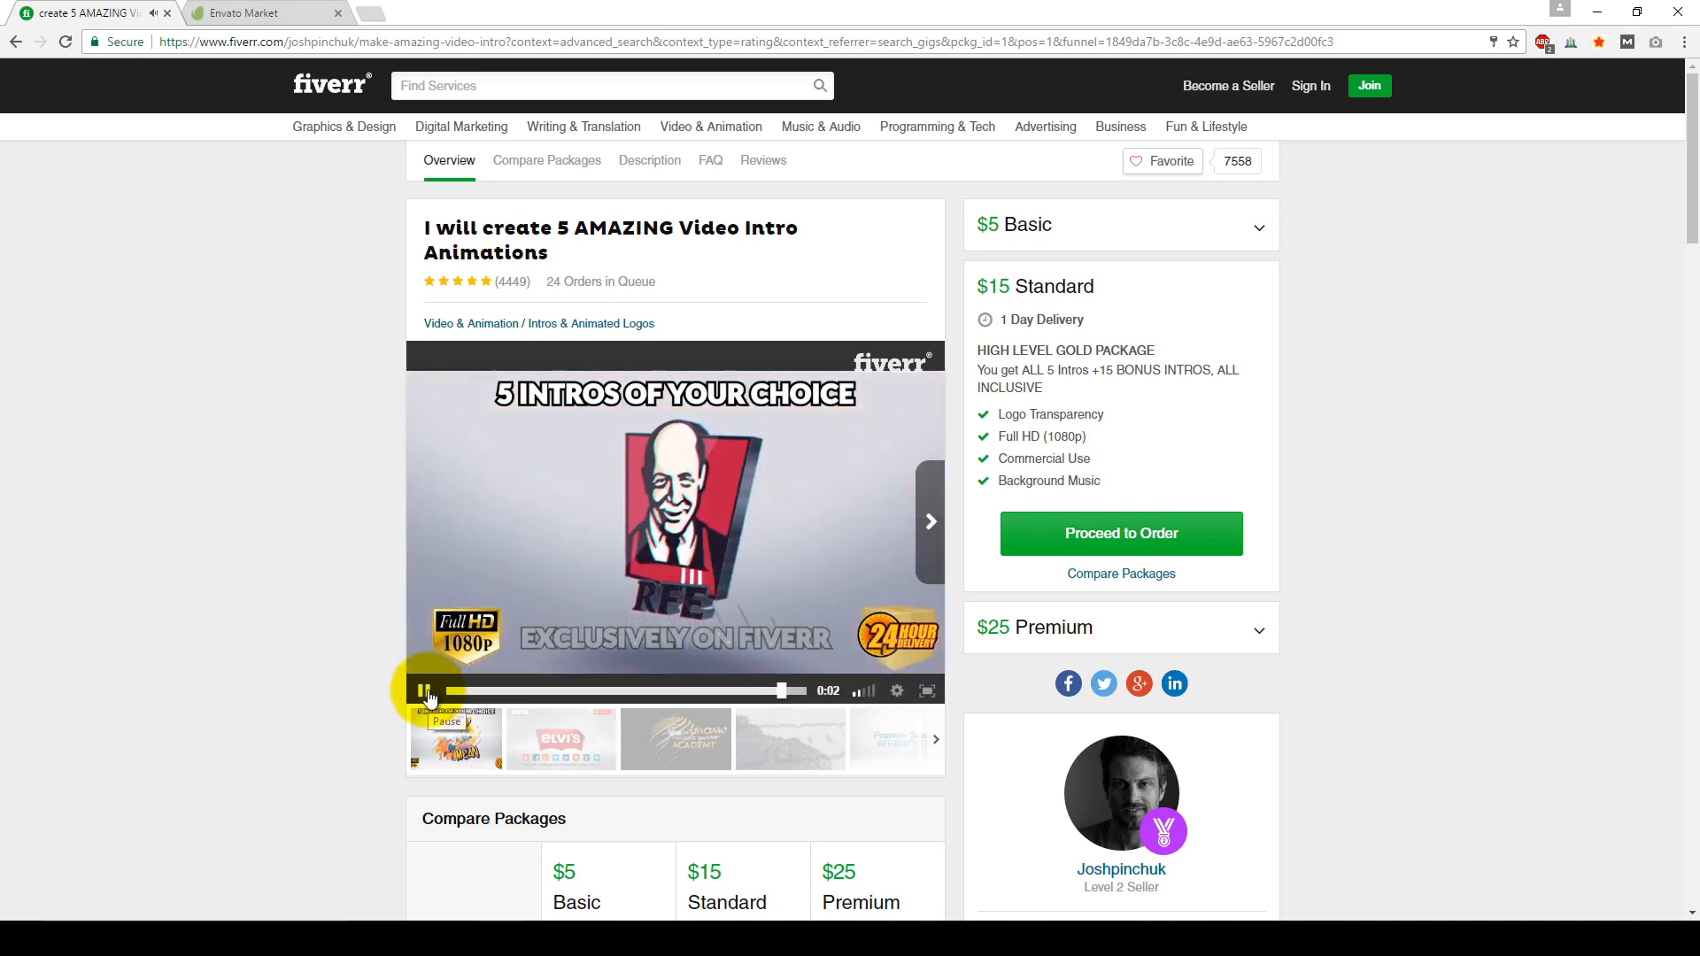
scroll(down, 3)
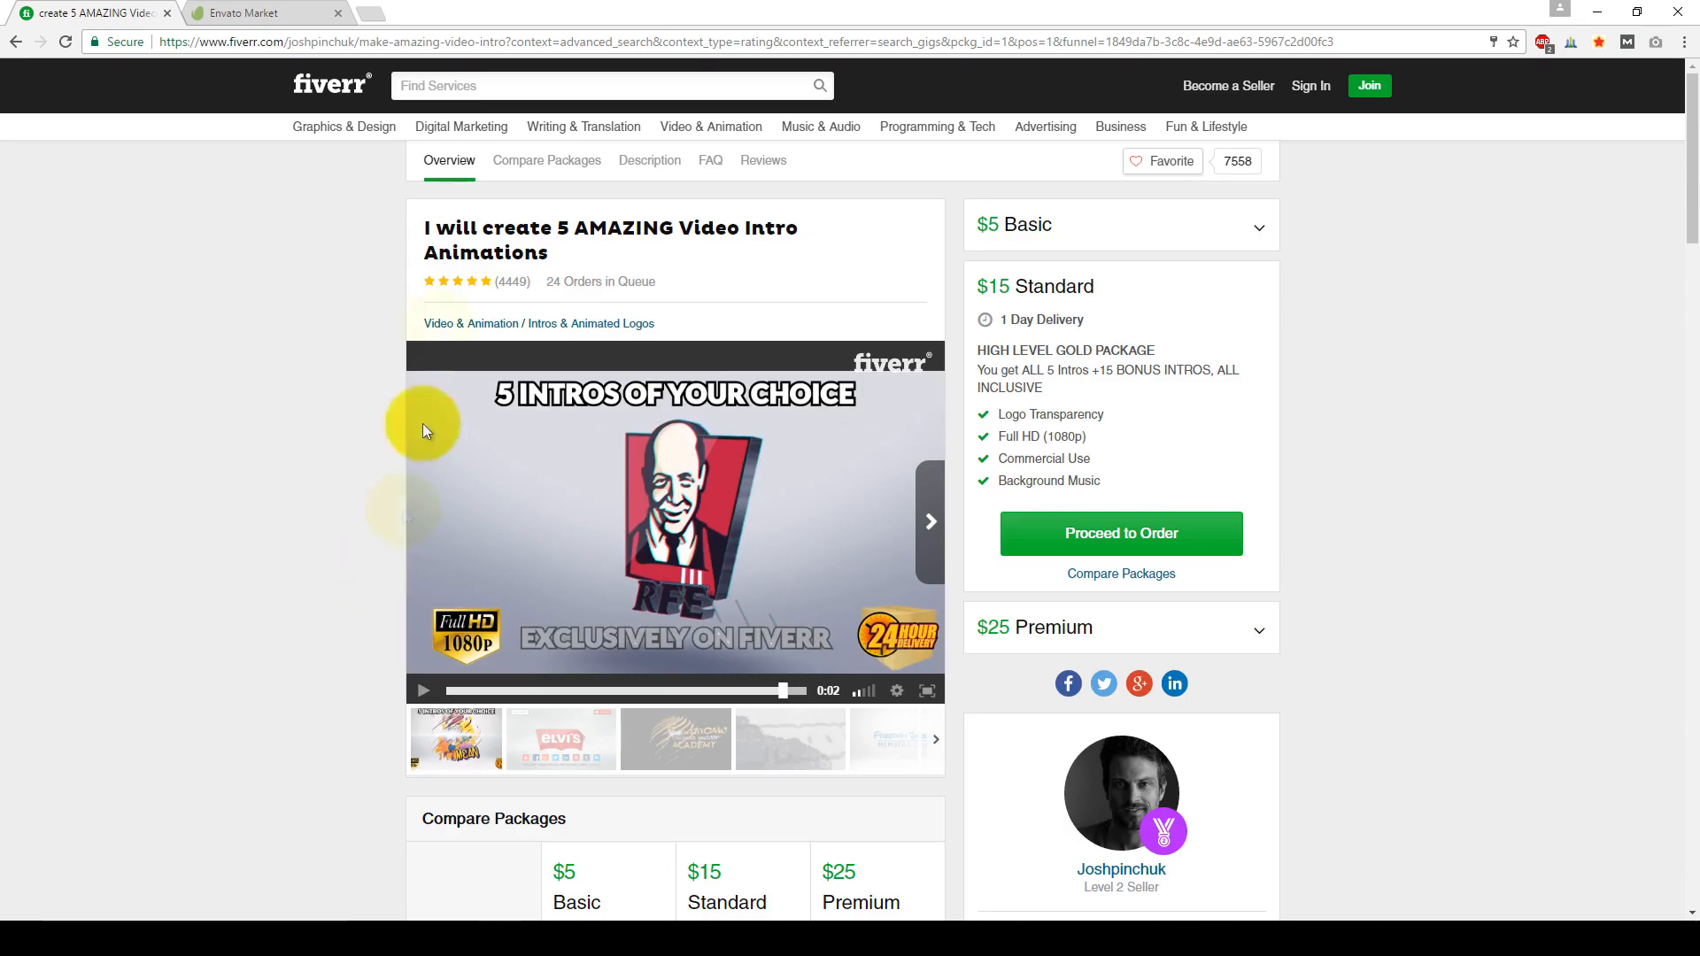
click(332, 85)
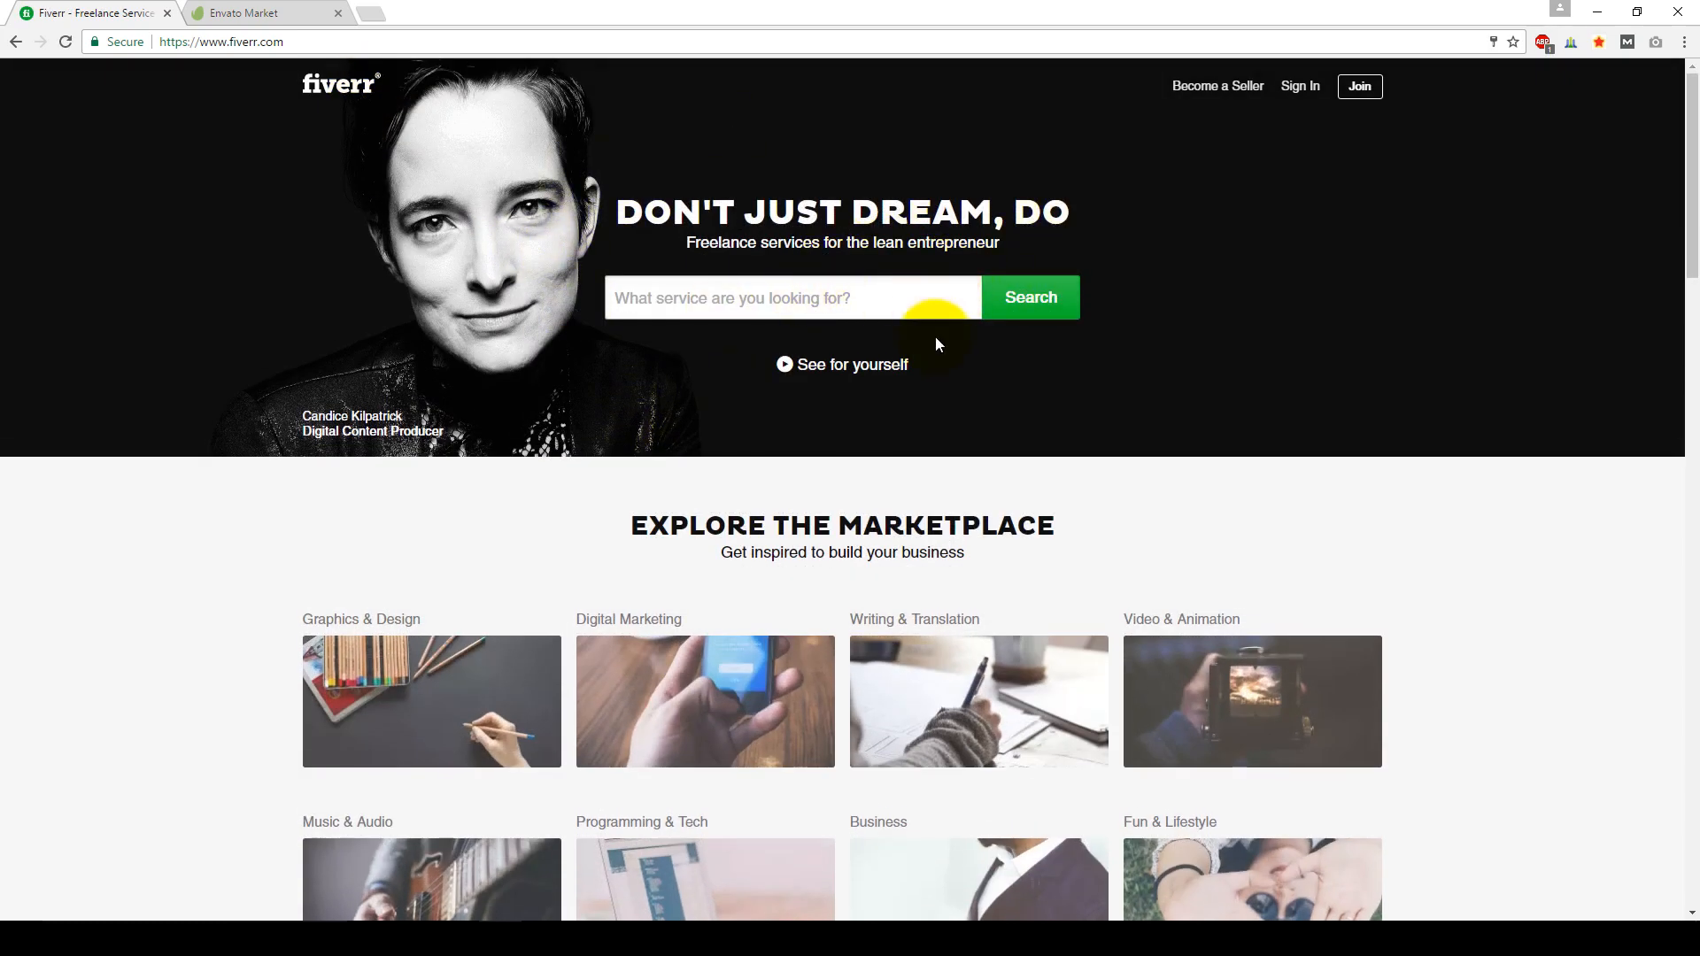
Step: Search Fiverr for 'weird' and view the quirky illustration and video gigs
scroll(down, 3)
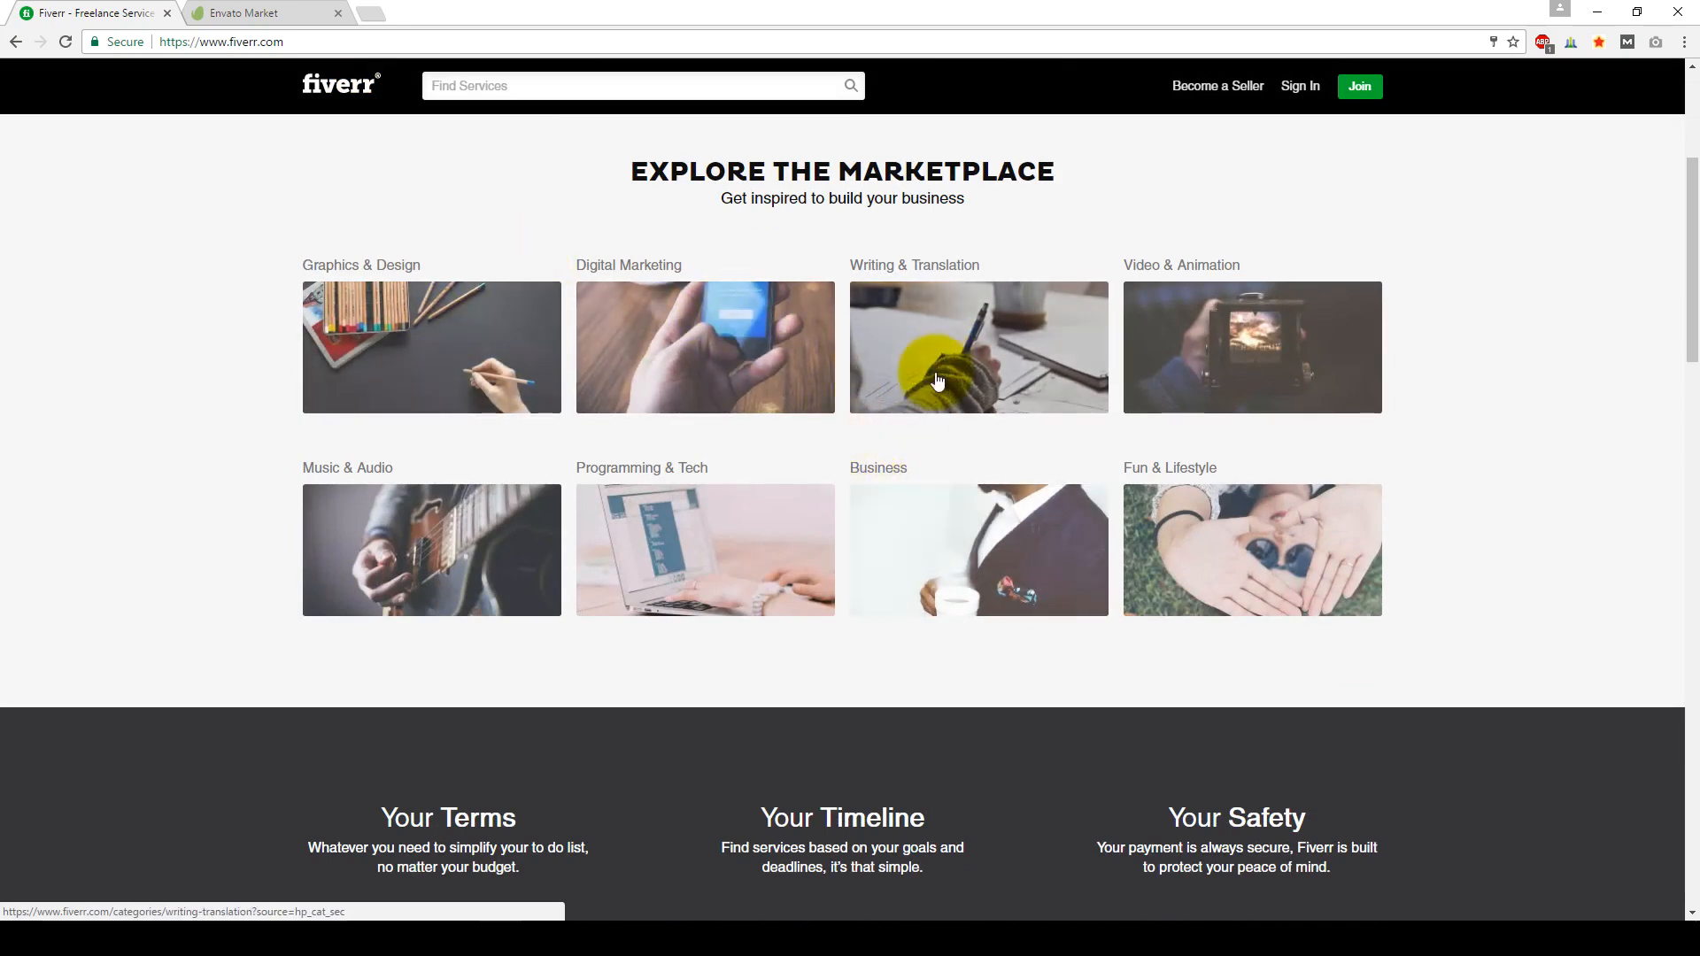
mouse_move(944, 586)
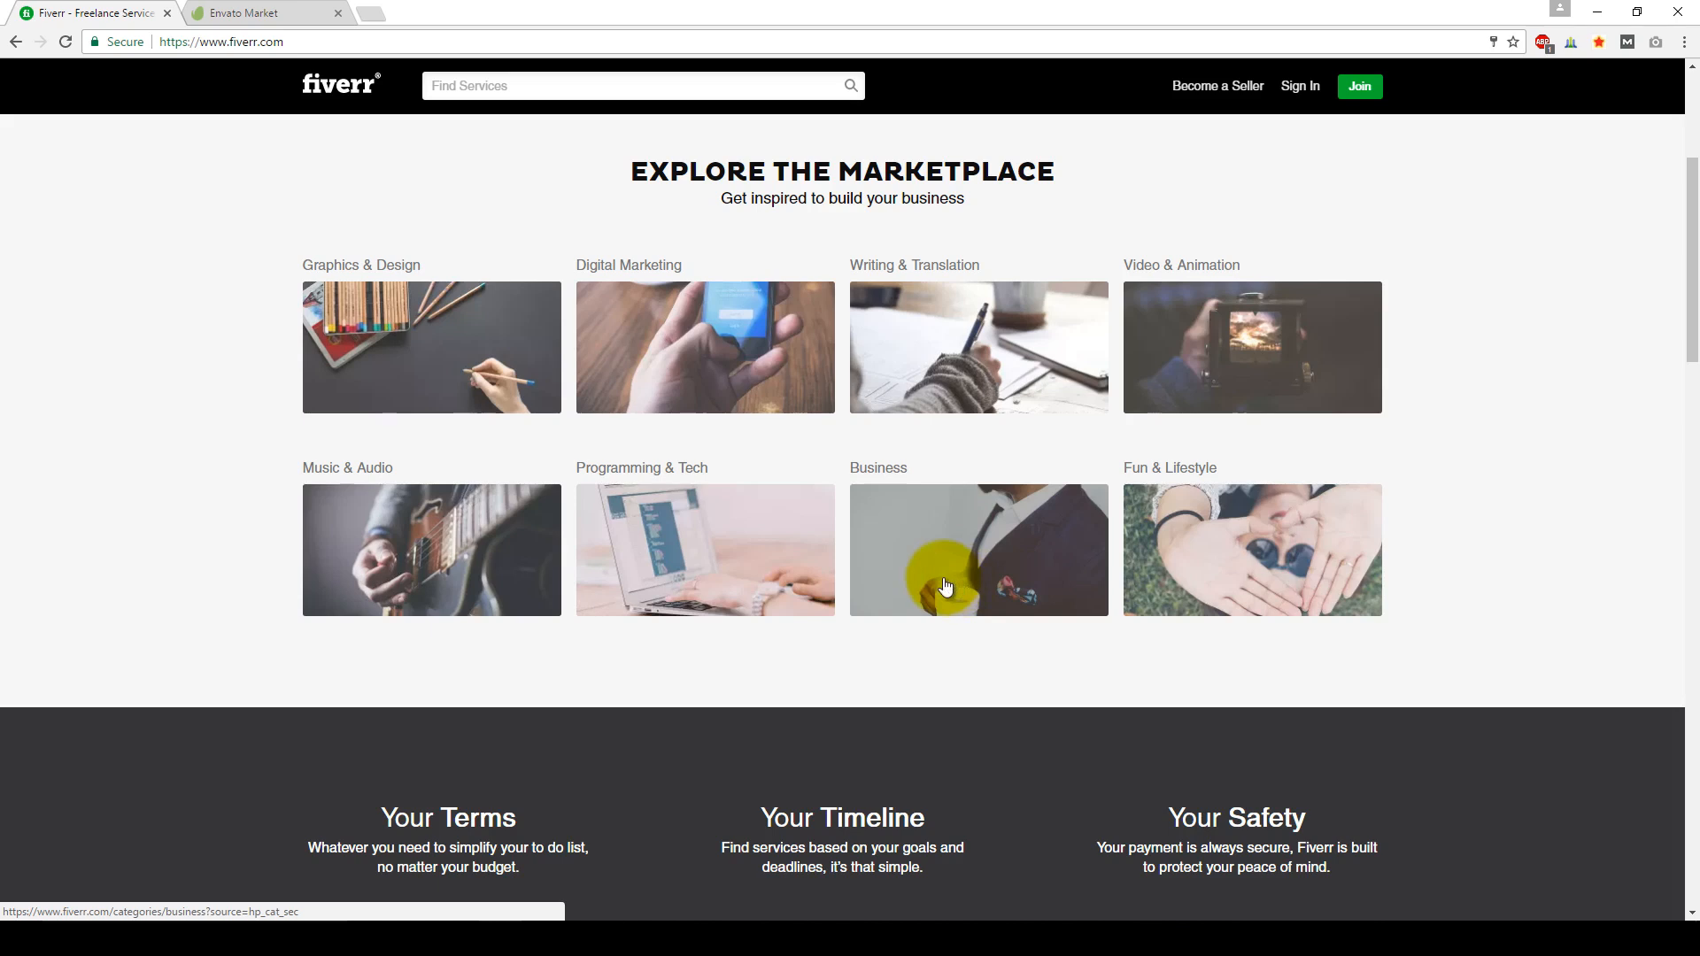
mouse_move(1252, 528)
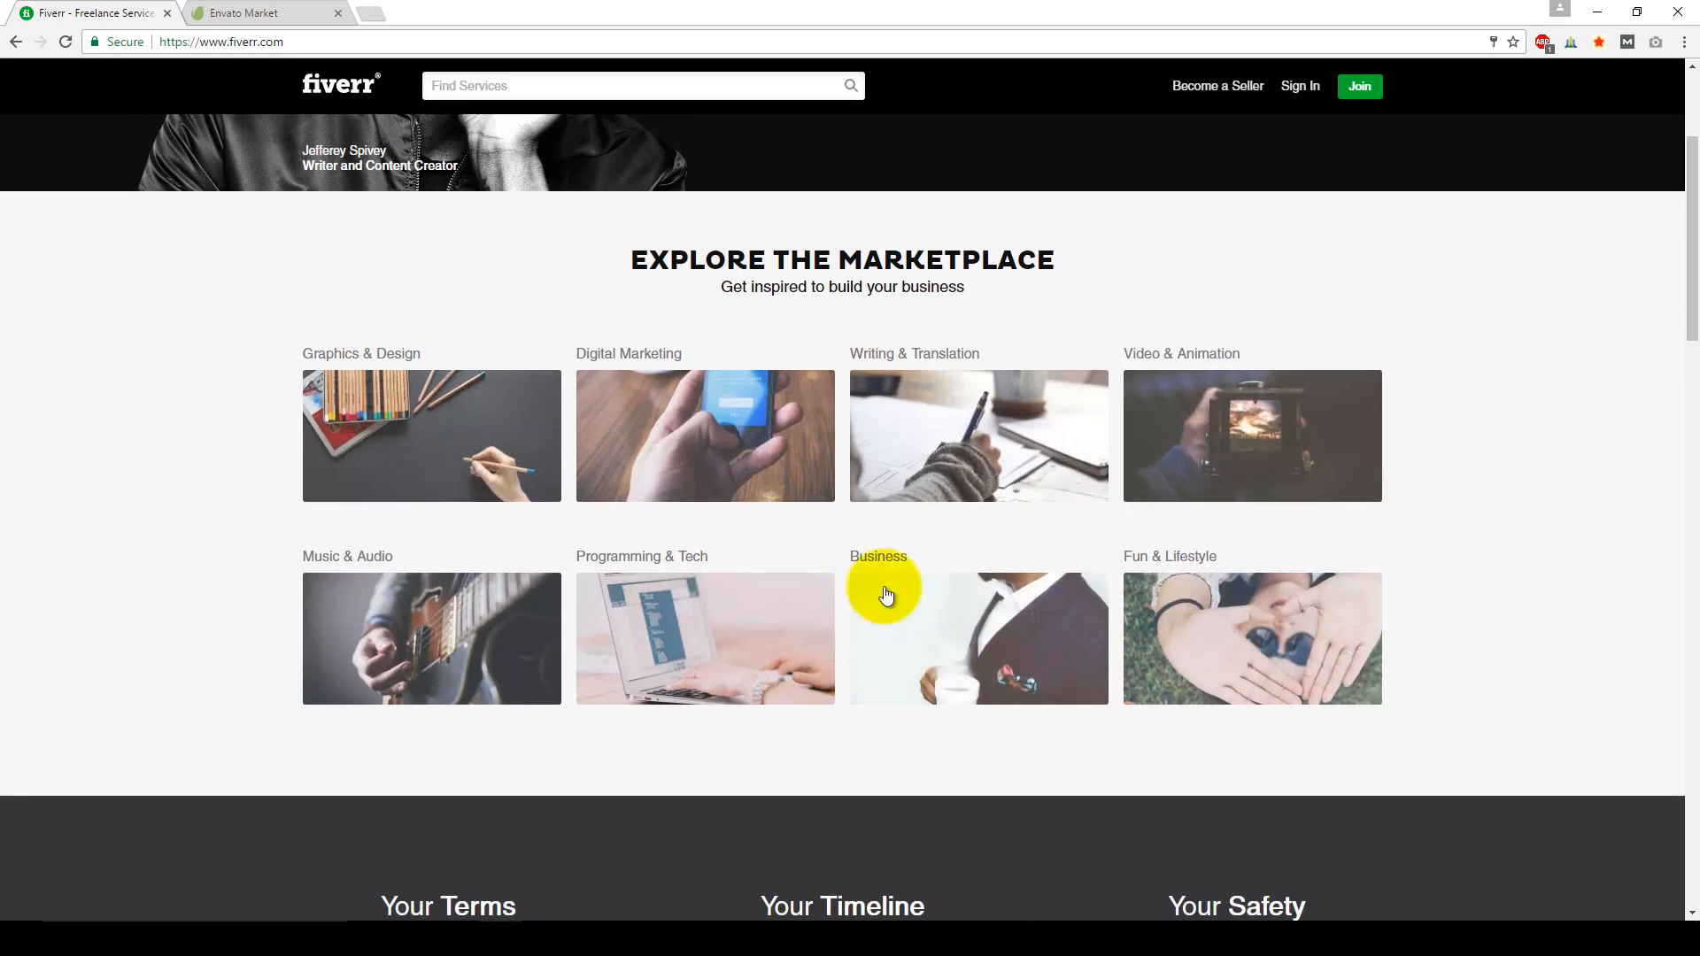
scroll(up, 3)
text(weird)
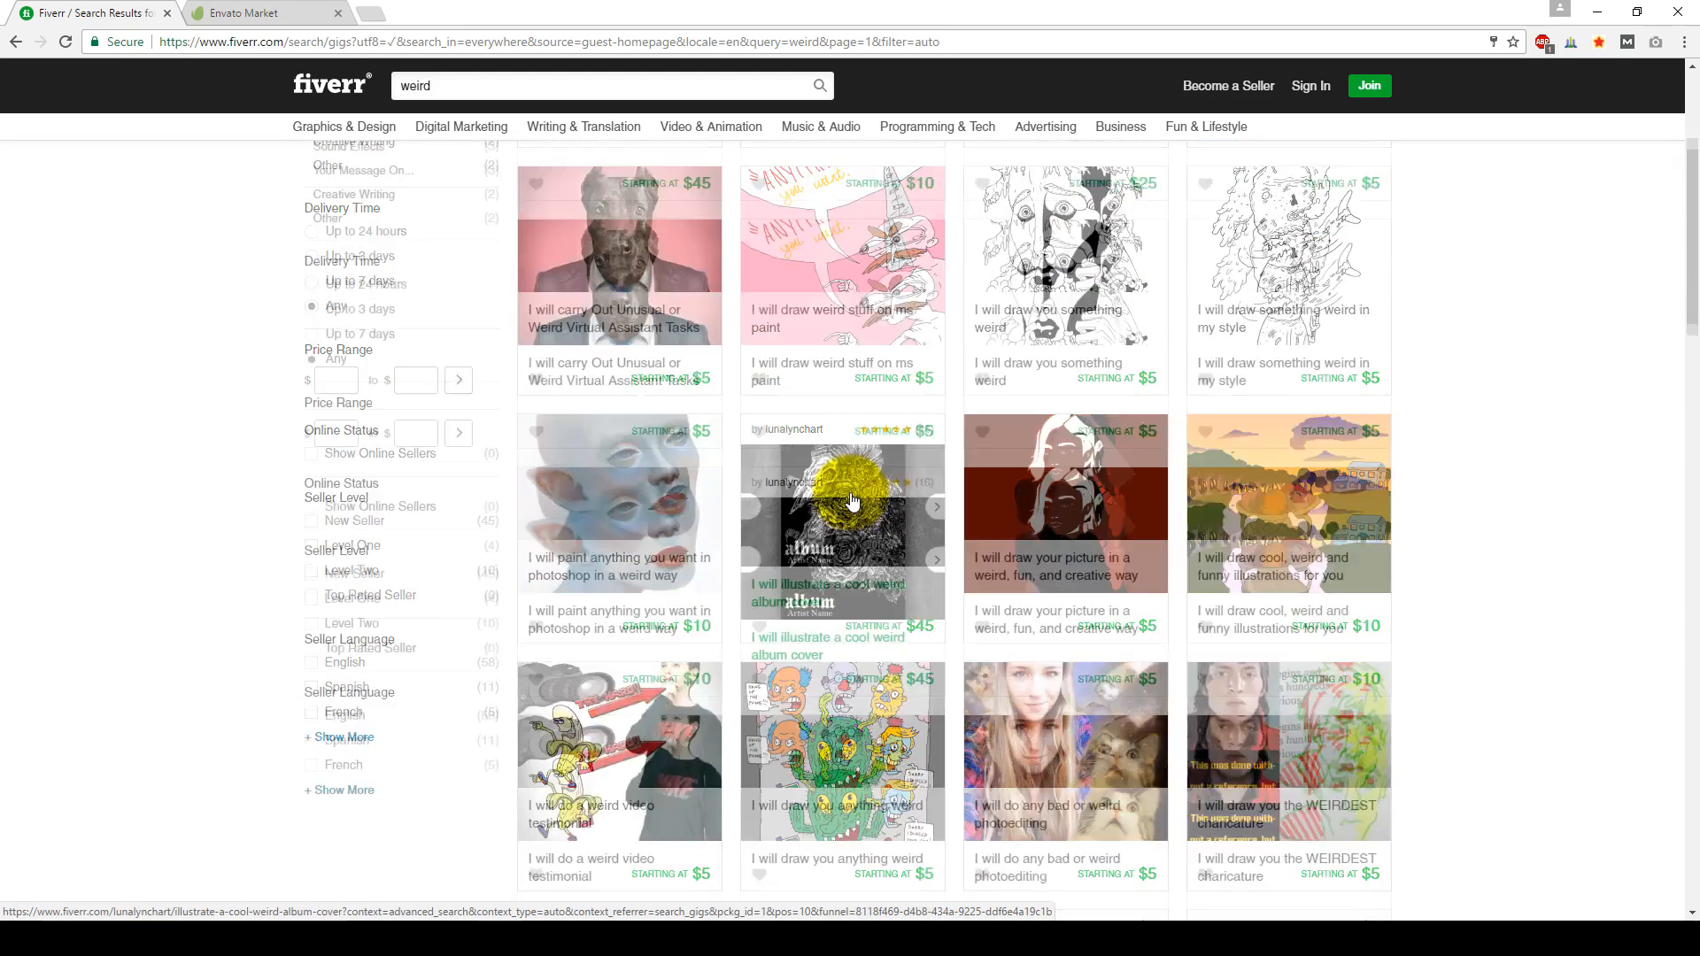
Step: Search for 'dancing', view the body-paint dance gig, then move to the Envato Market tab
click(524, 85)
text(=dancing)
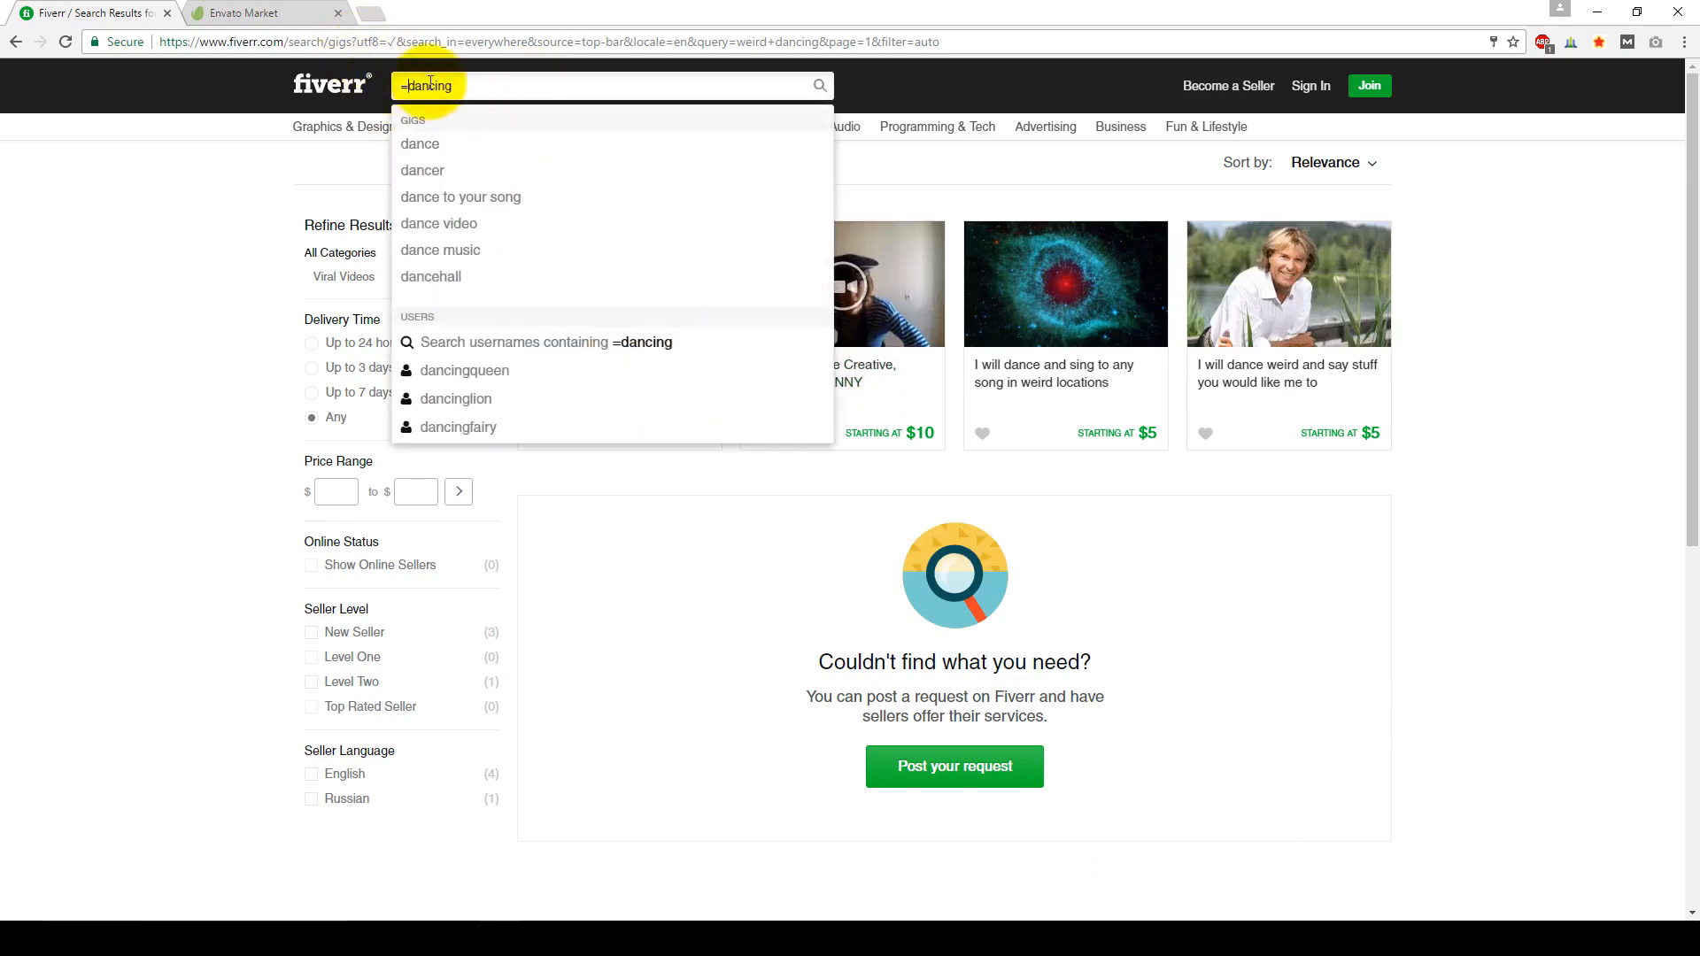
key(Enter)
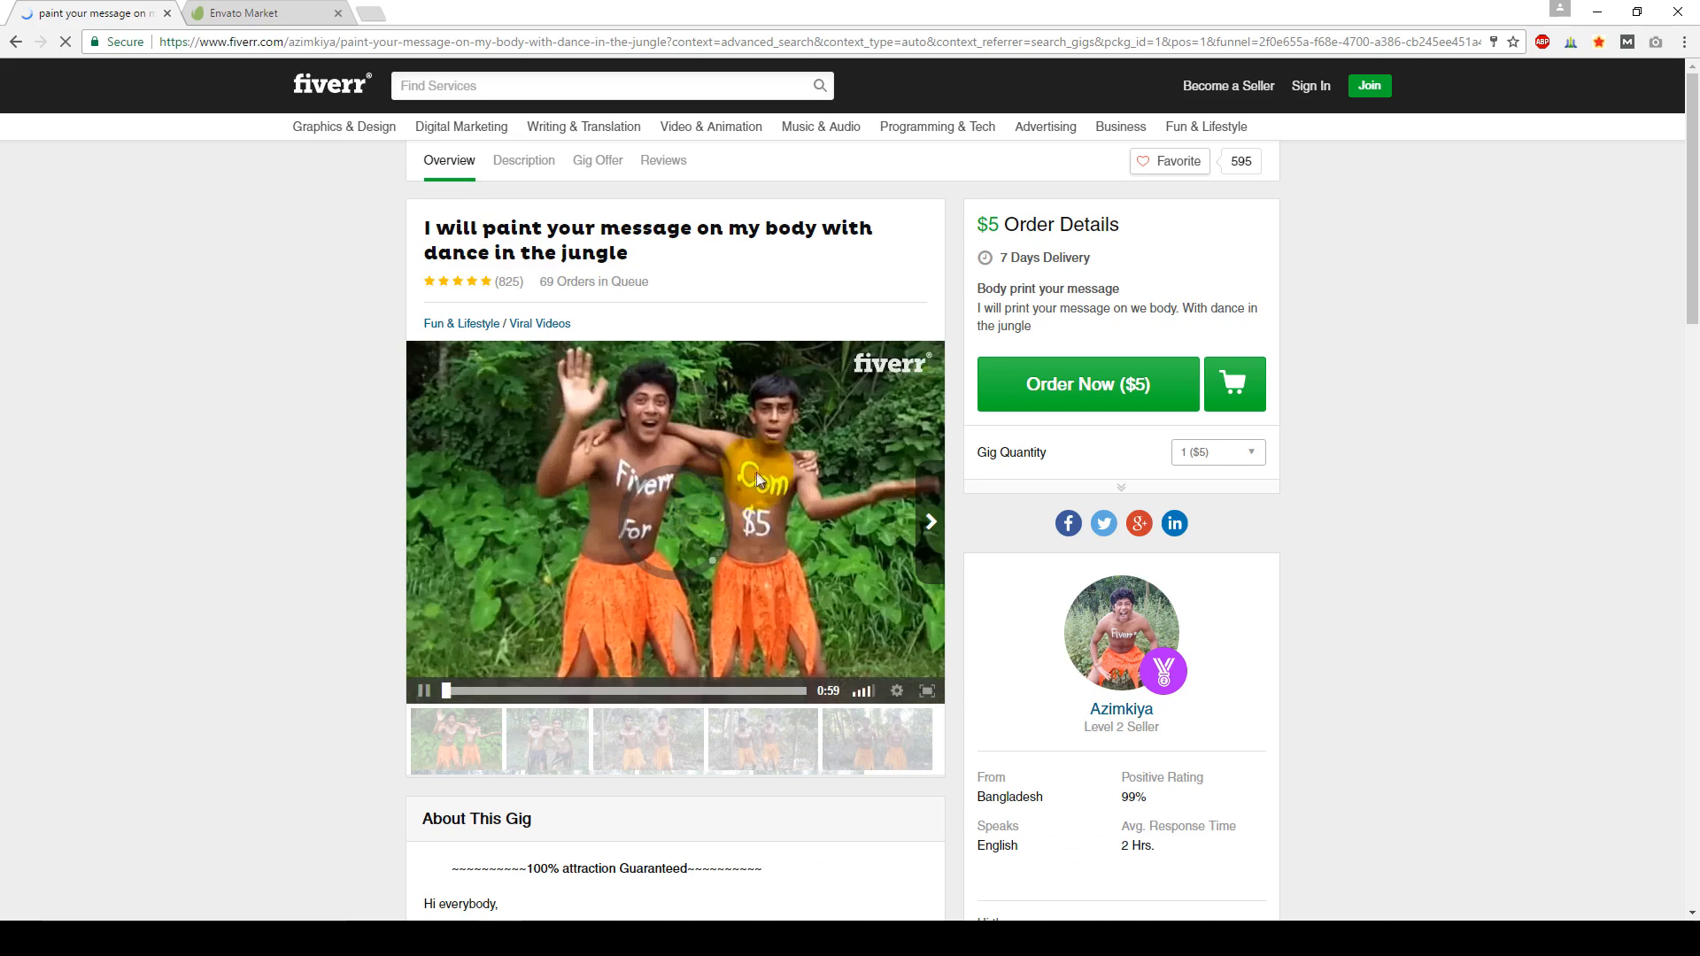
scroll(down, 3)
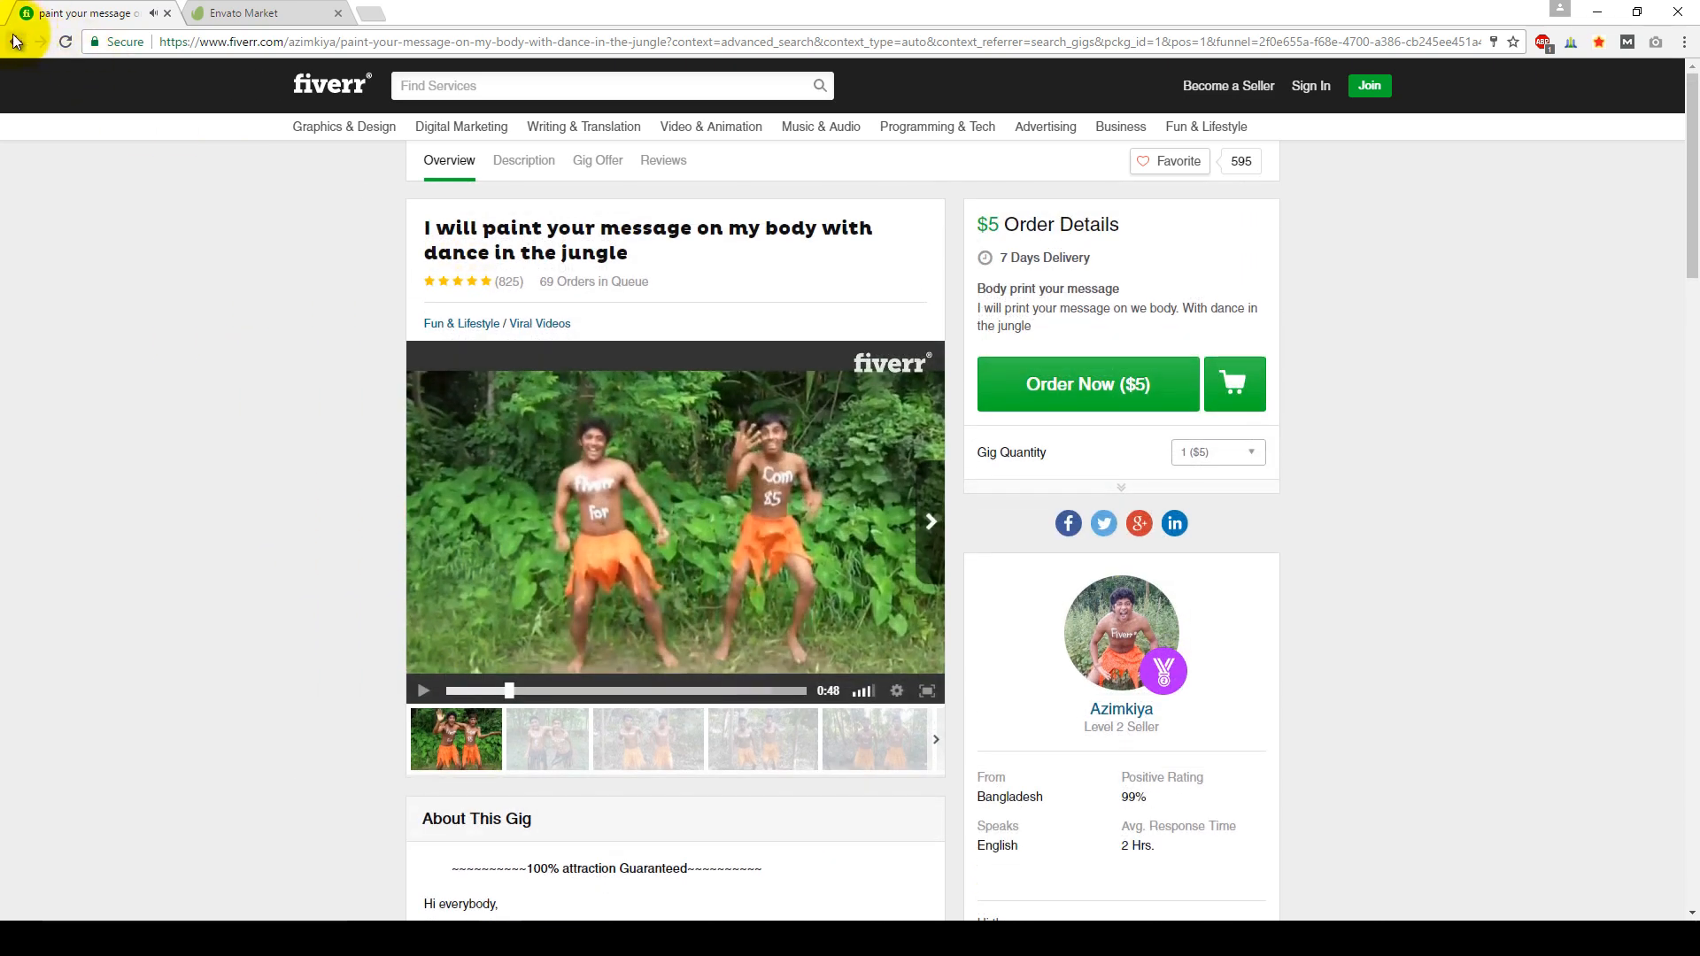
click(16, 40)
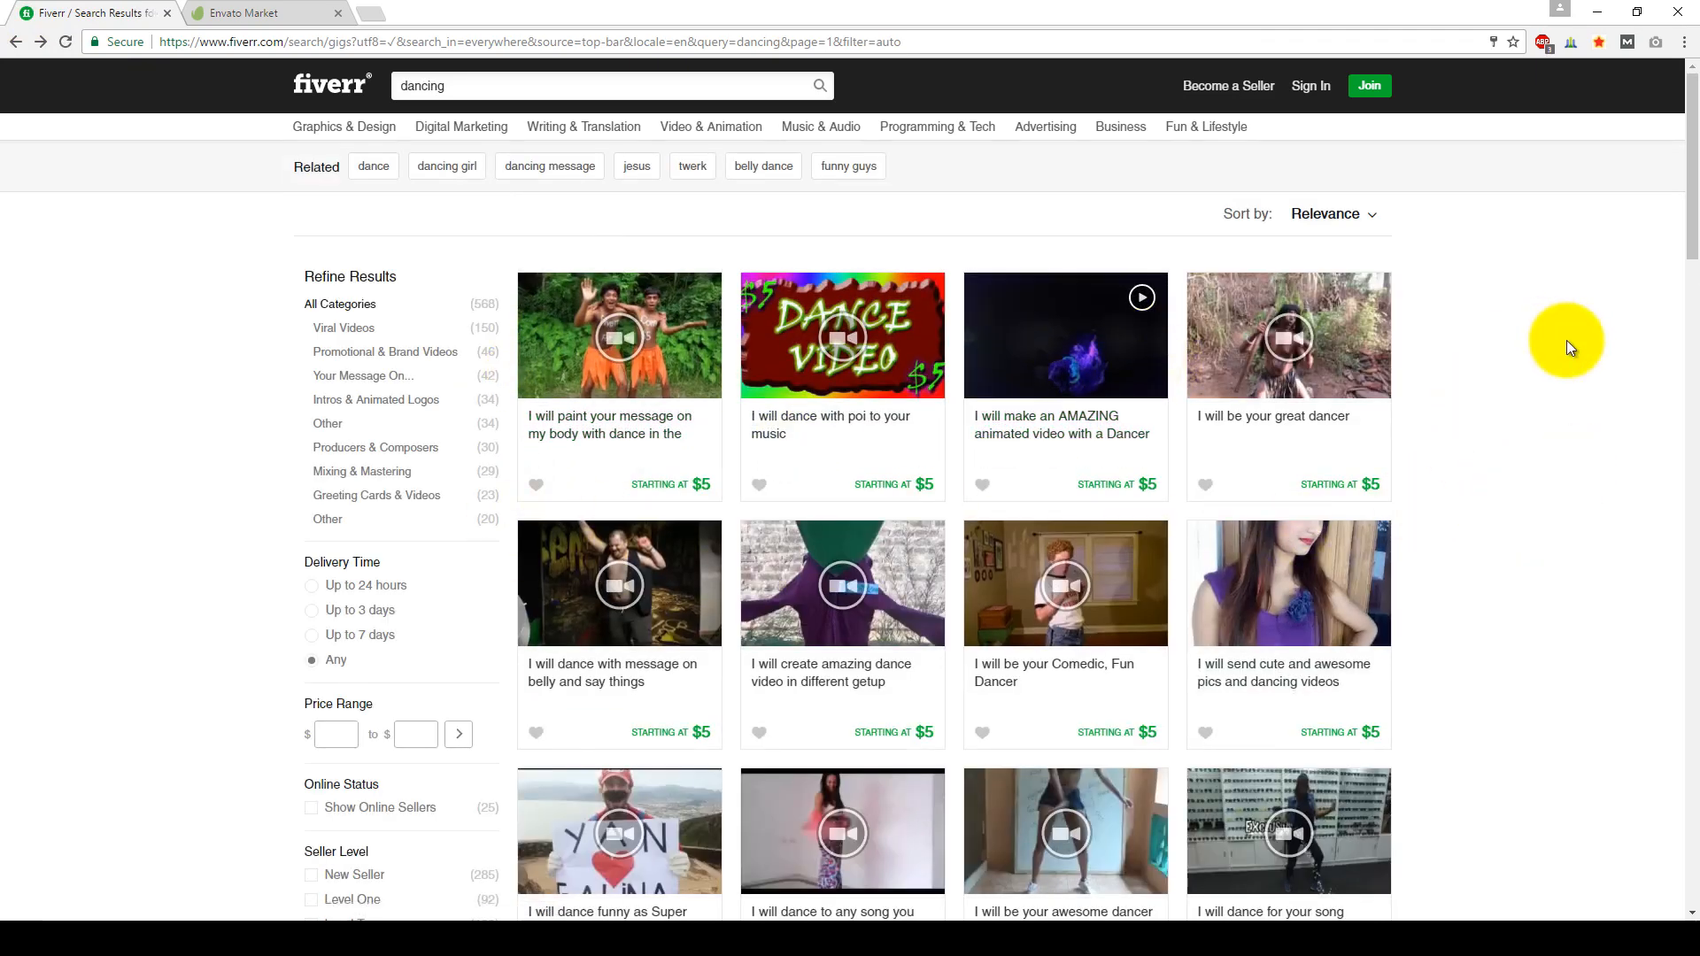
mouse_move(163, 454)
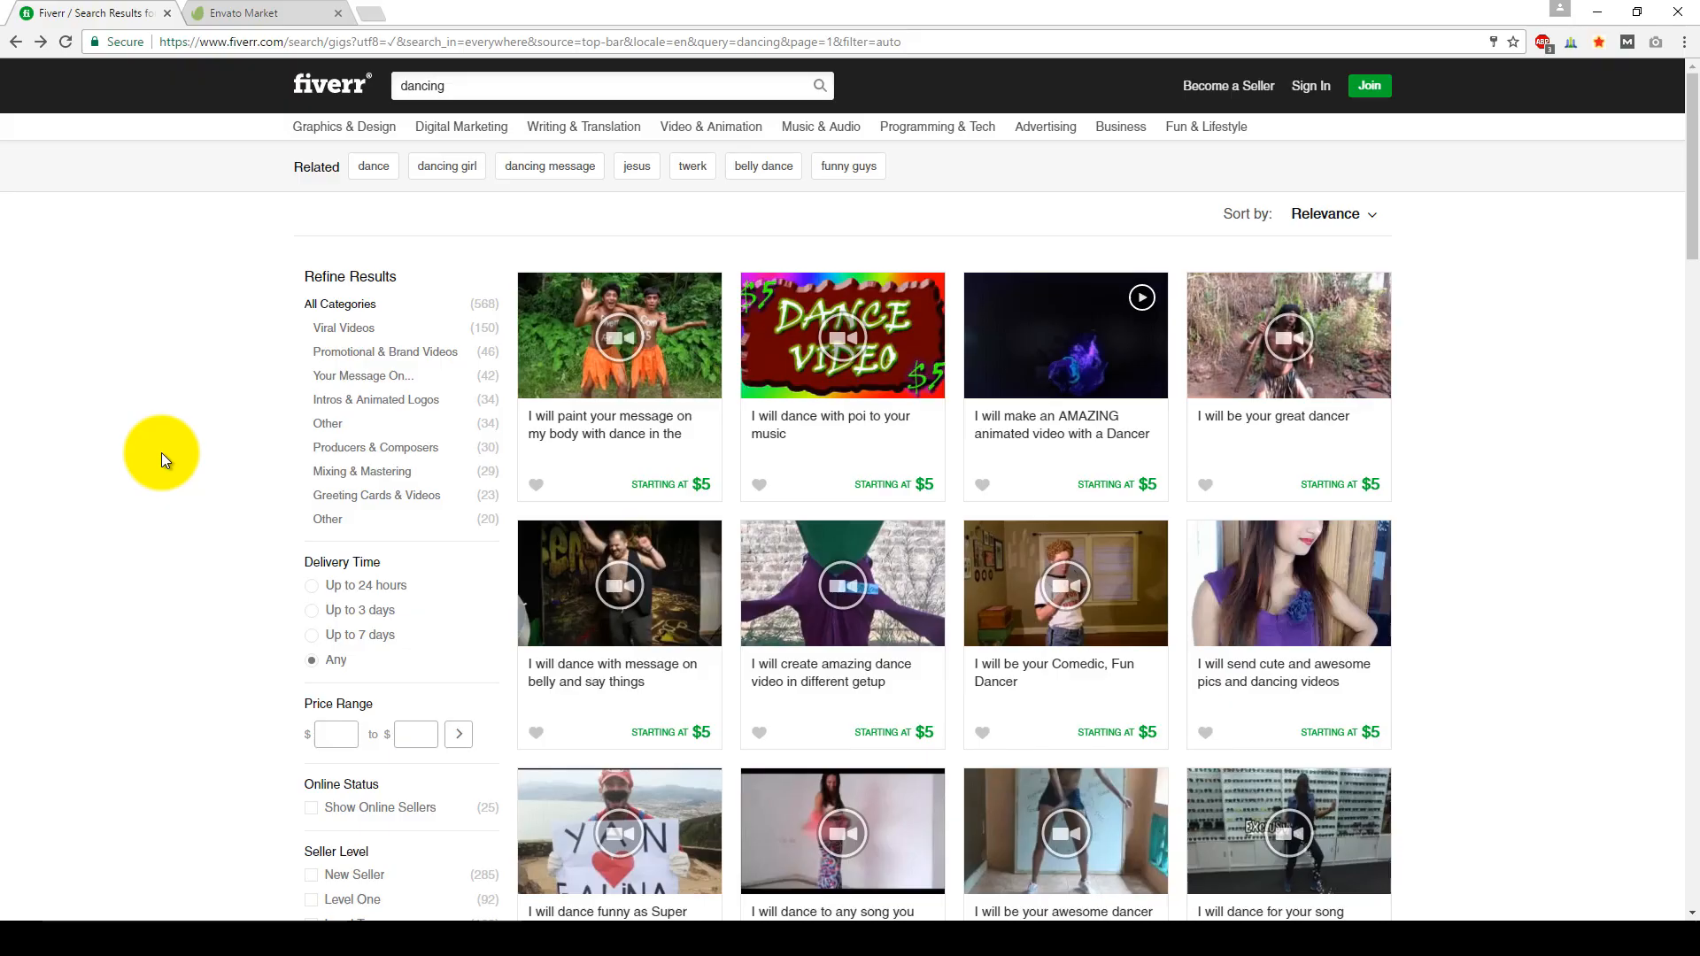
click(260, 13)
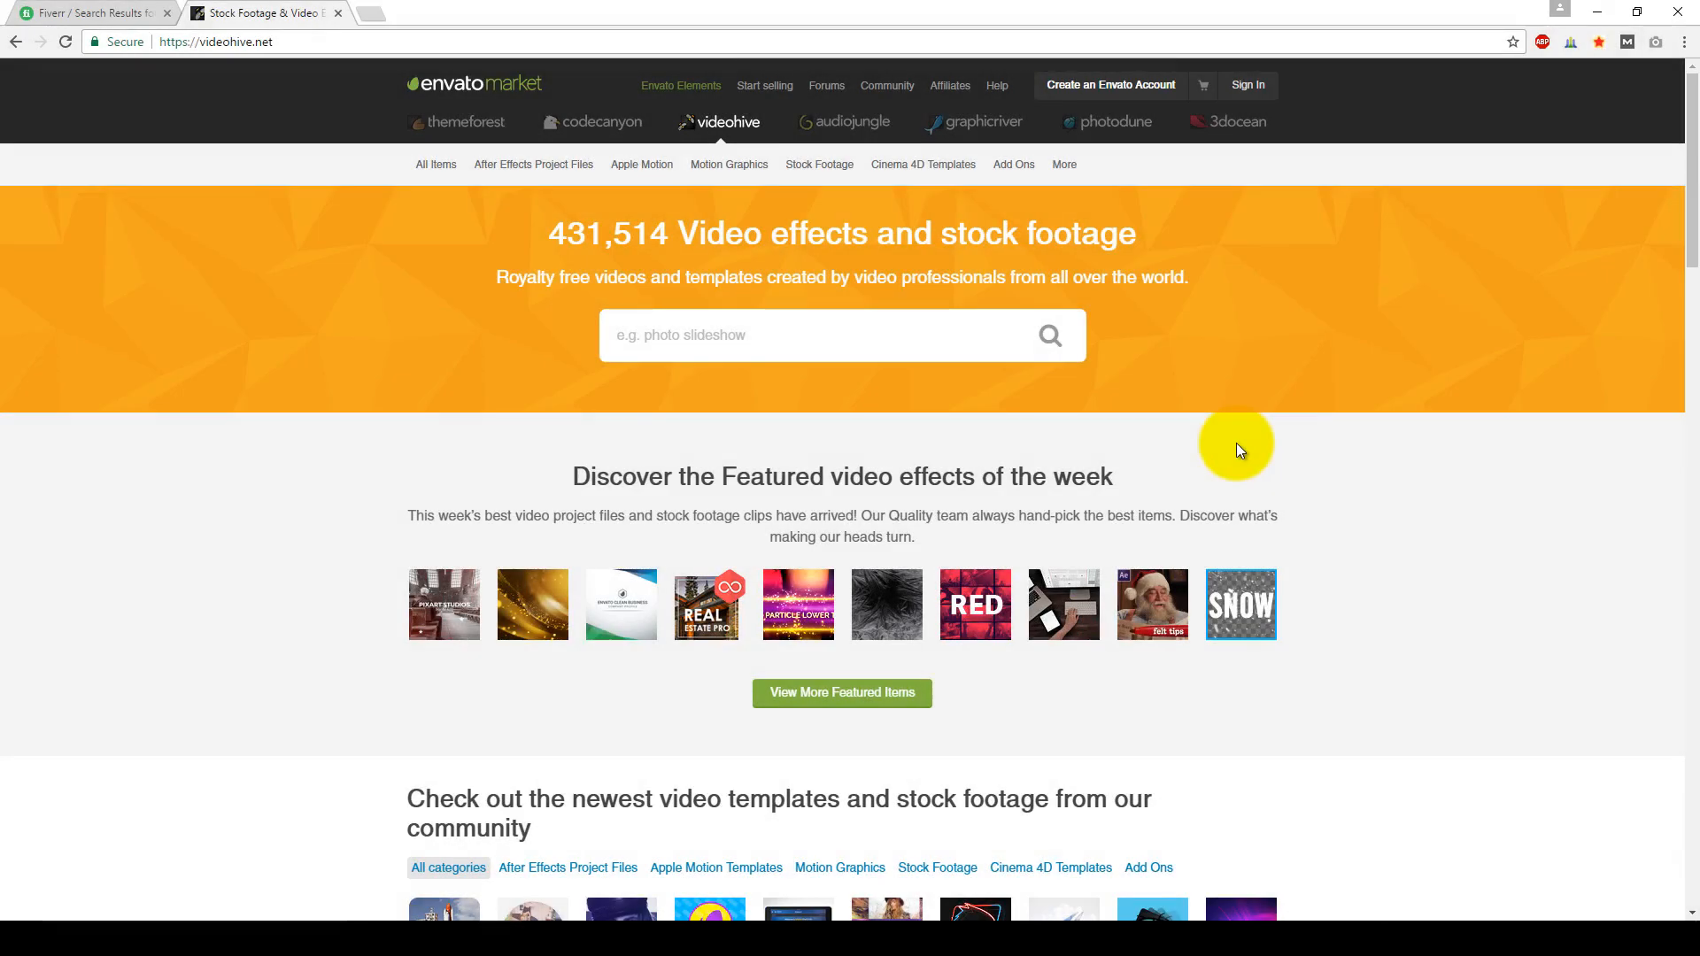
mouse_move(1236, 449)
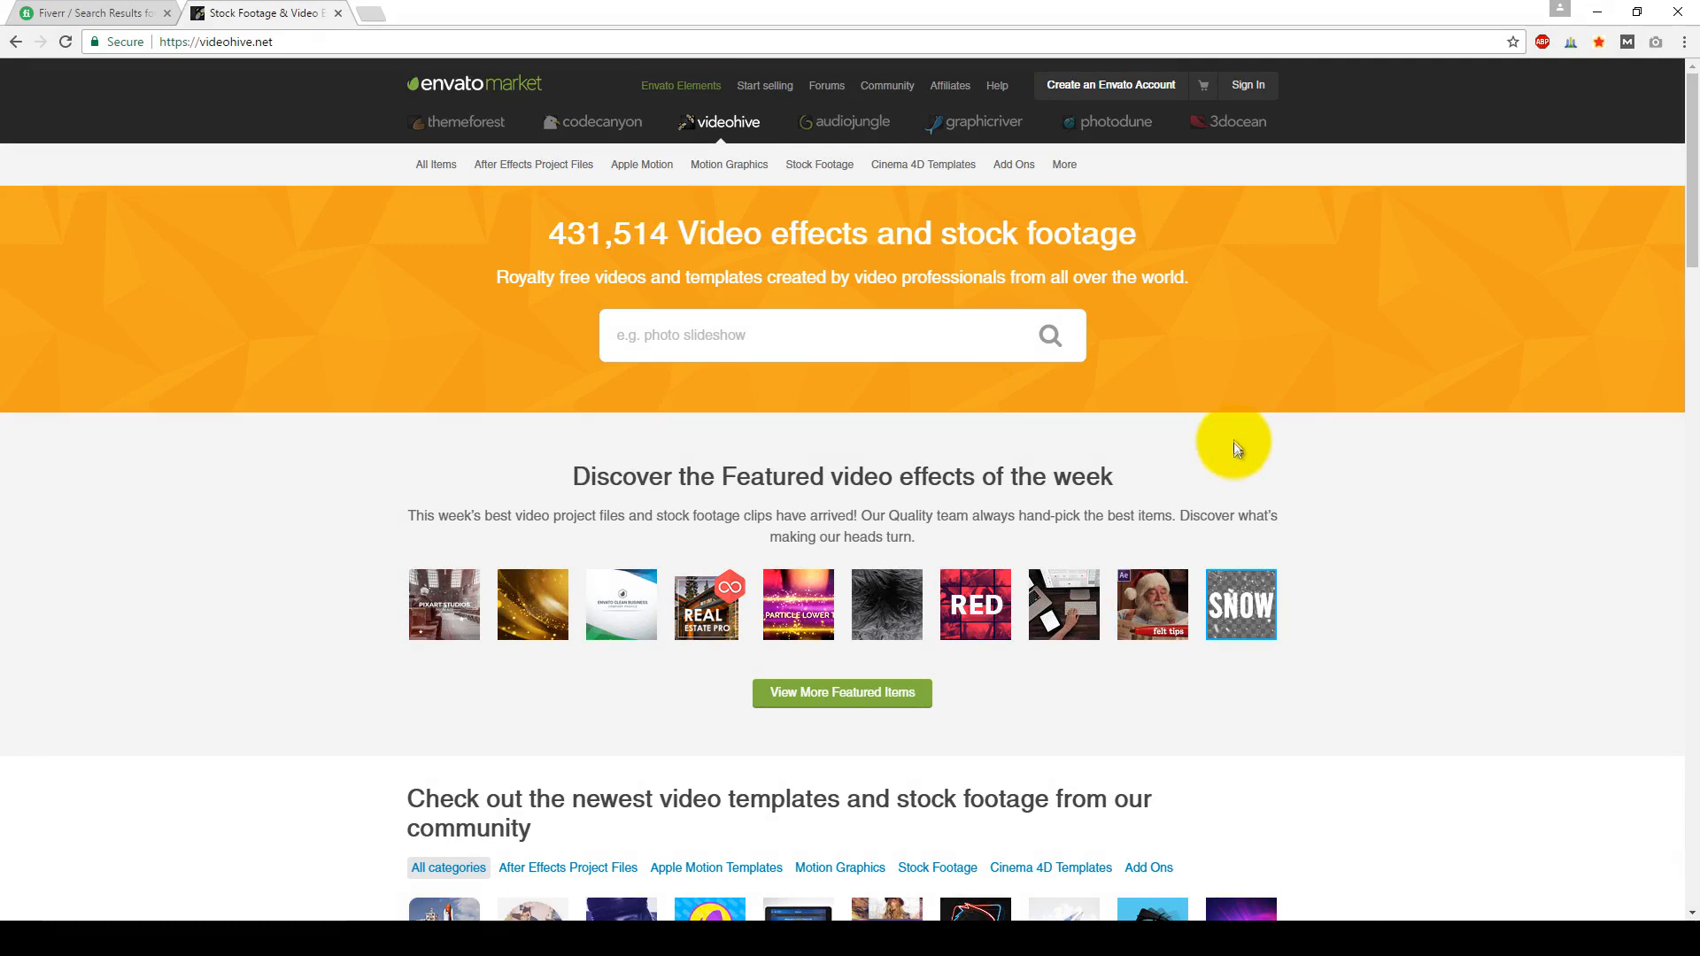
mouse_move(481, 259)
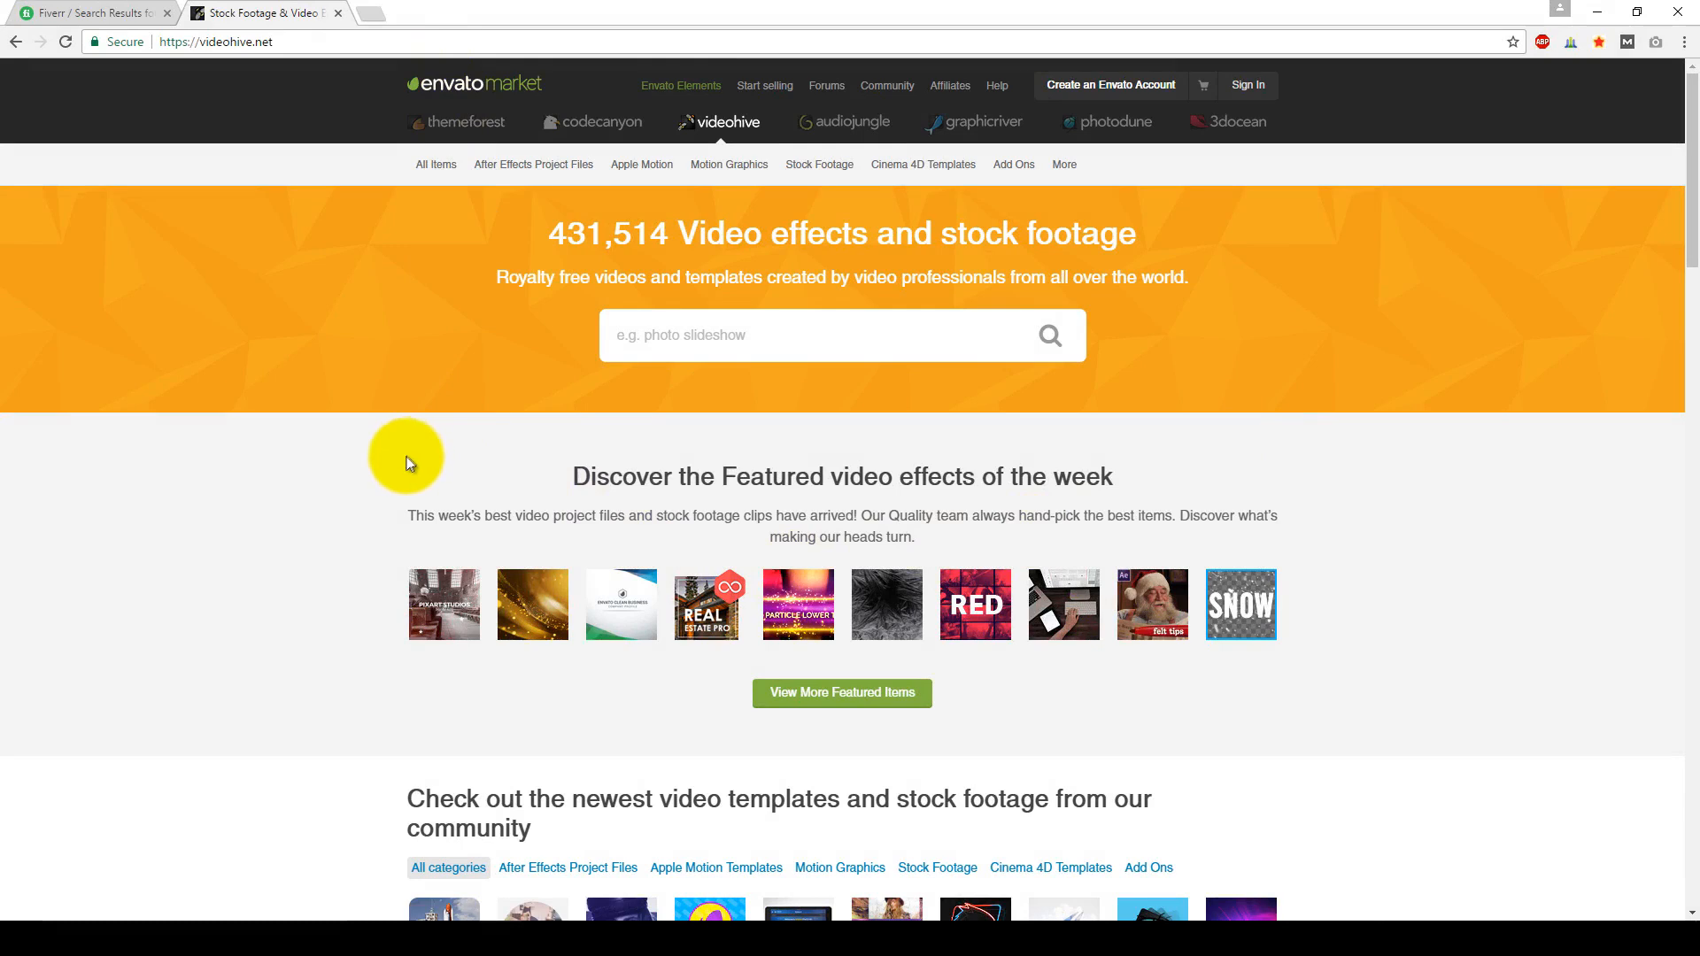
mouse_move(758, 347)
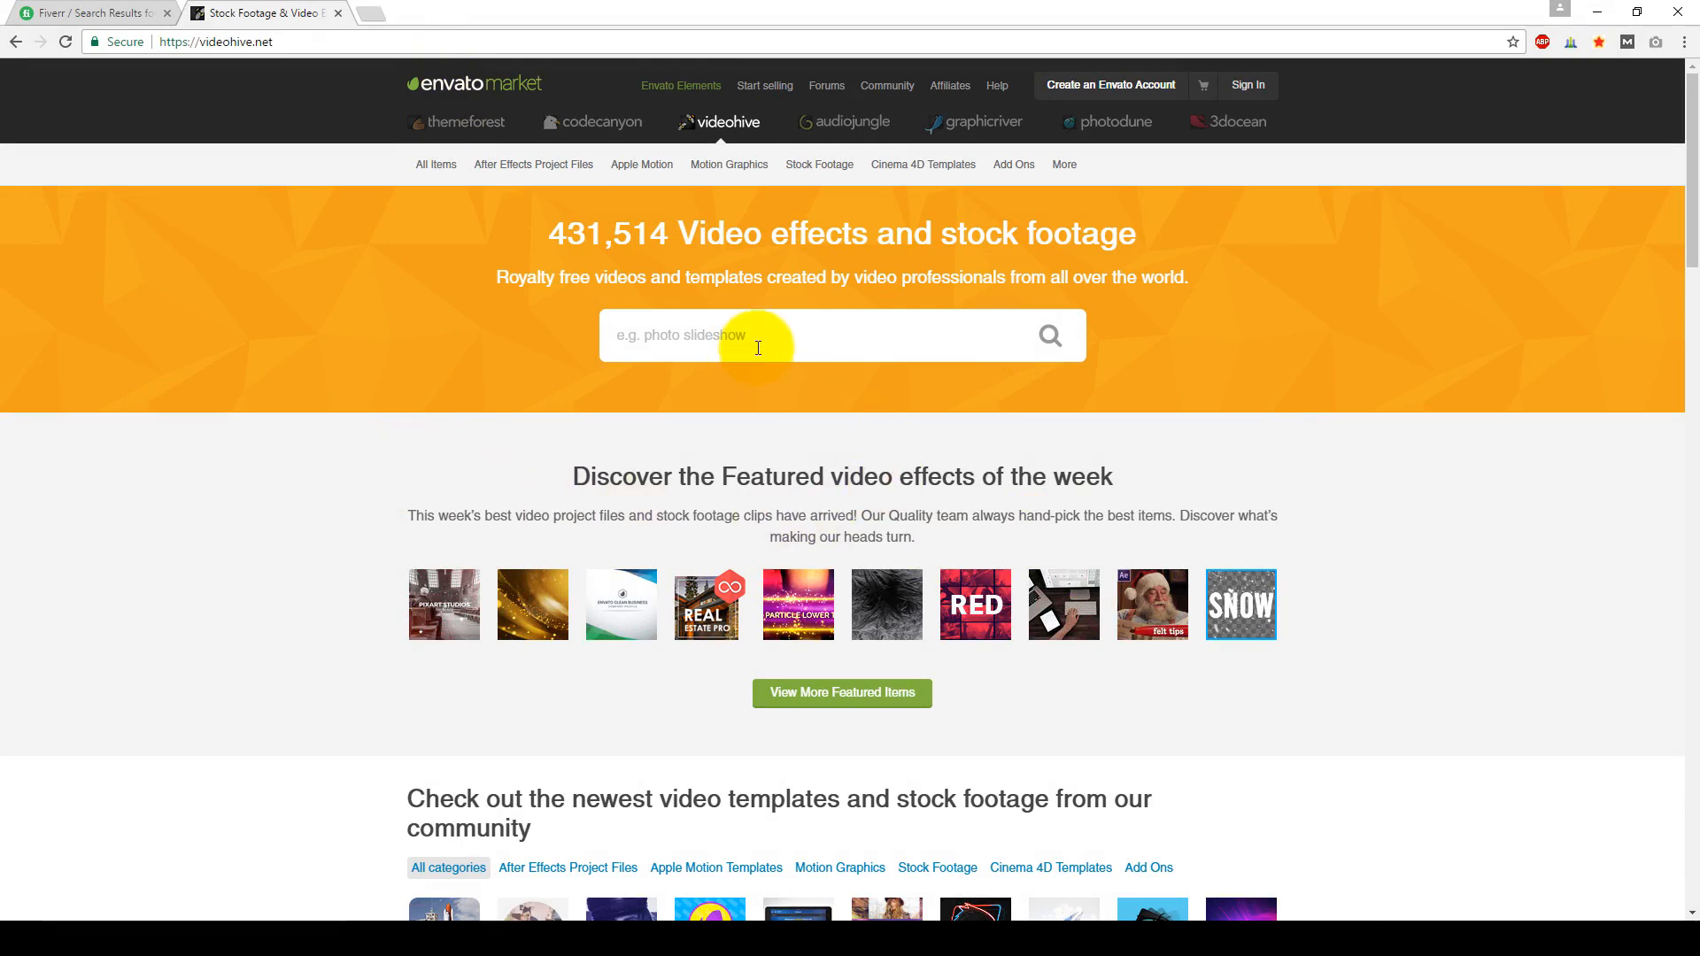
Step: Search VideoHive for 'video intro', returning 14,136 matching items
text(video intro)
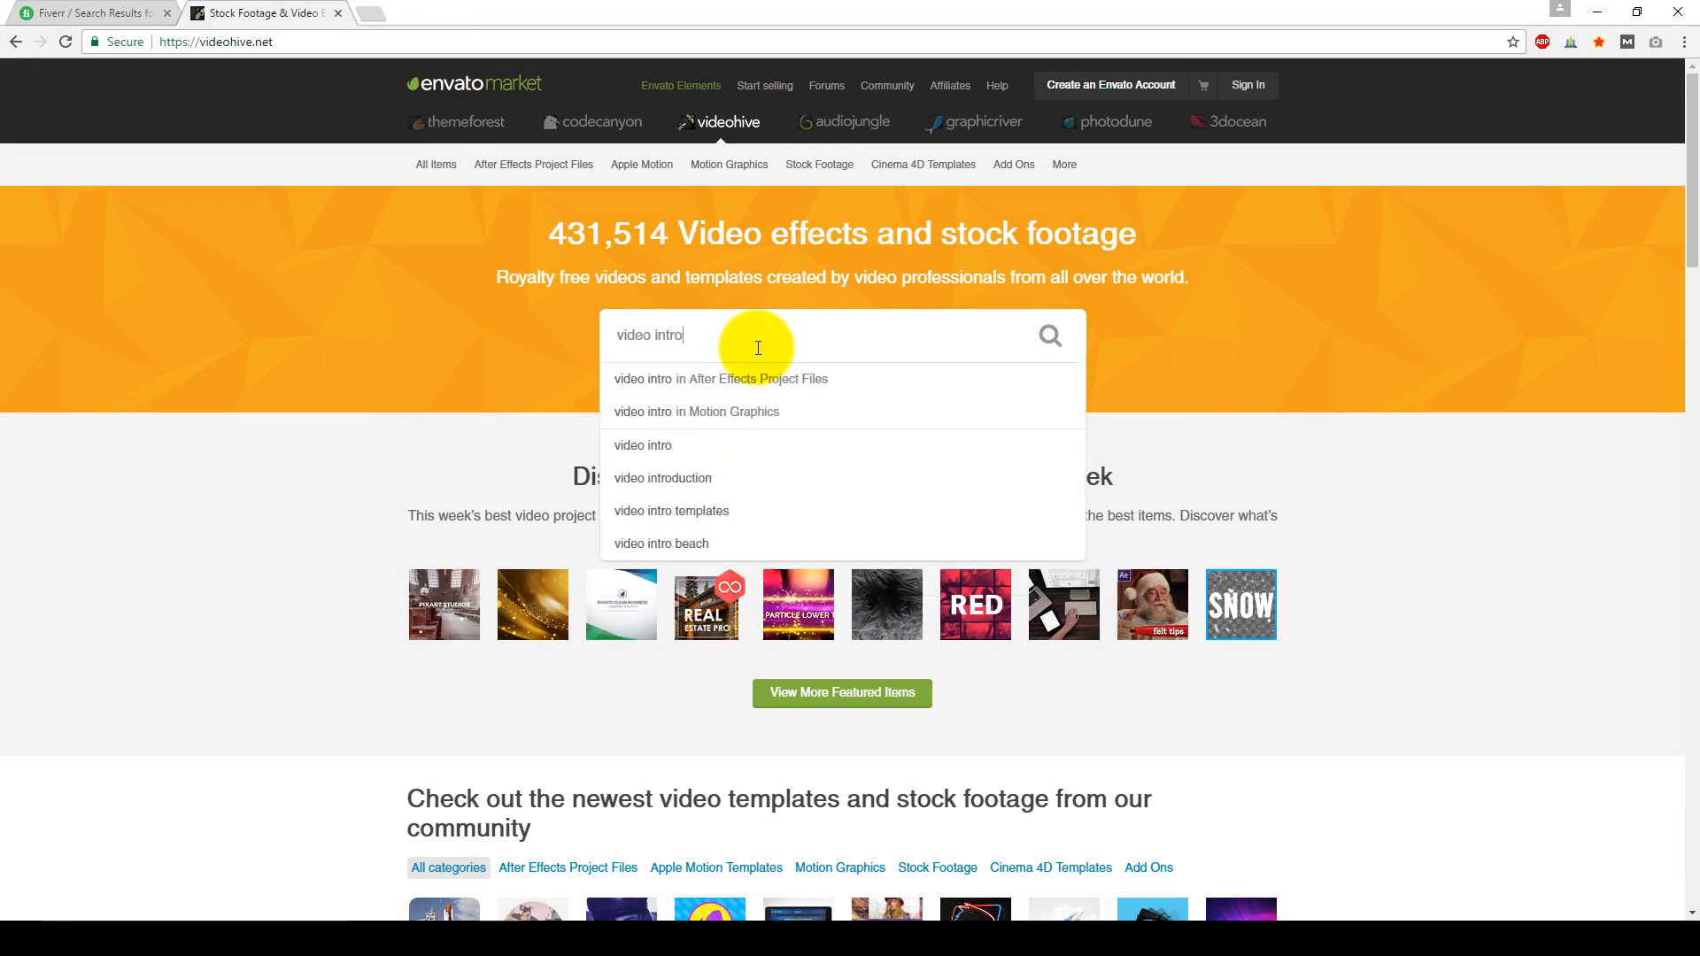
mouse_move(1037, 342)
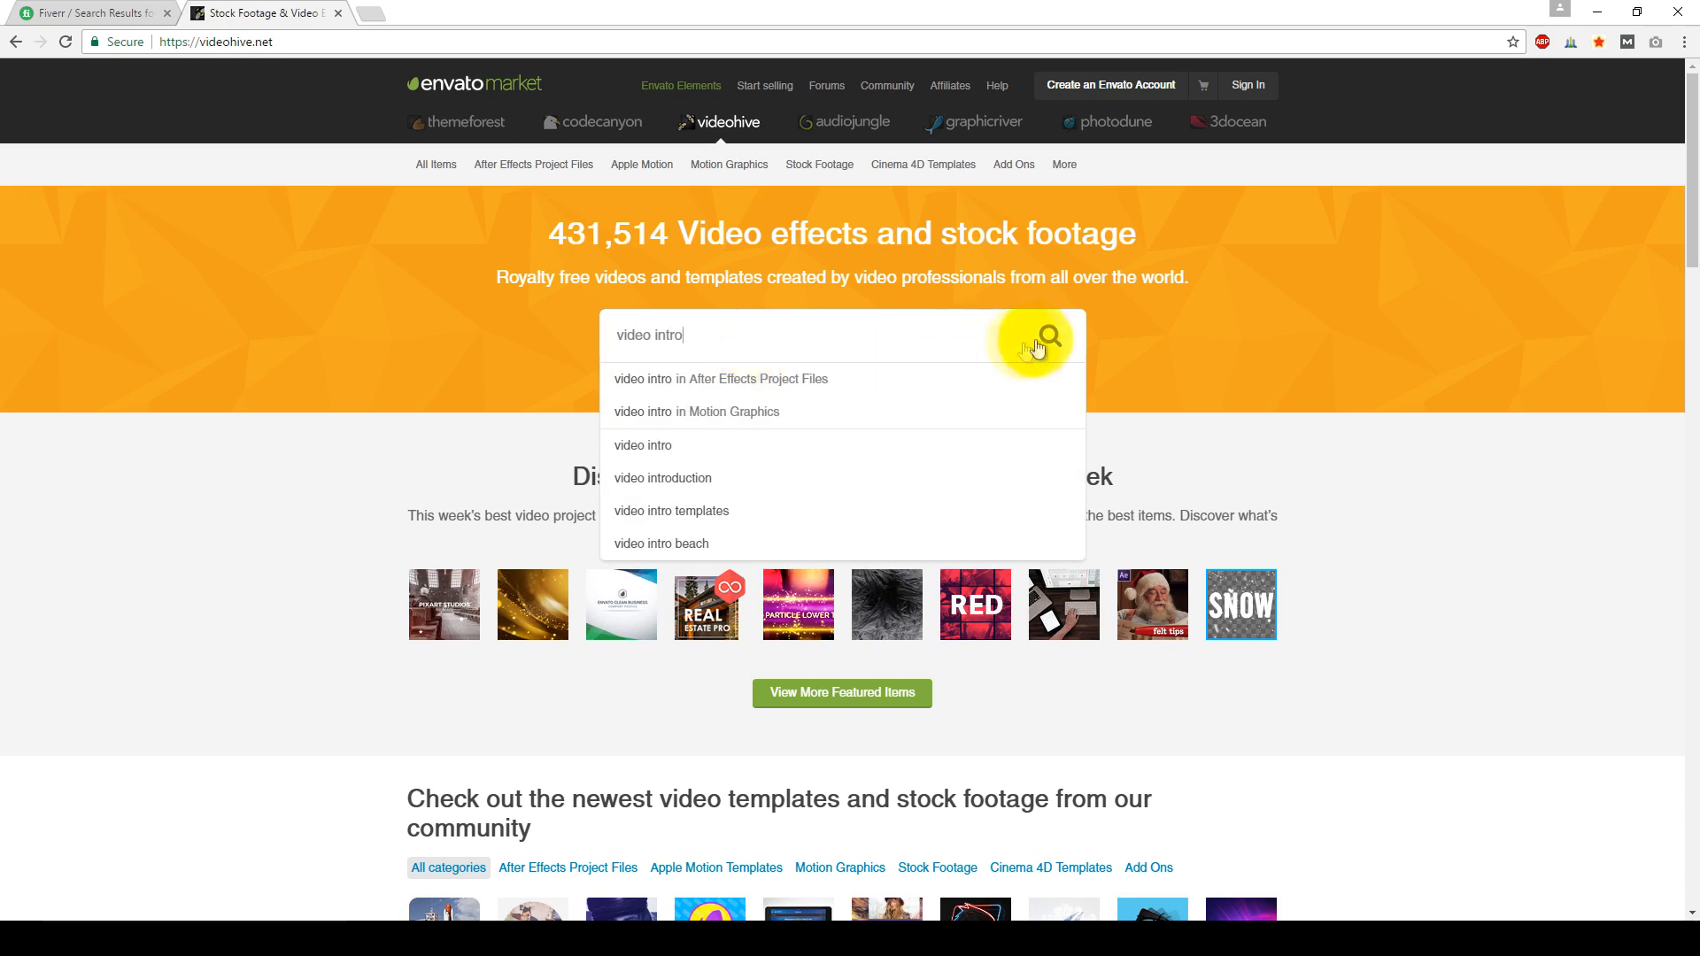
click(1040, 337)
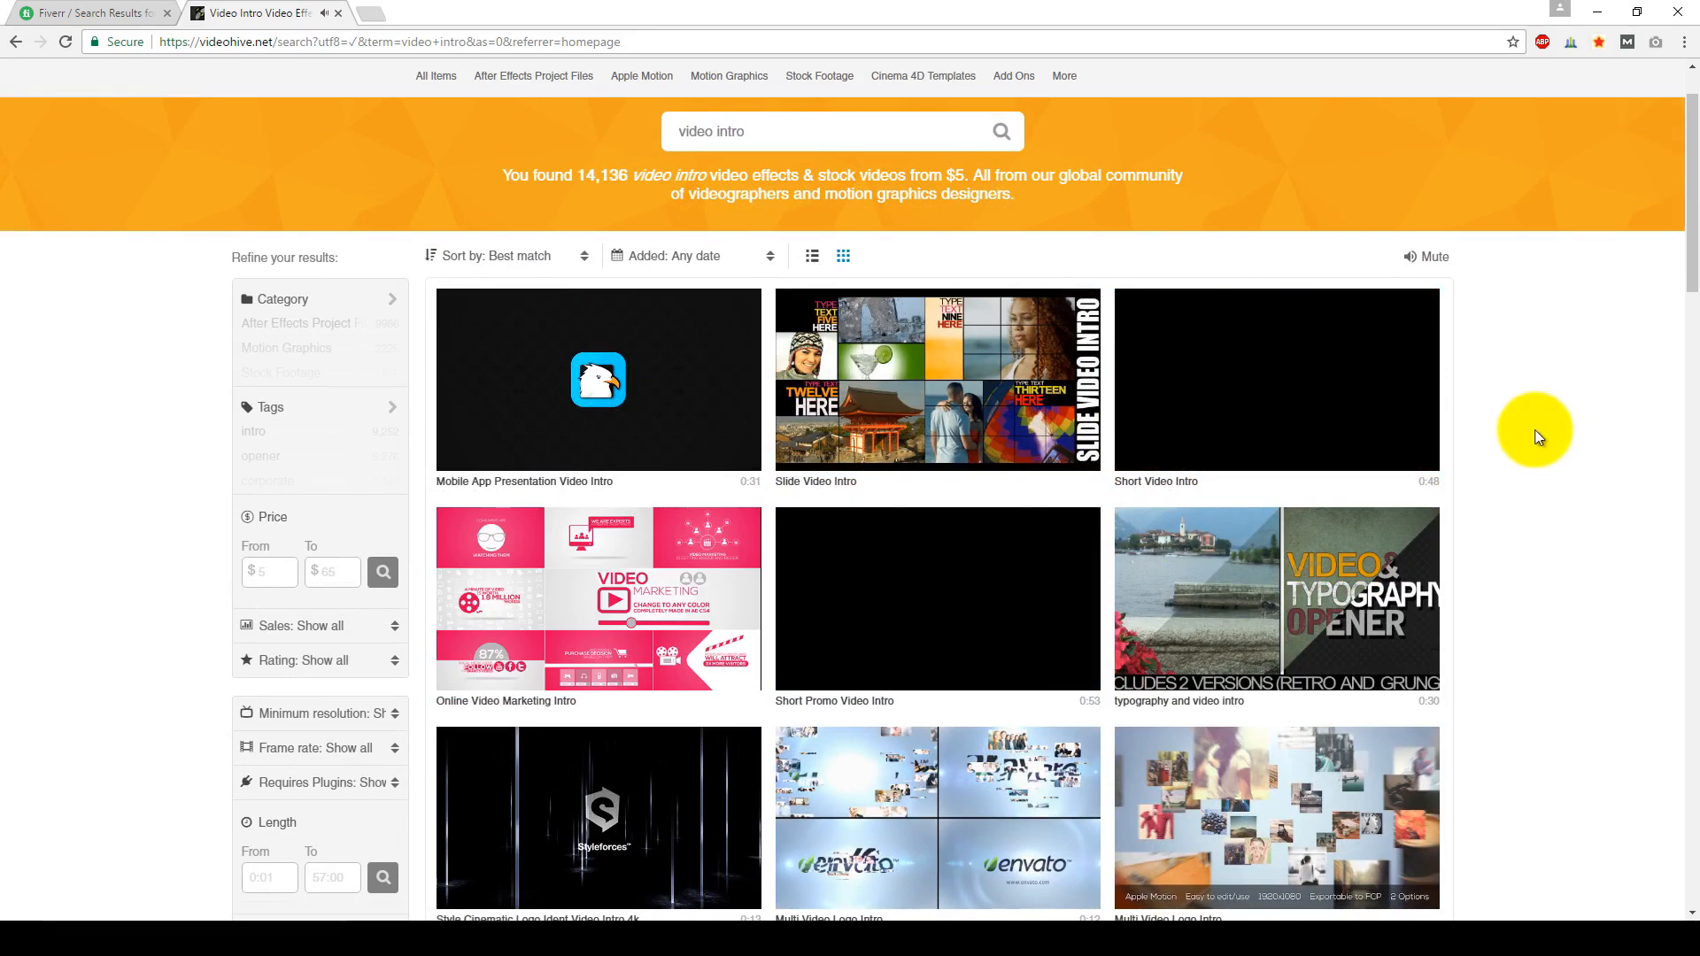
scroll(down, 3)
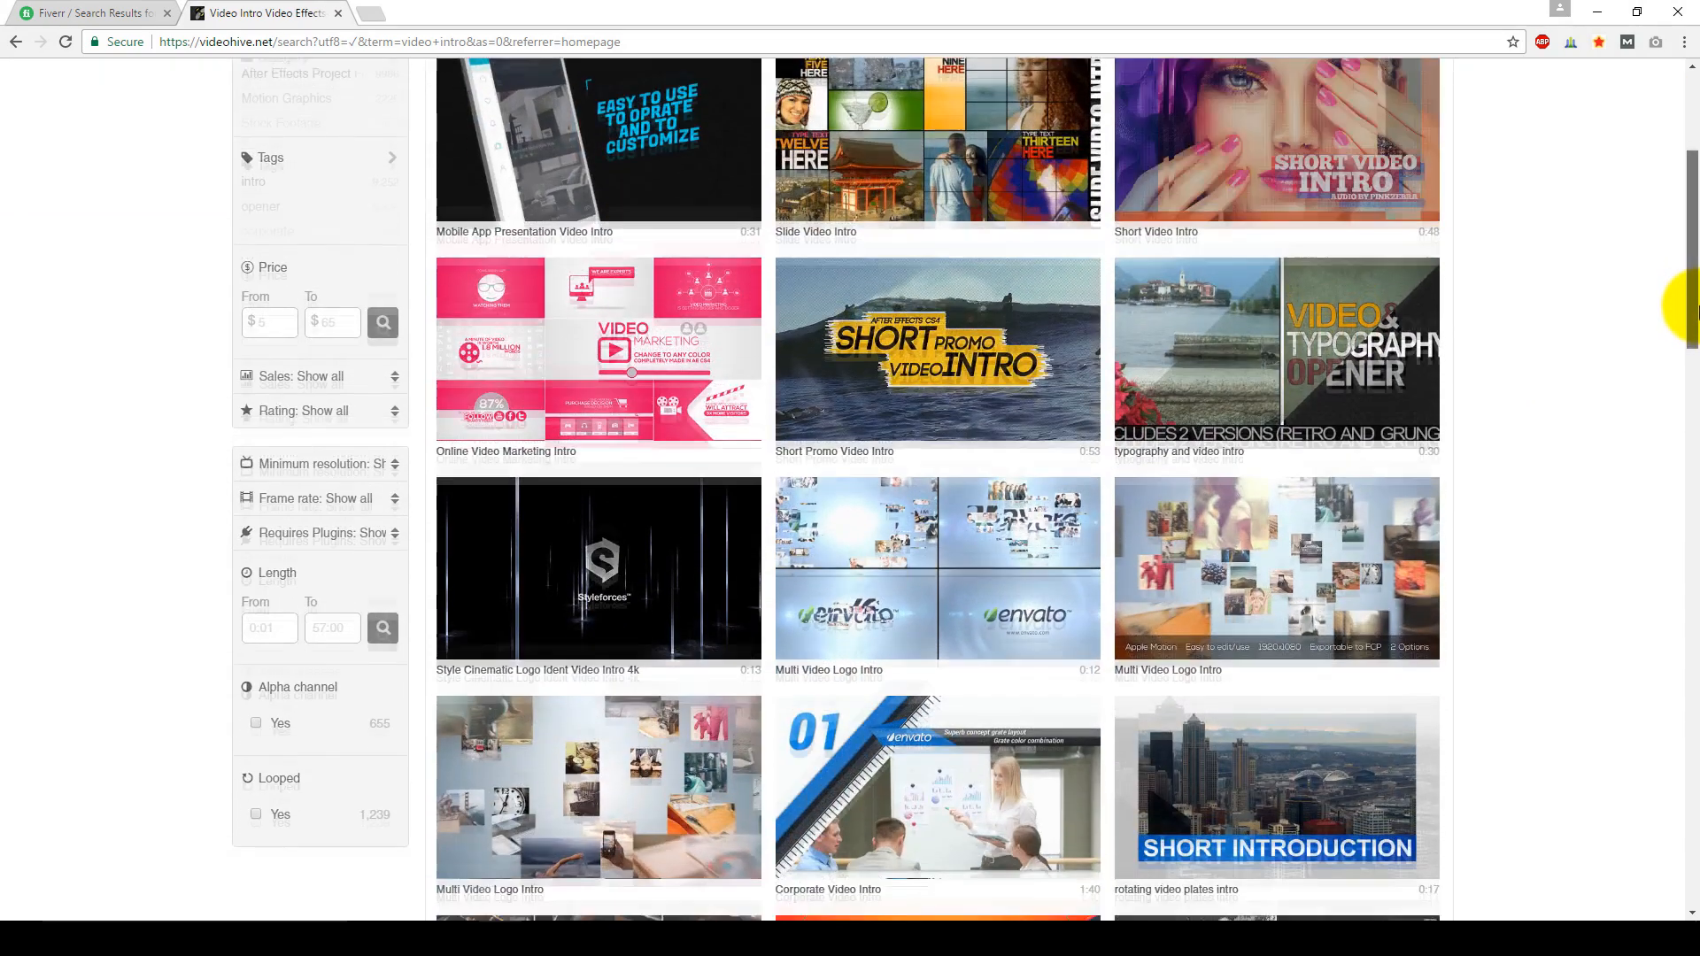
scroll(up, 3)
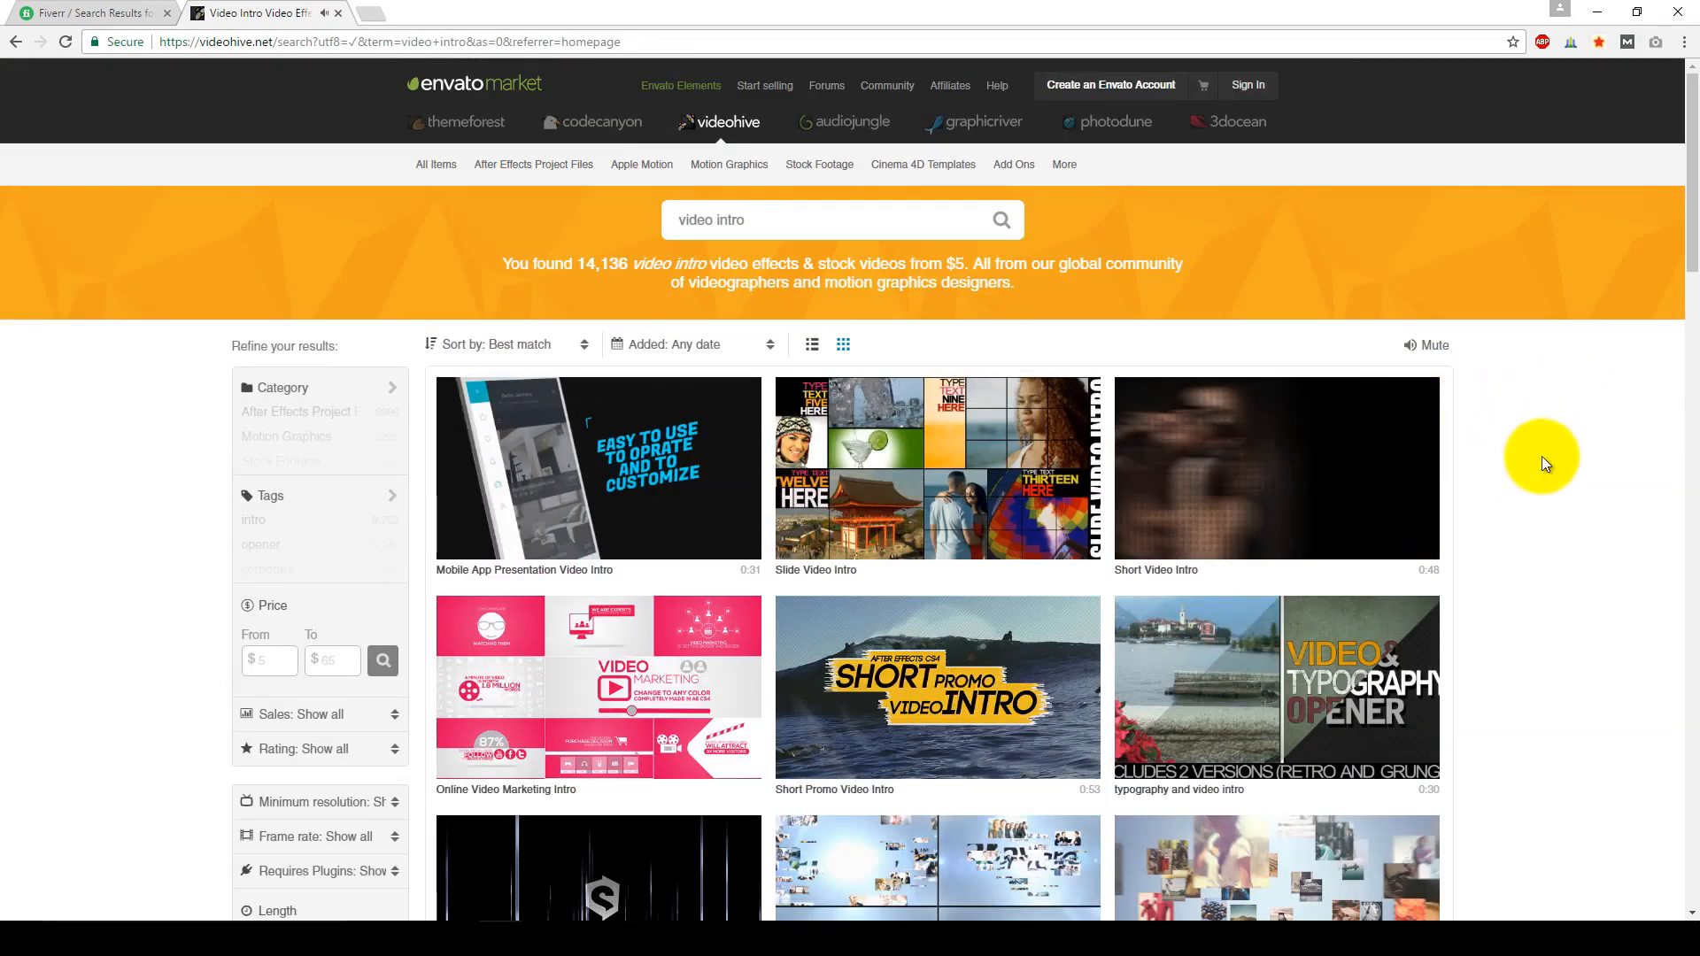
scroll(down, 3)
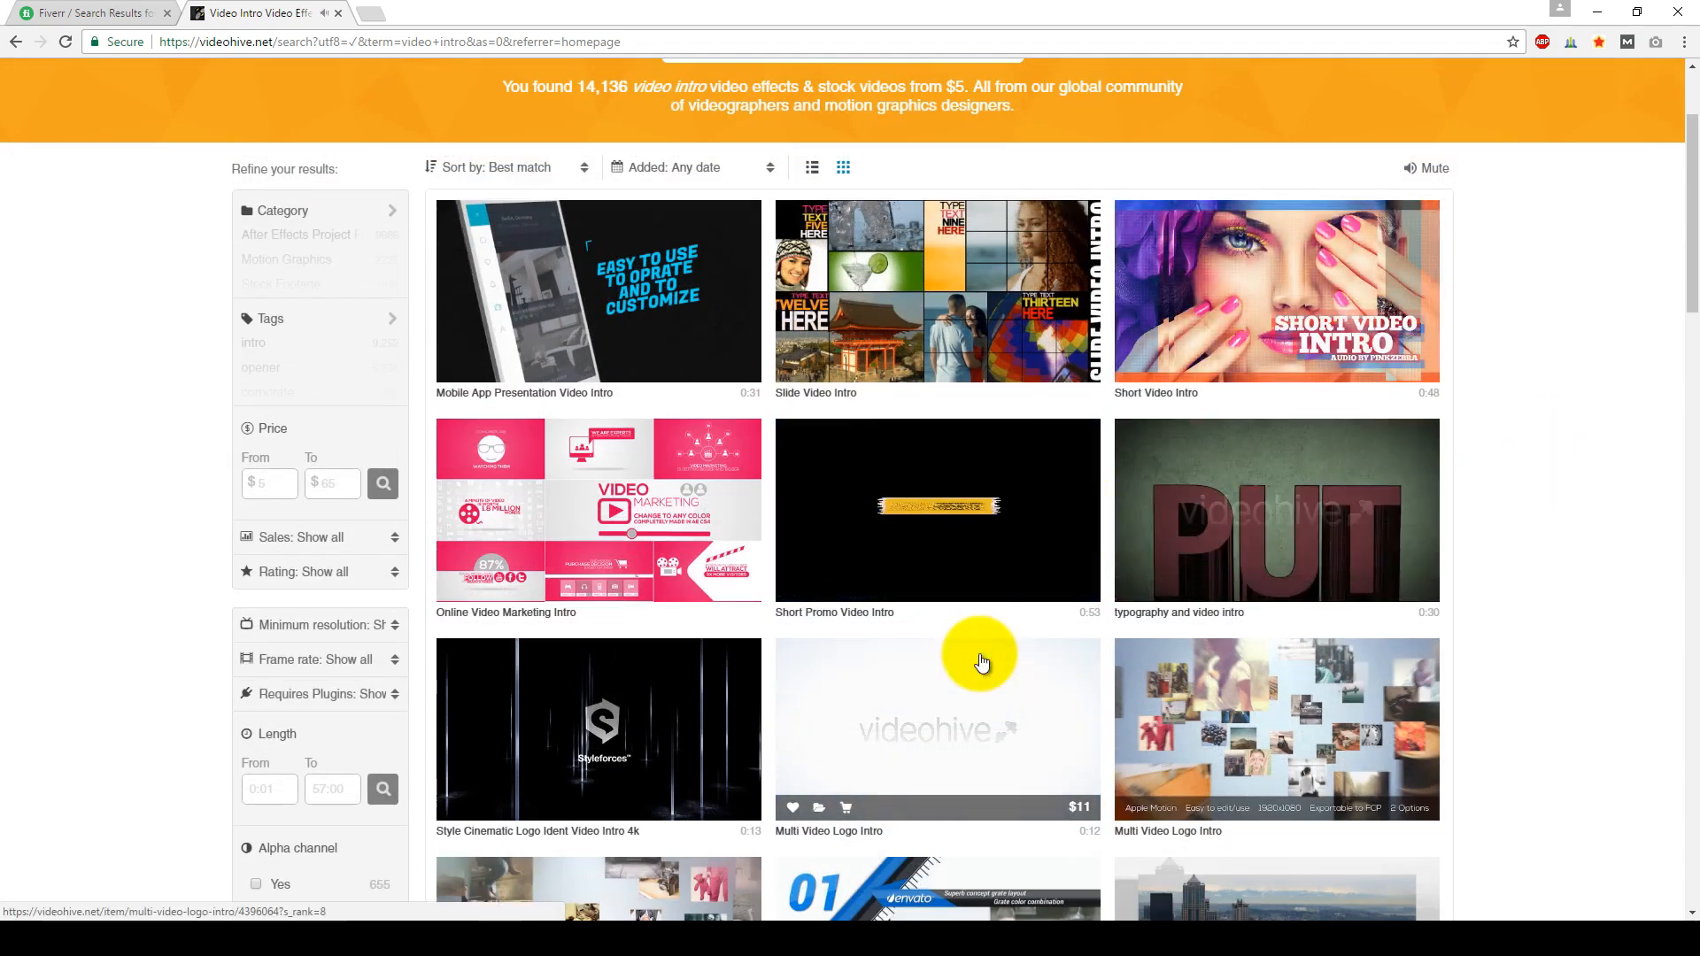
scroll(down, 3)
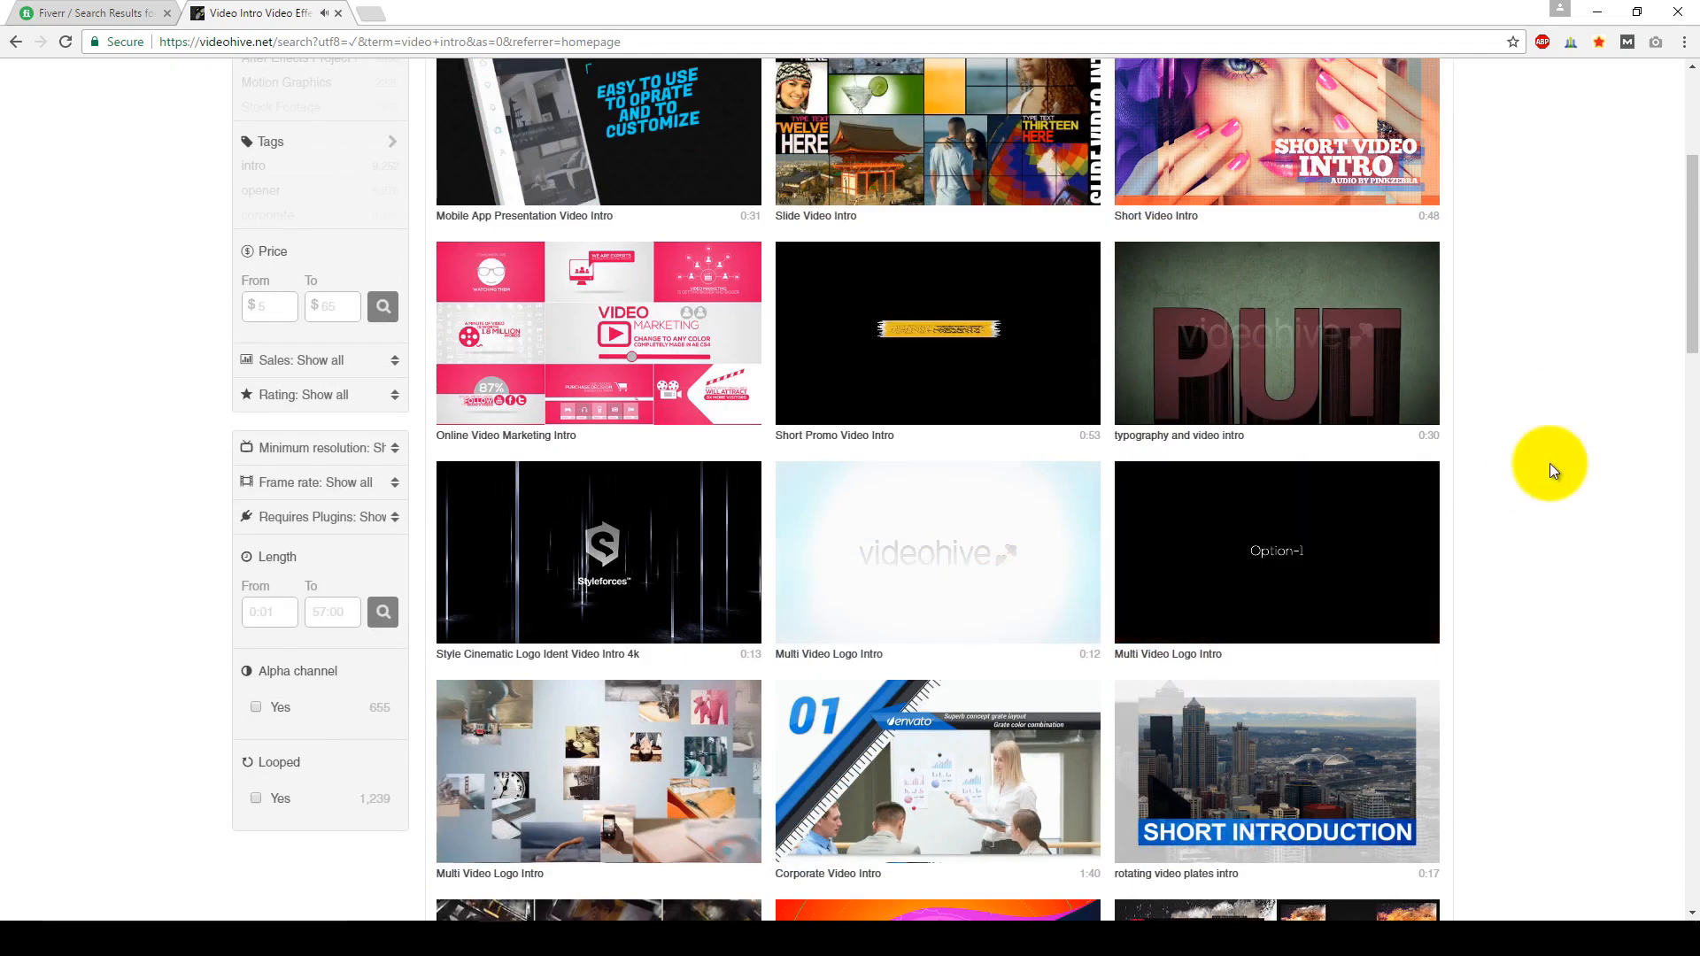
scroll(down, 3)
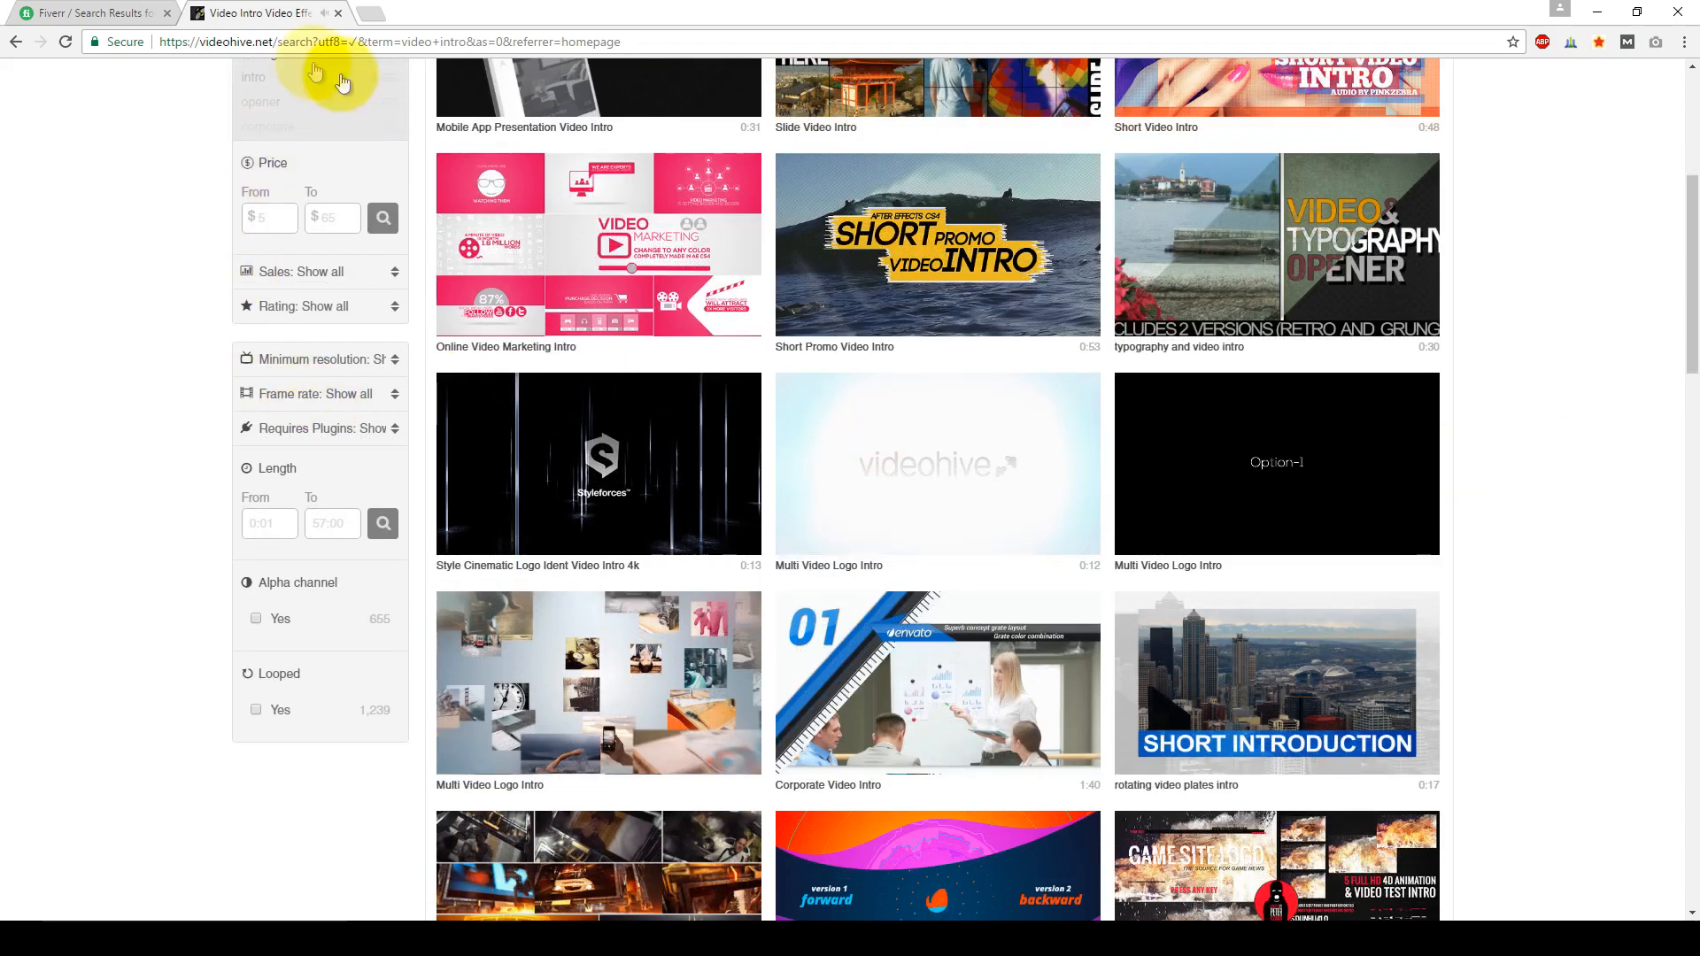
mouse_move(346, 441)
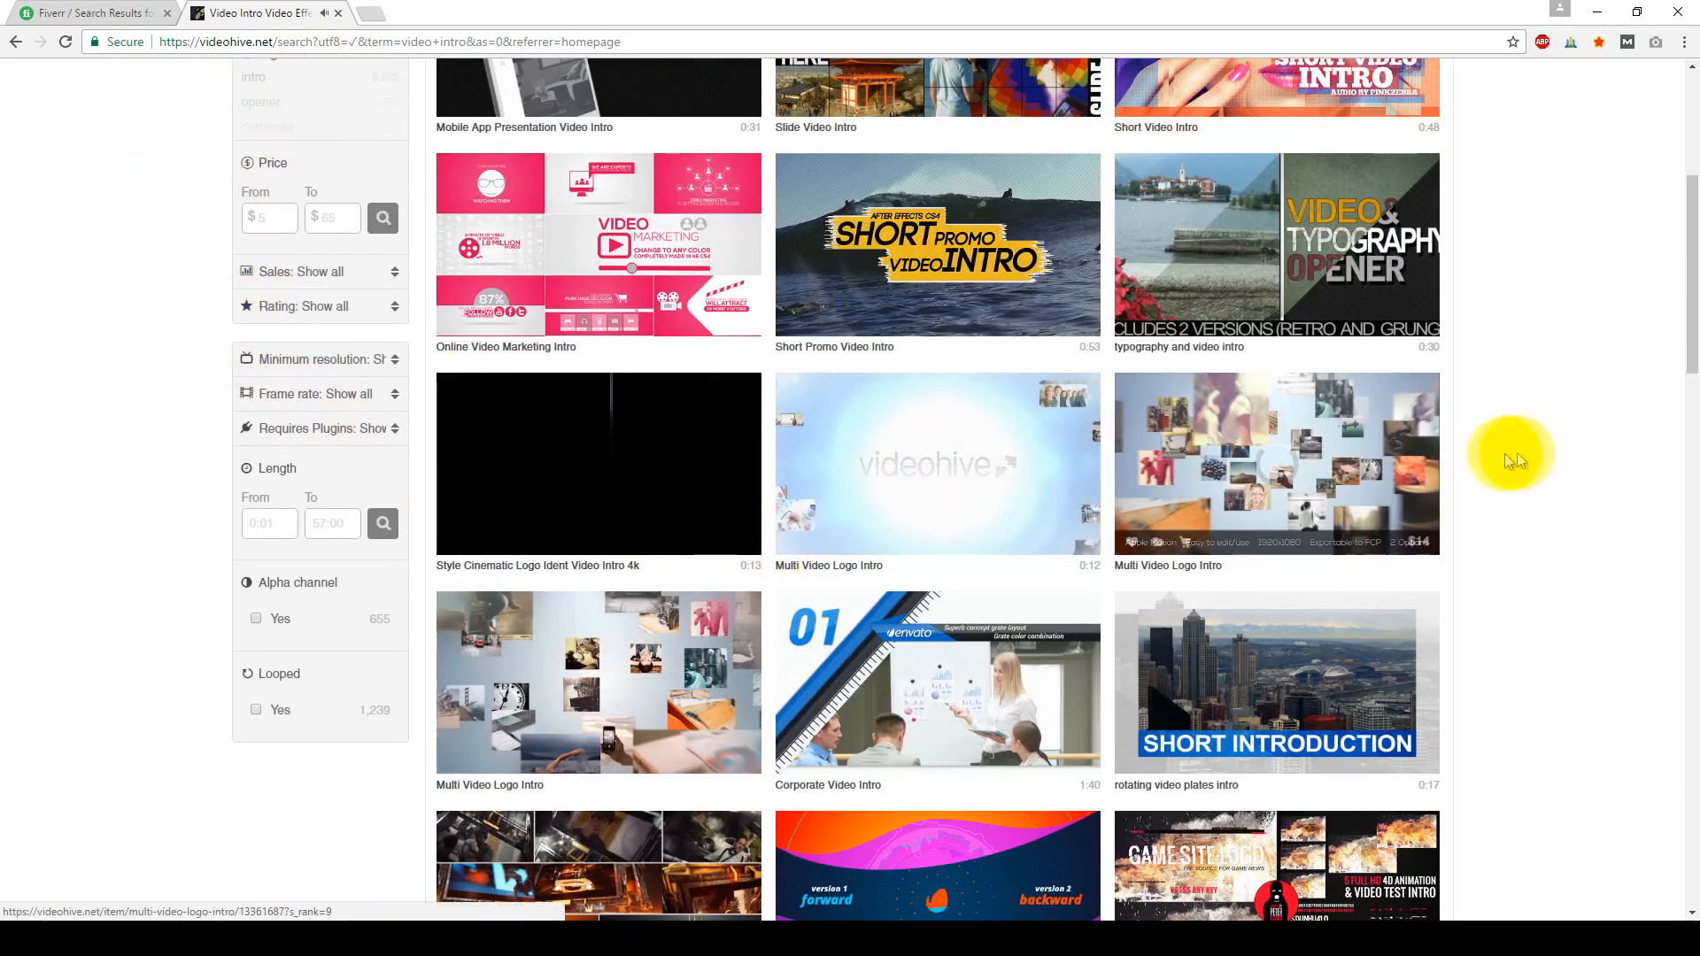
scroll(up, 3)
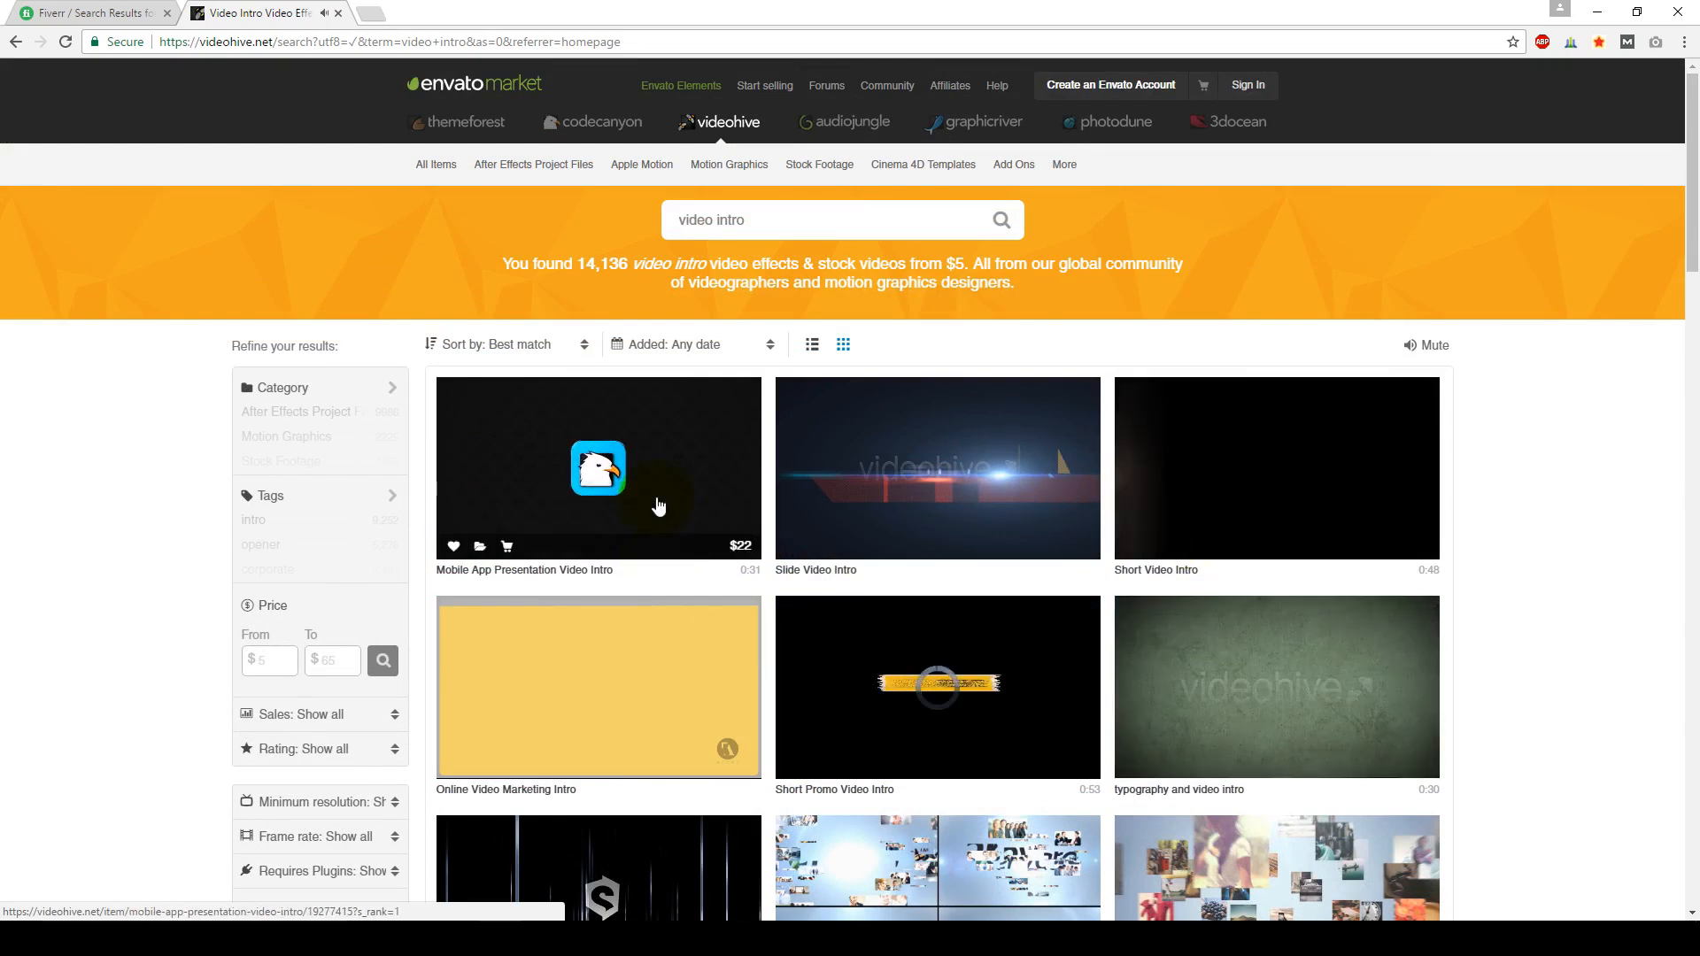
Step: Preview the Mobile App Presentation Video Intro template and close its player
click(597, 467)
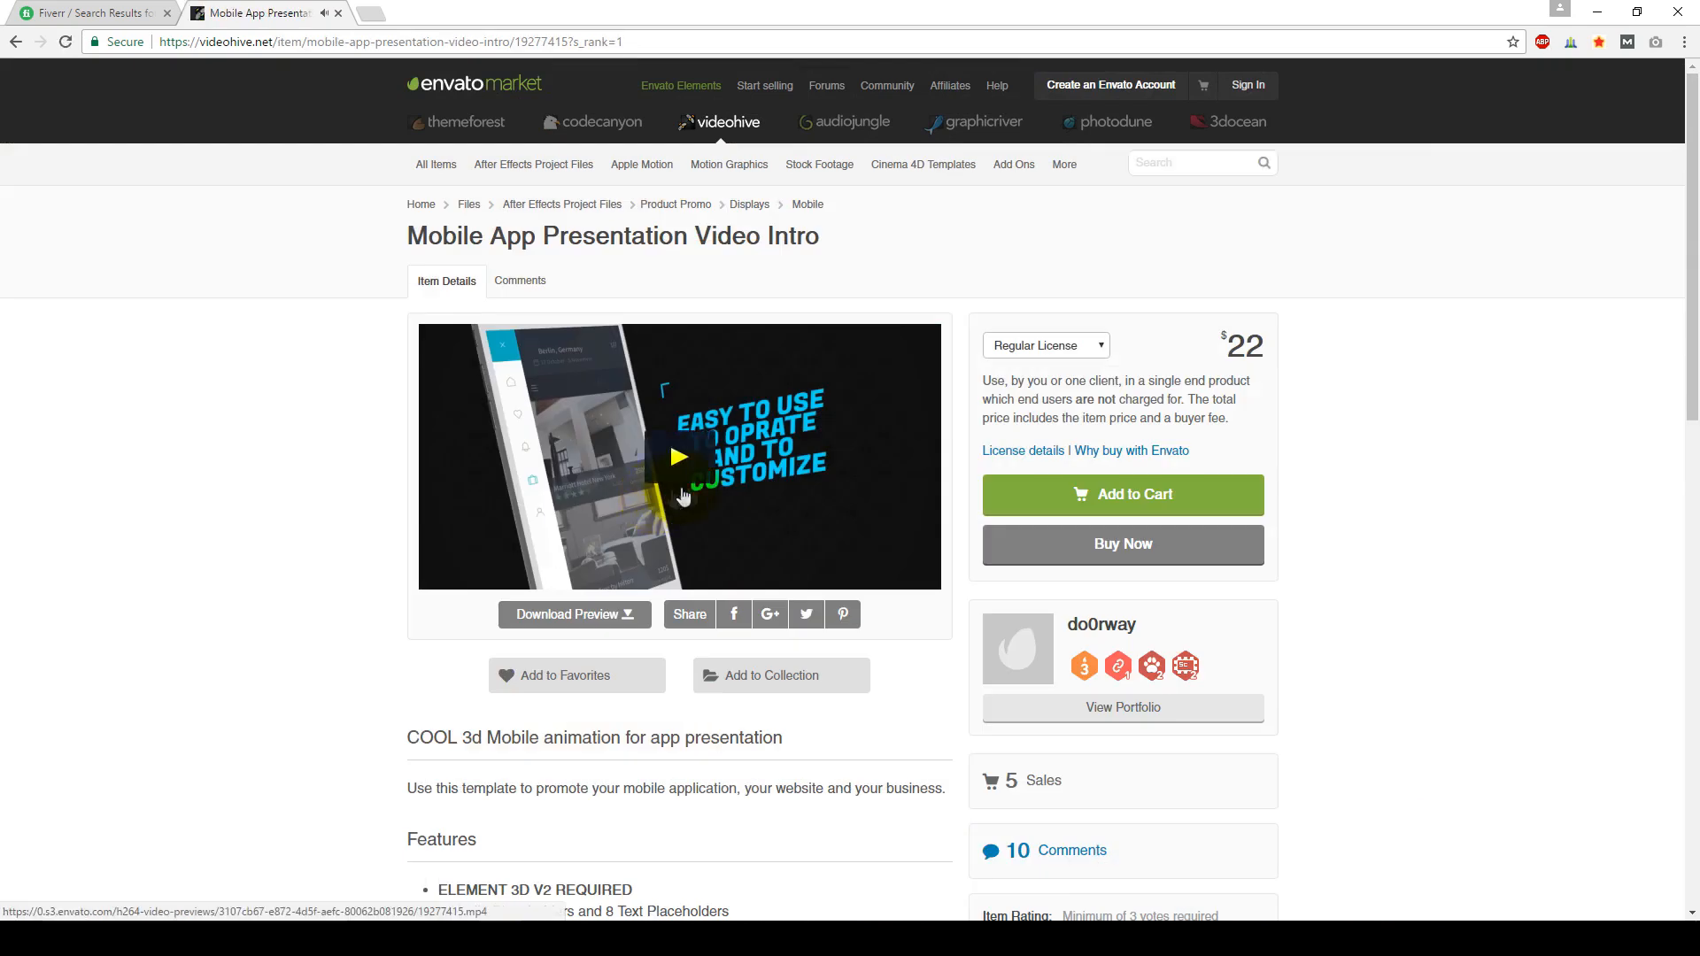
scroll(down, 3)
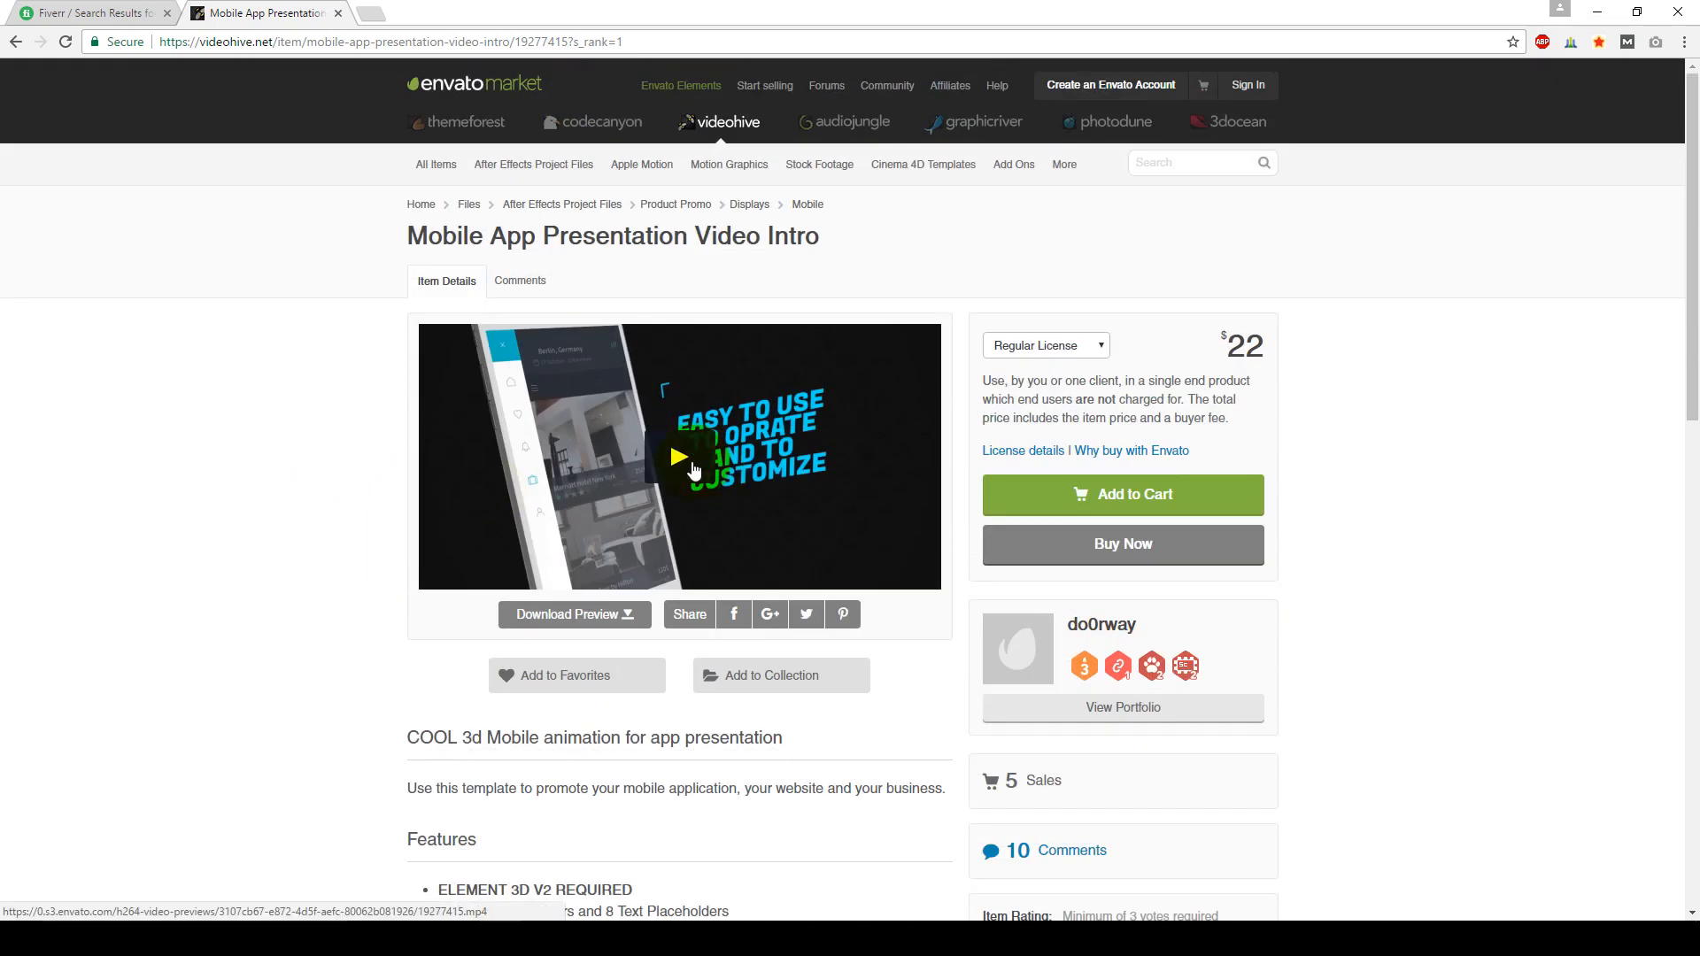
click(678, 457)
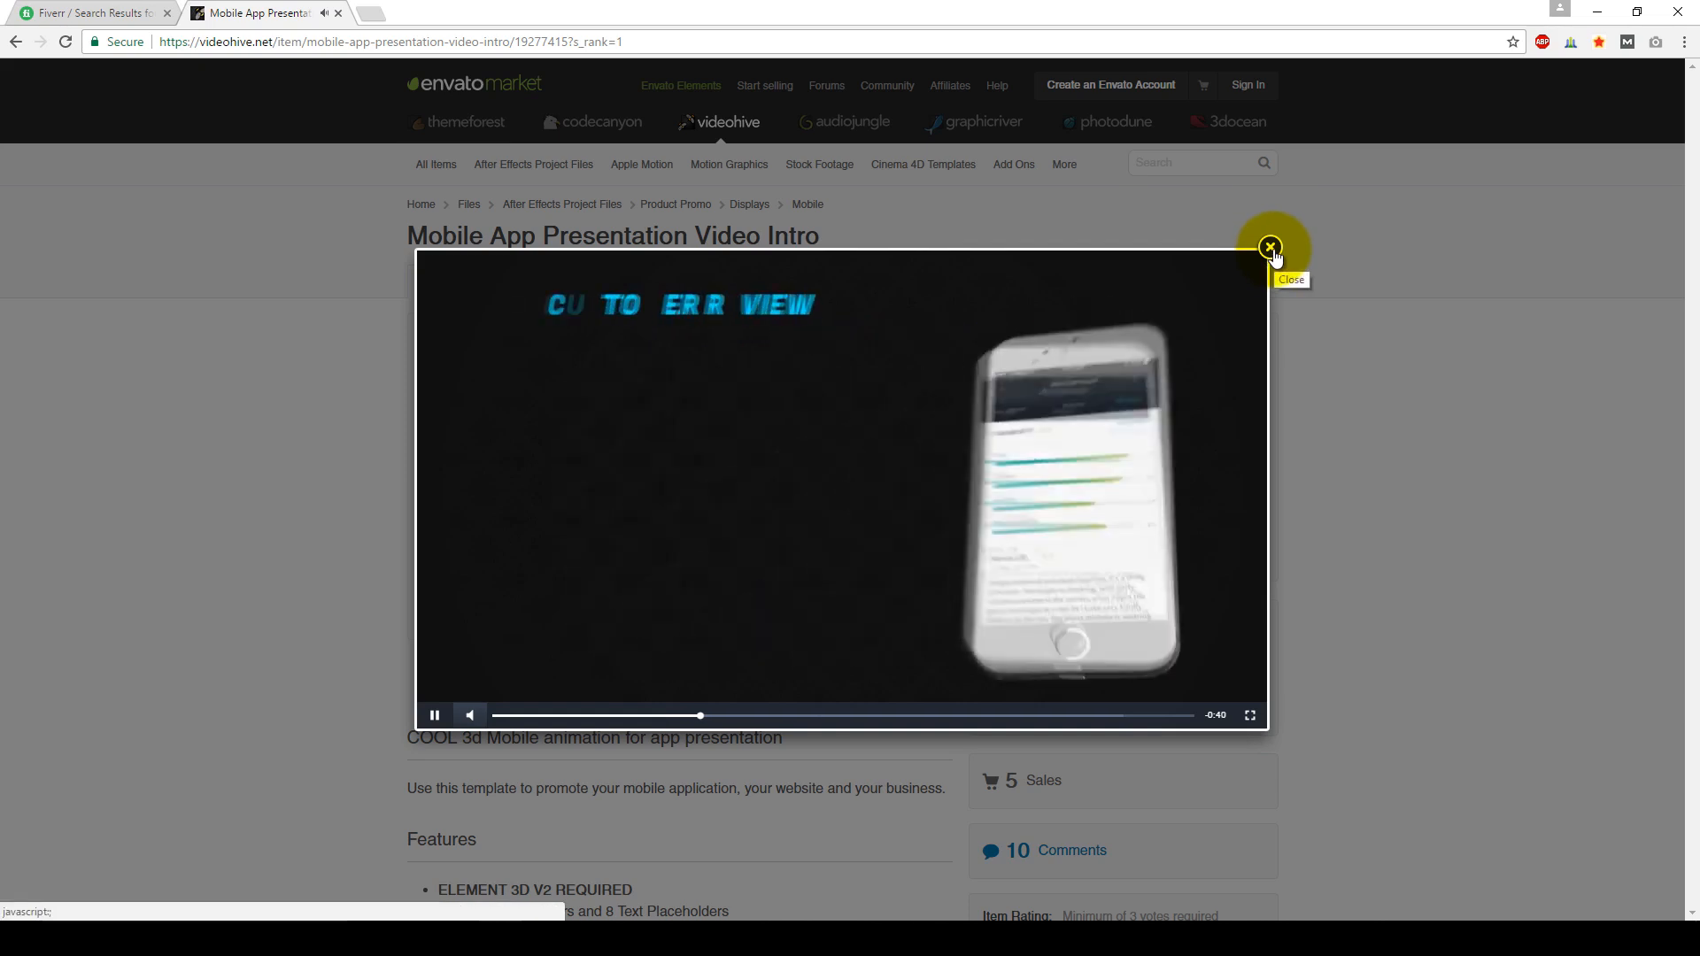
click(1270, 248)
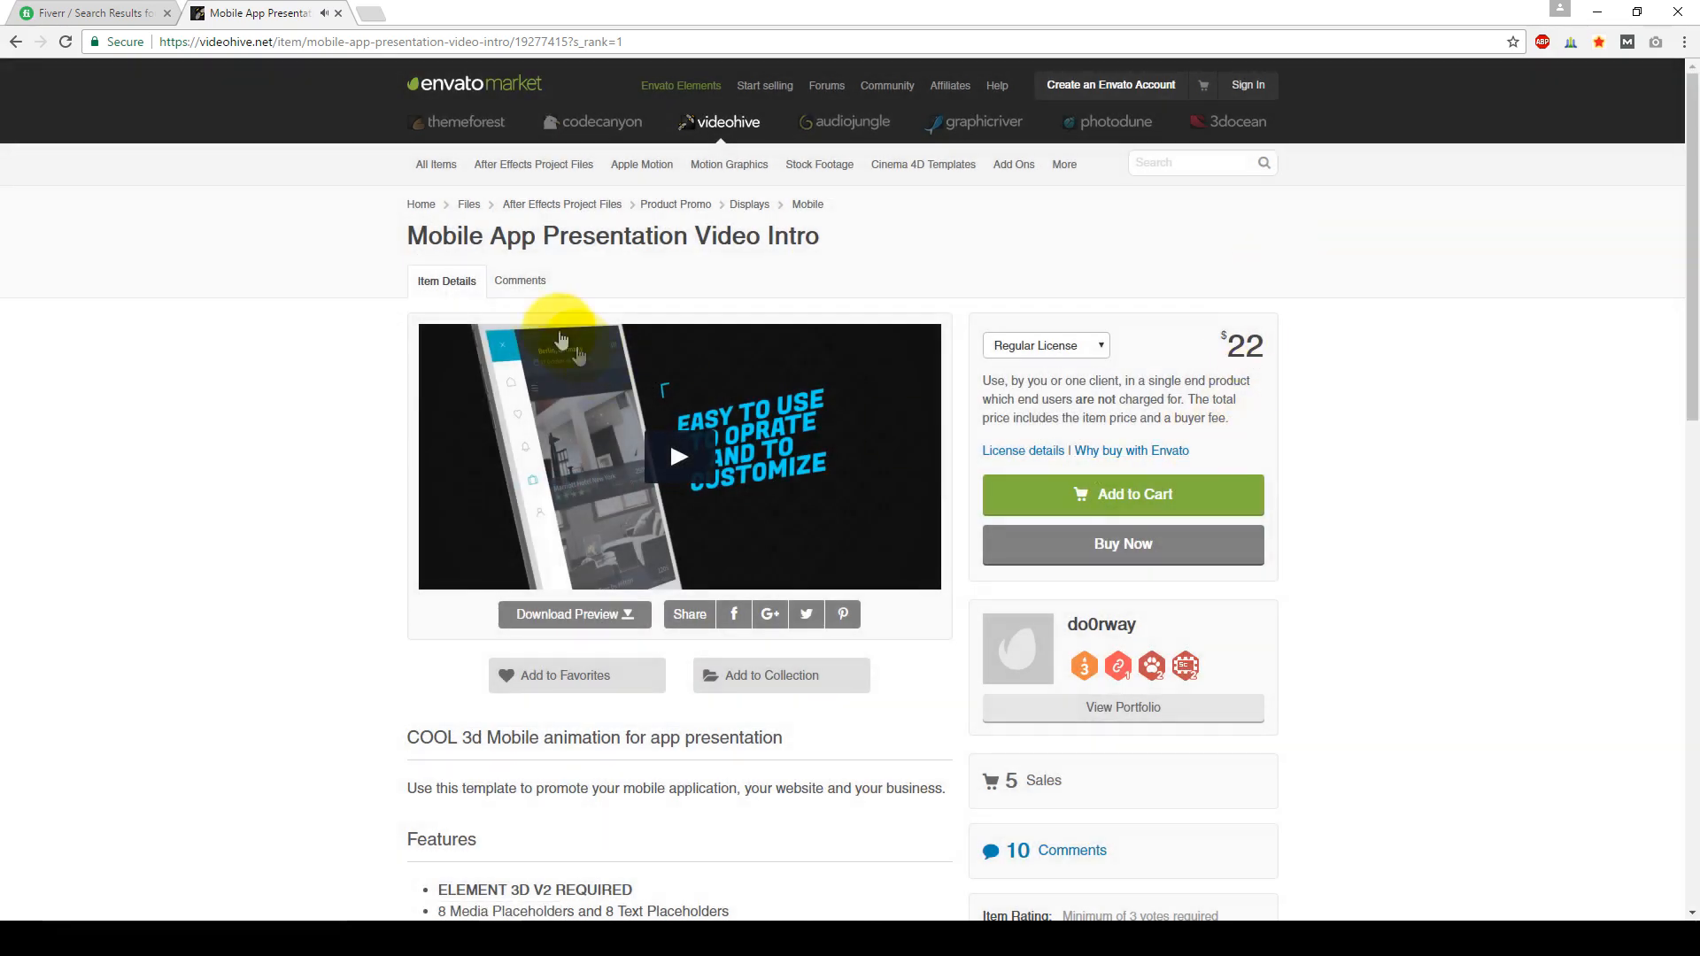
Step: Return to the video intro results and select the Multi Video Logo Intro item ($11)
click(16, 40)
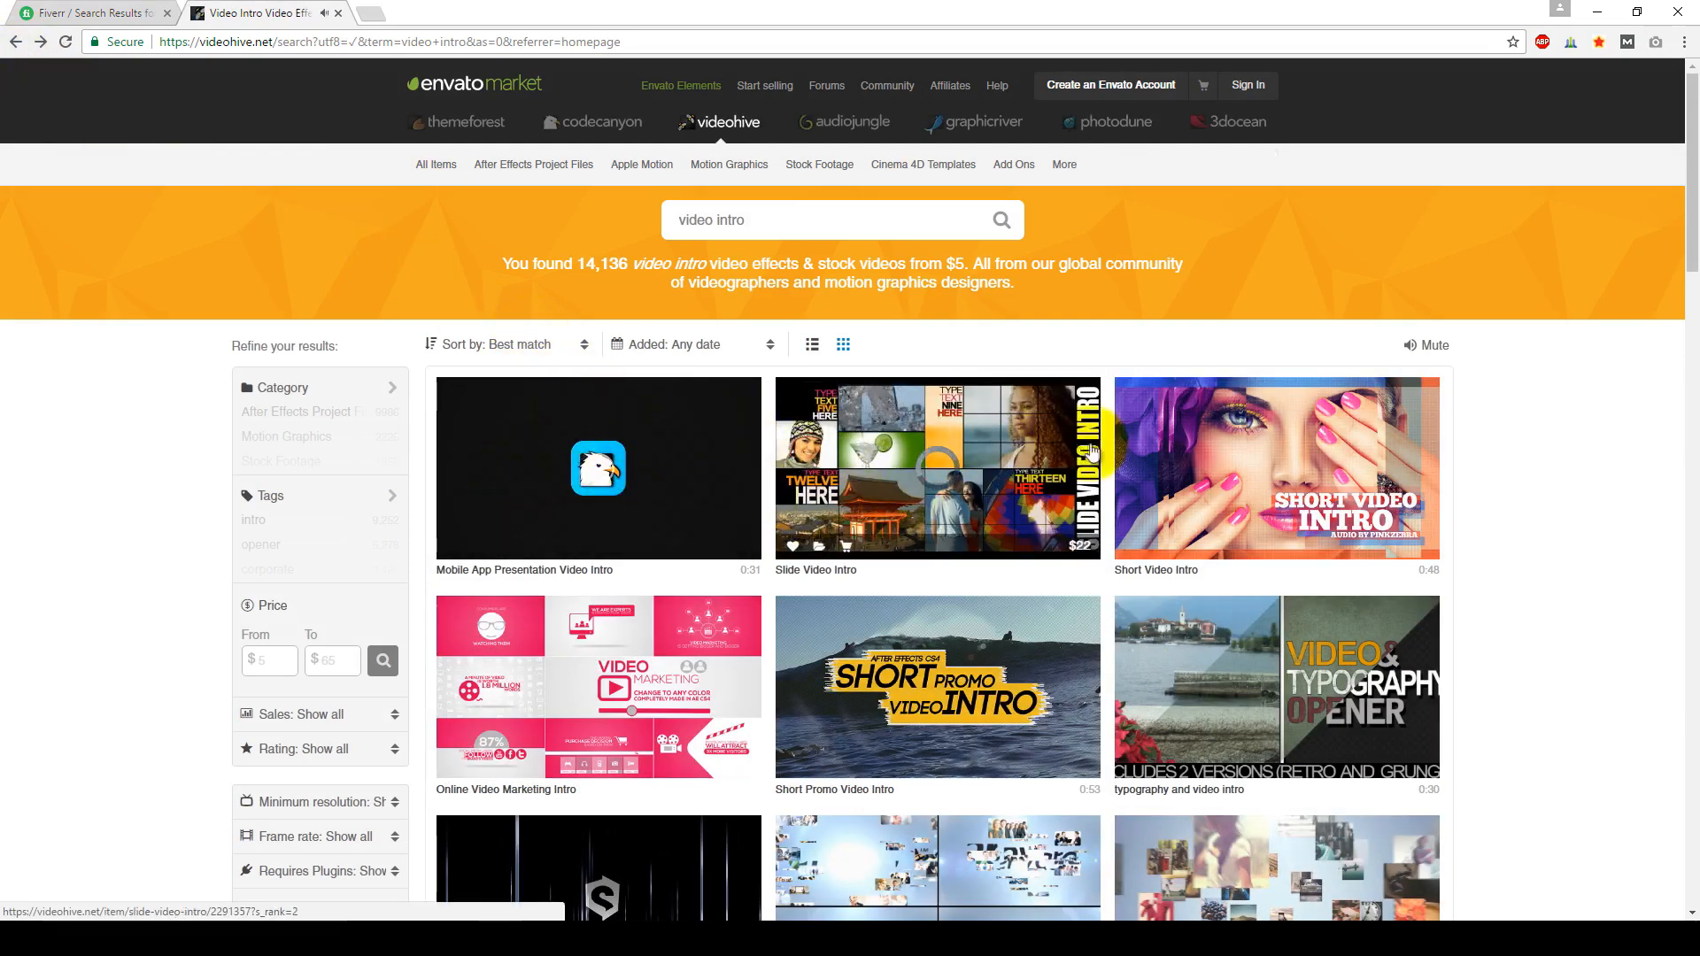
scroll(down, 3)
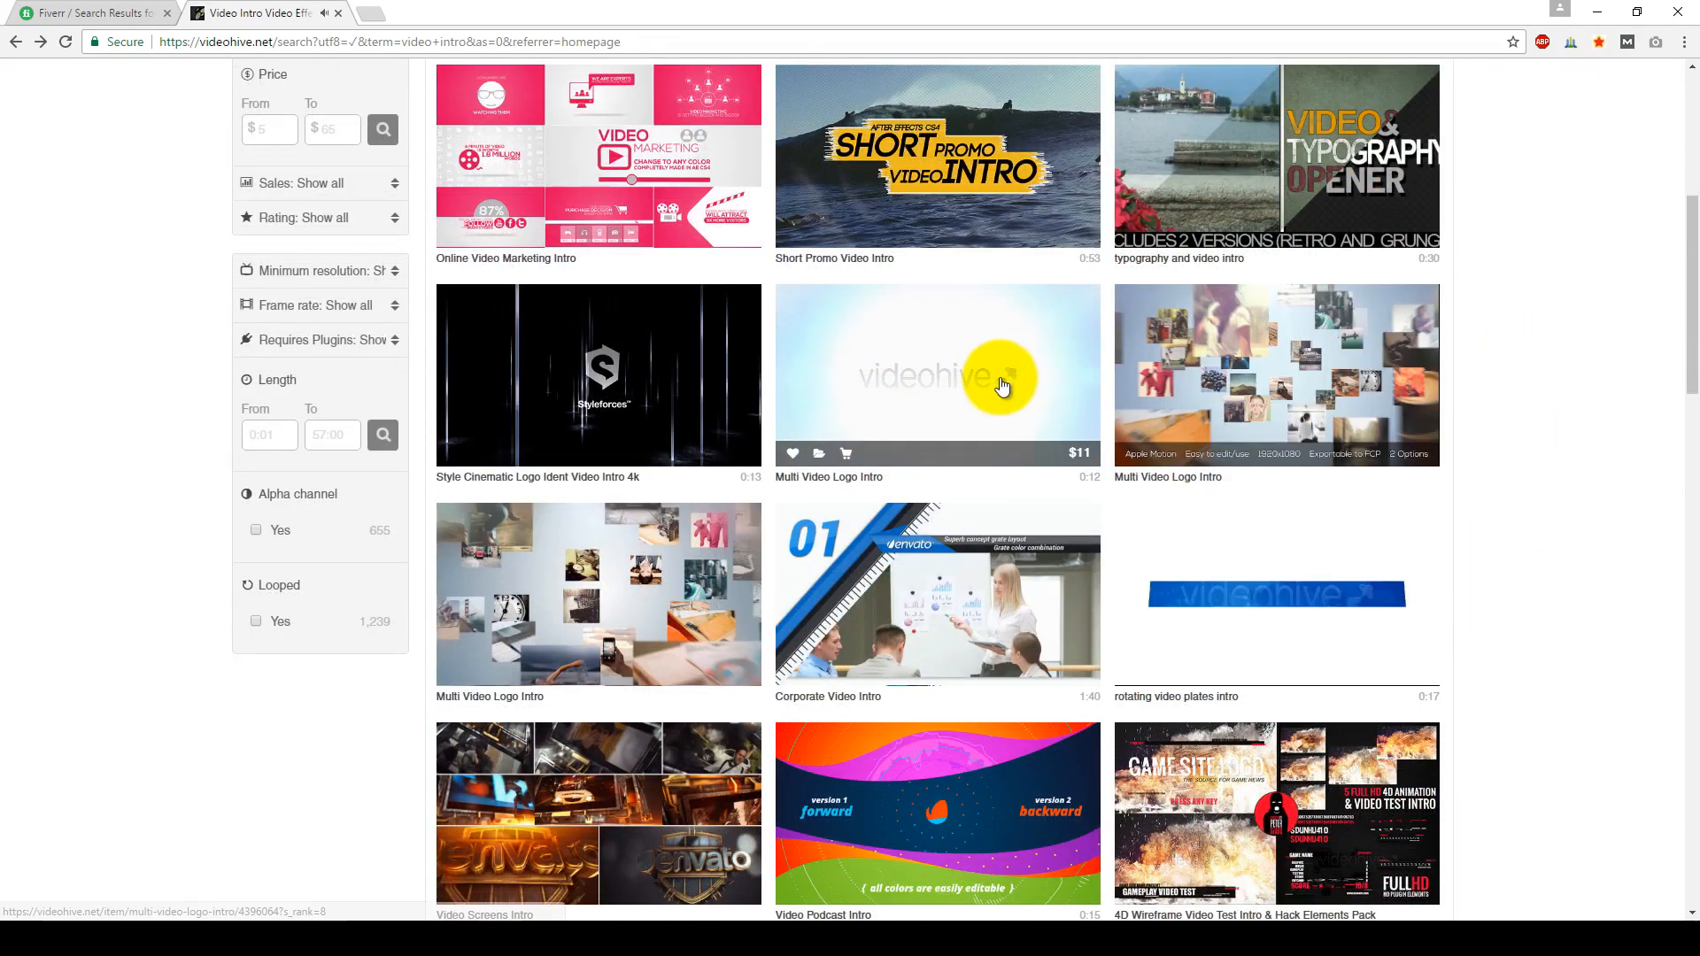
click(935, 373)
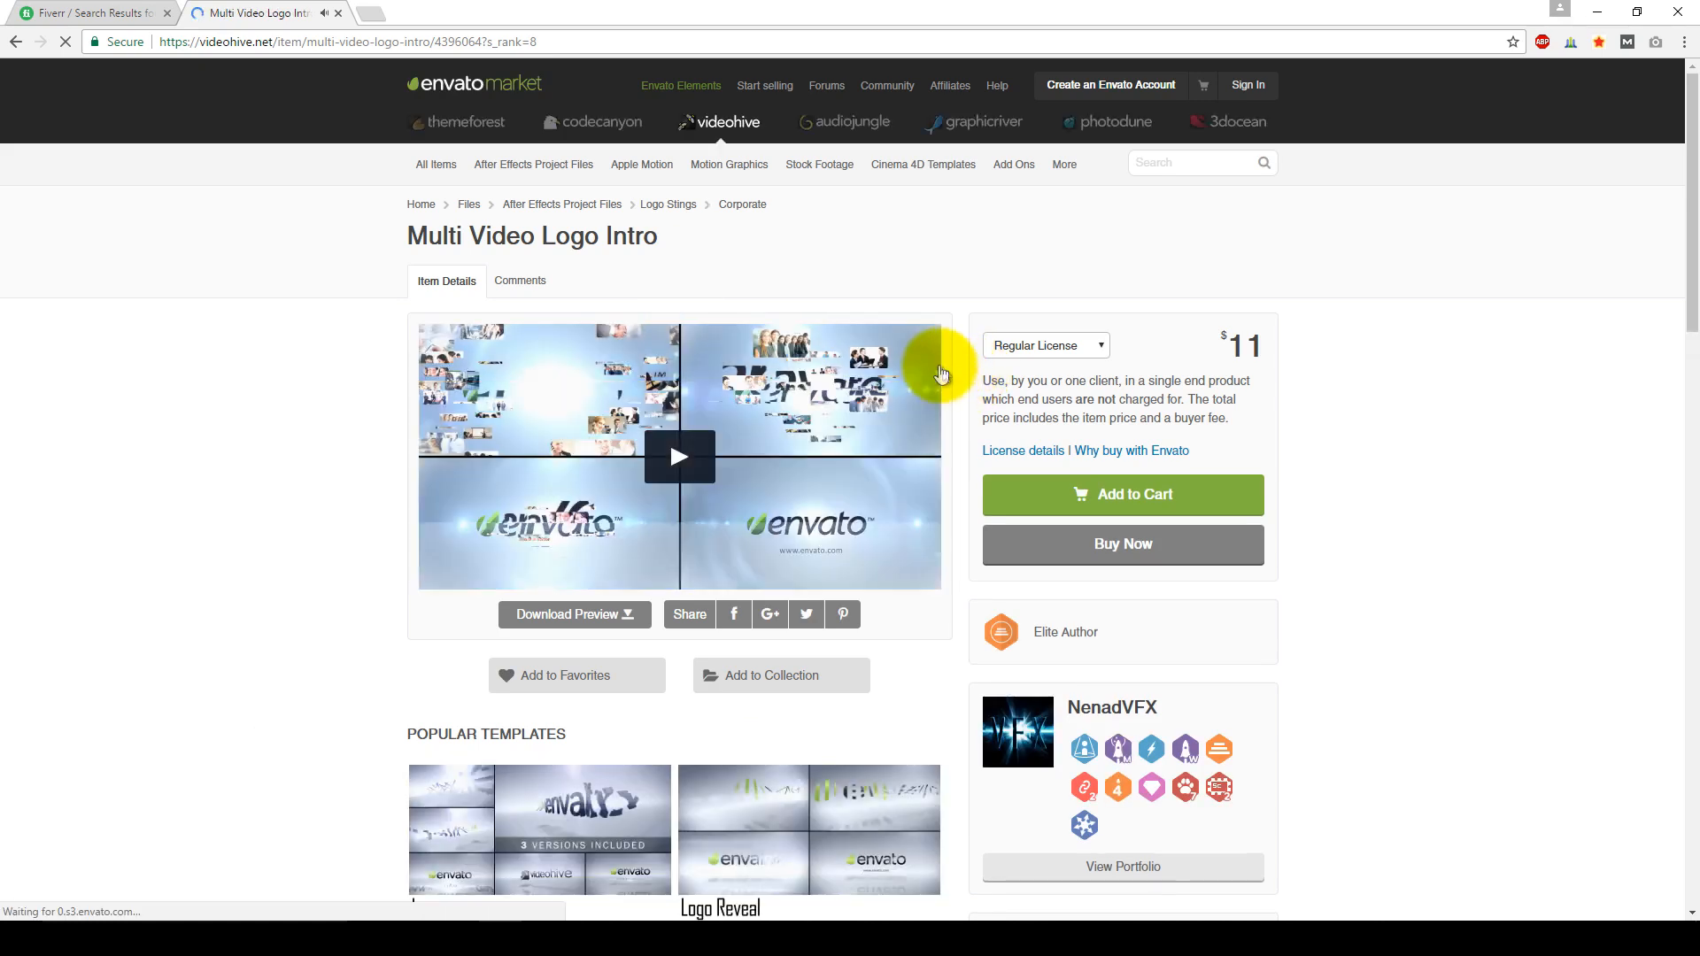
Step: Watch and close the Multi Video Logo Intro preview, then return to Fiverr's dancing results
click(679, 455)
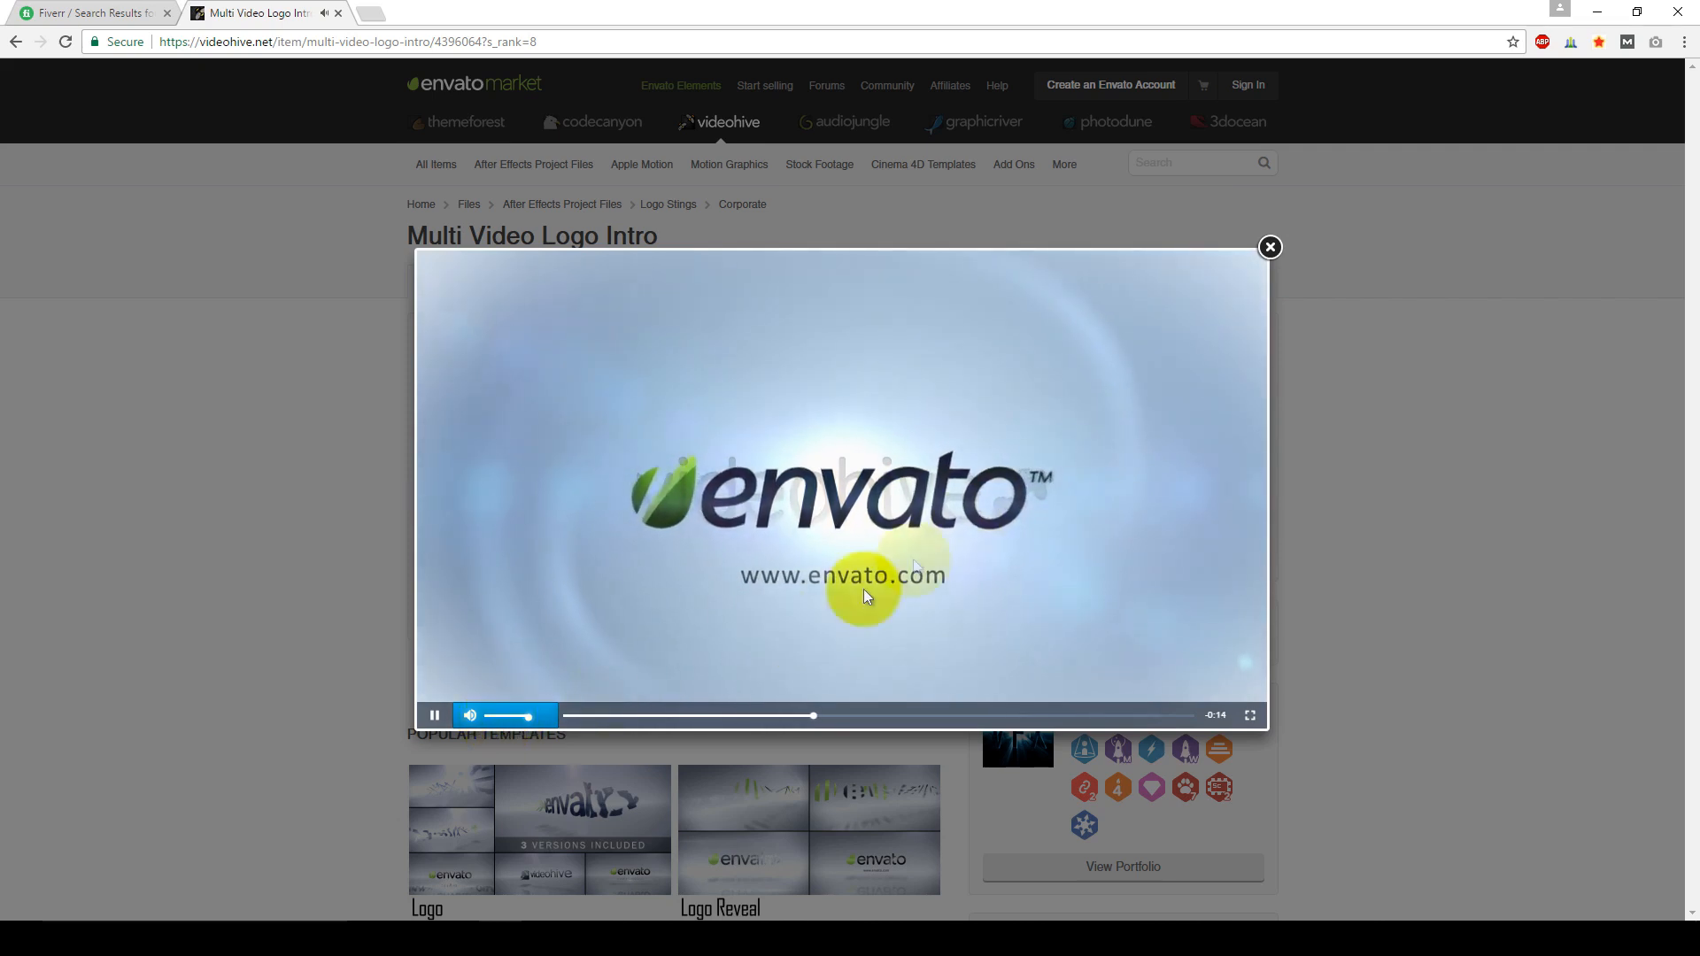
click(1268, 248)
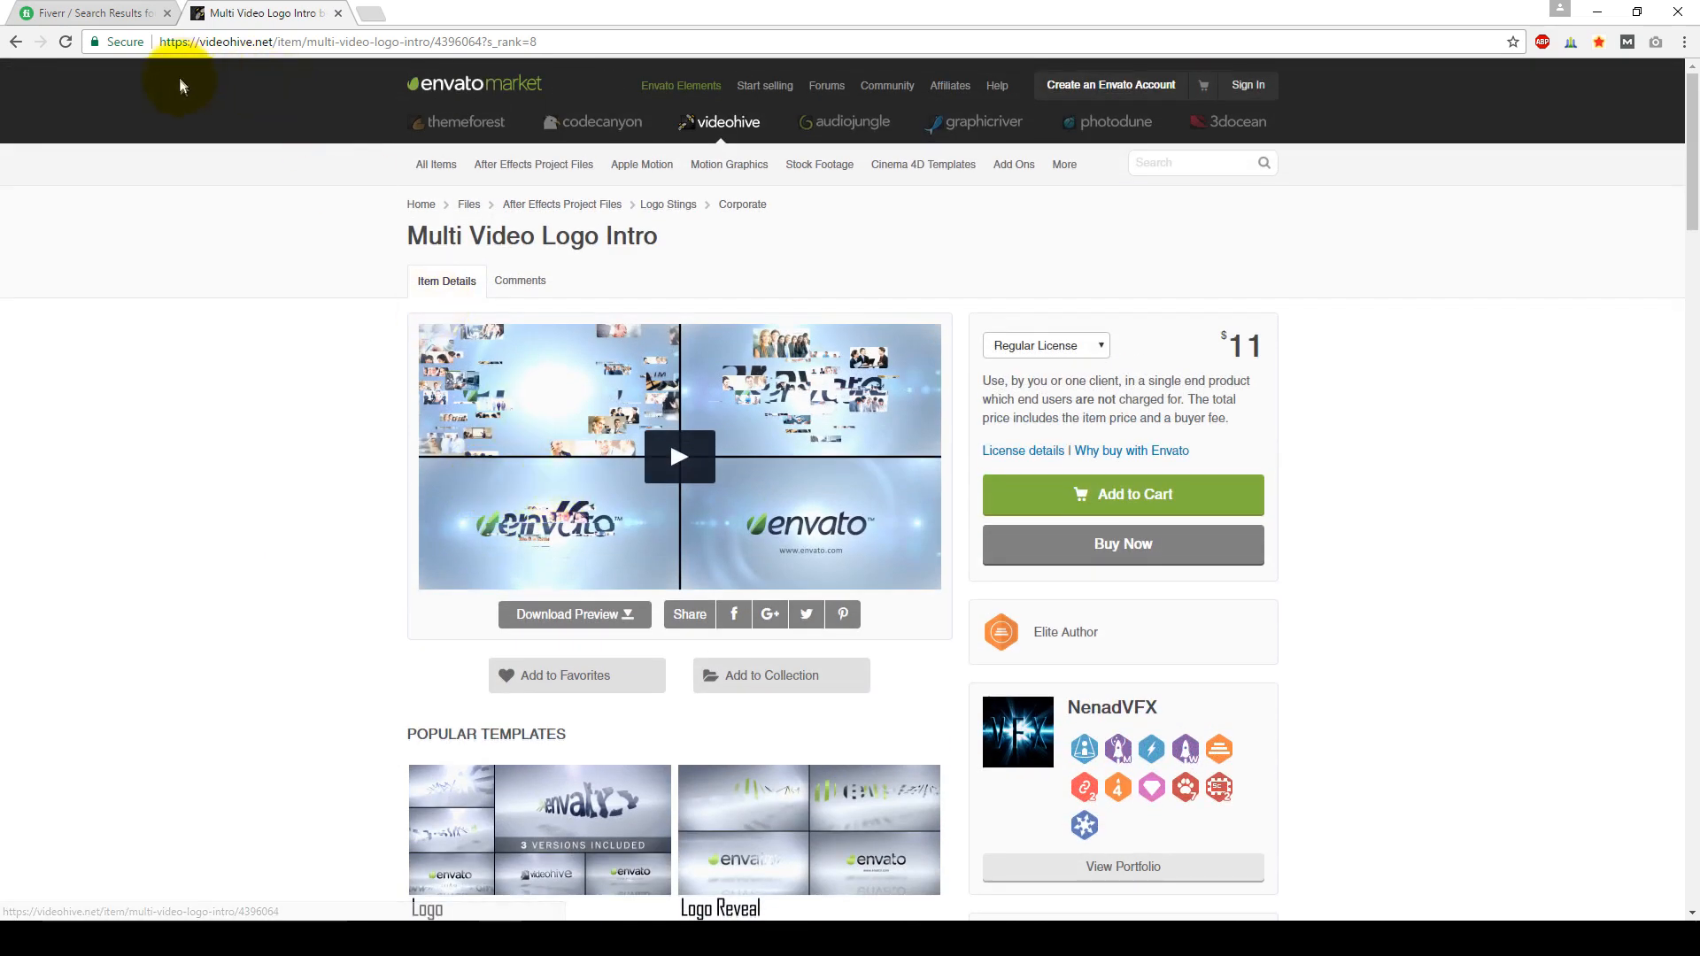
click(87, 13)
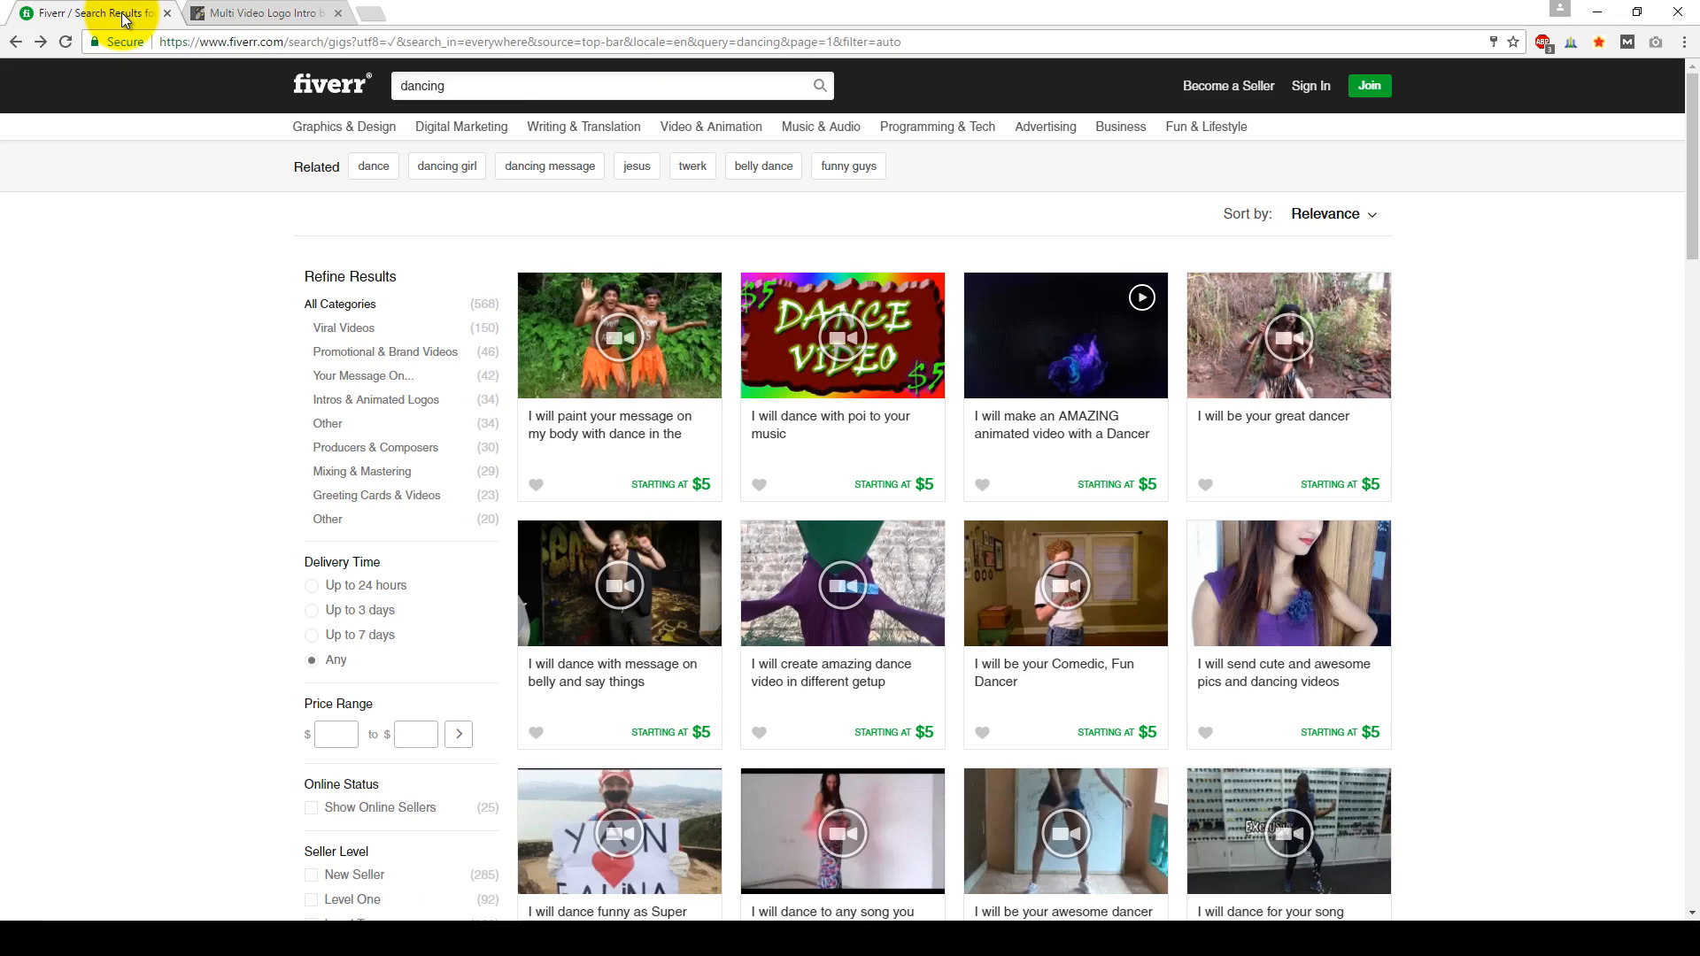